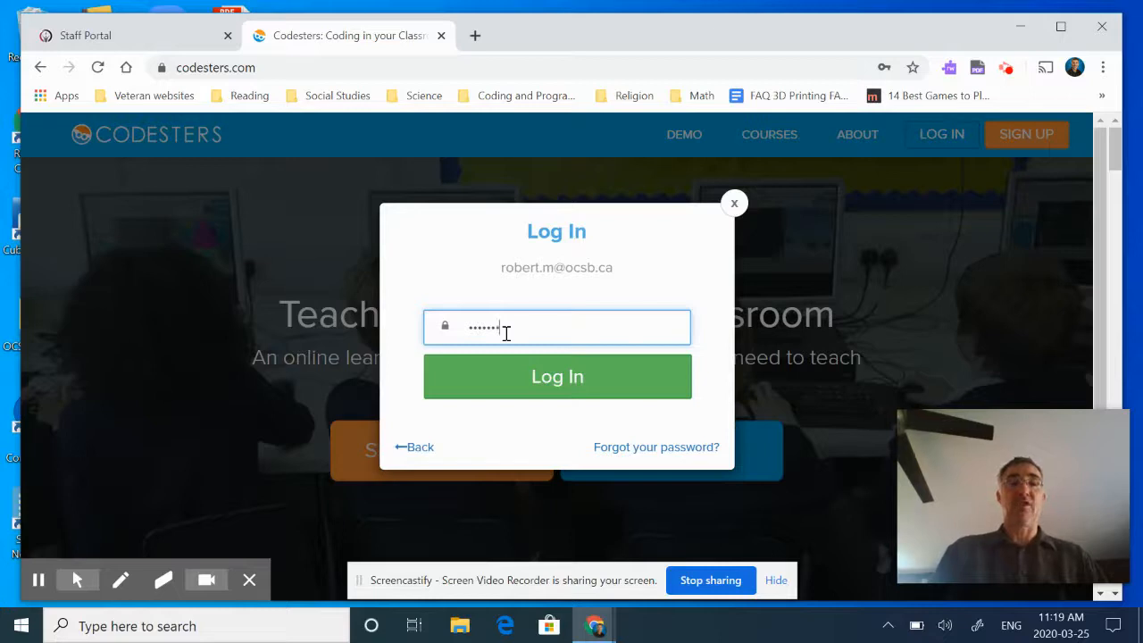
Step: Log in to the teacher account and dismiss Chrome's save-password and breach-warning pop-ups
click(558, 375)
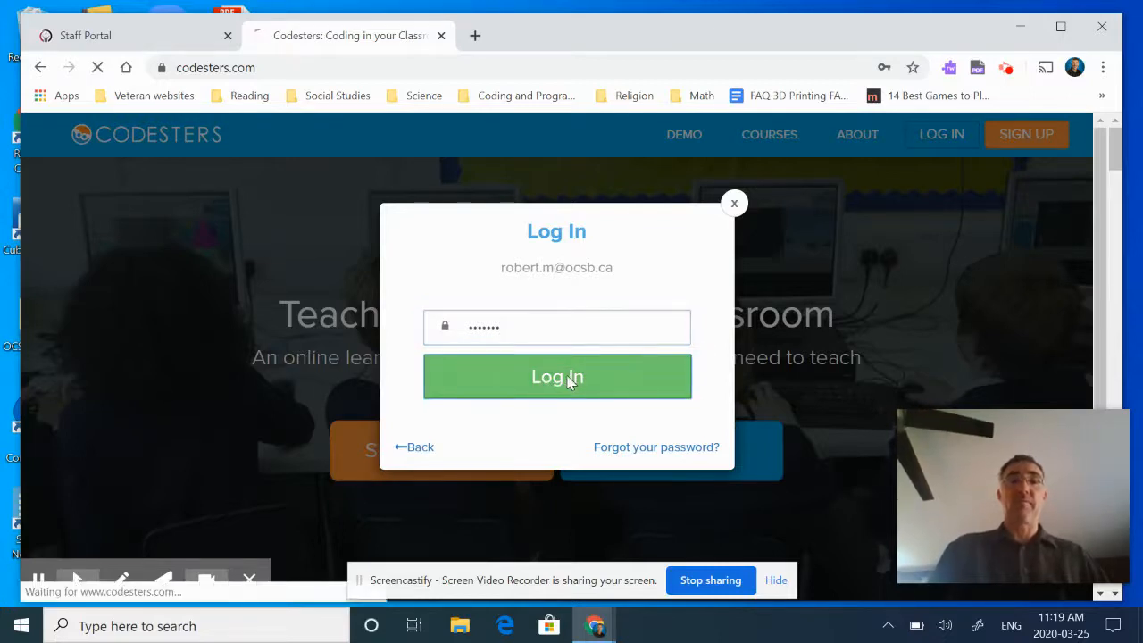
click(557, 375)
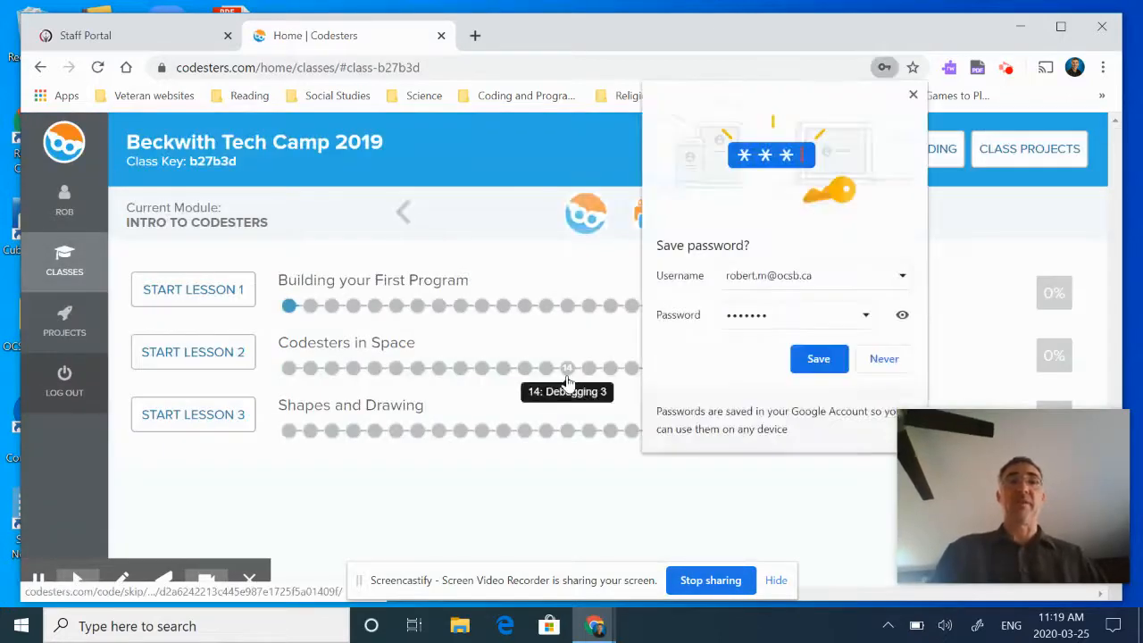
click(818, 358)
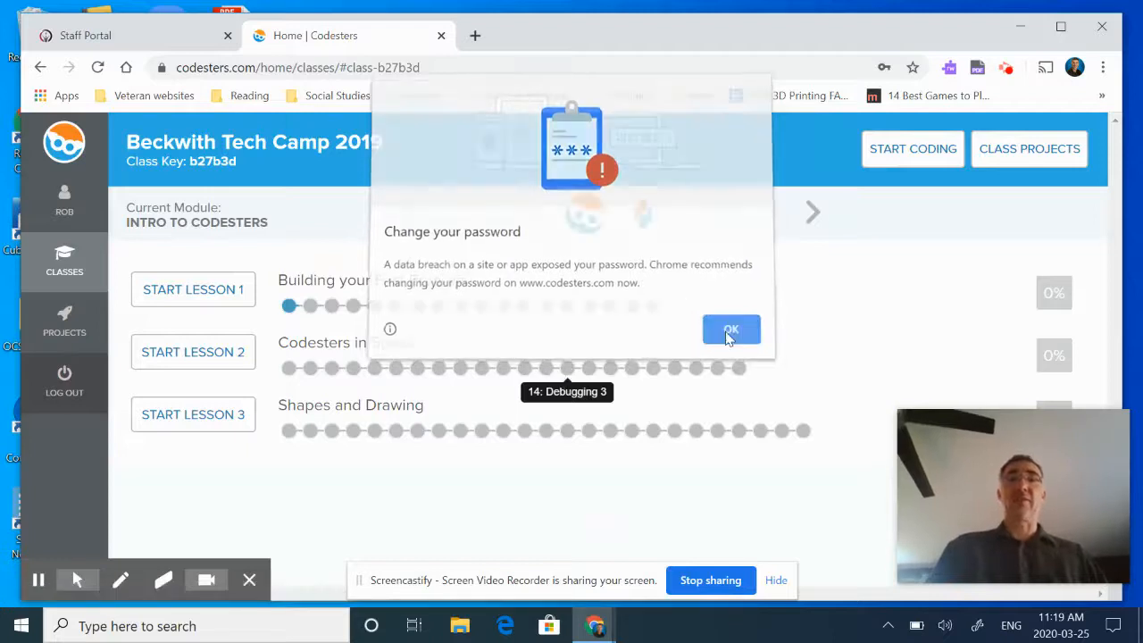
click(730, 329)
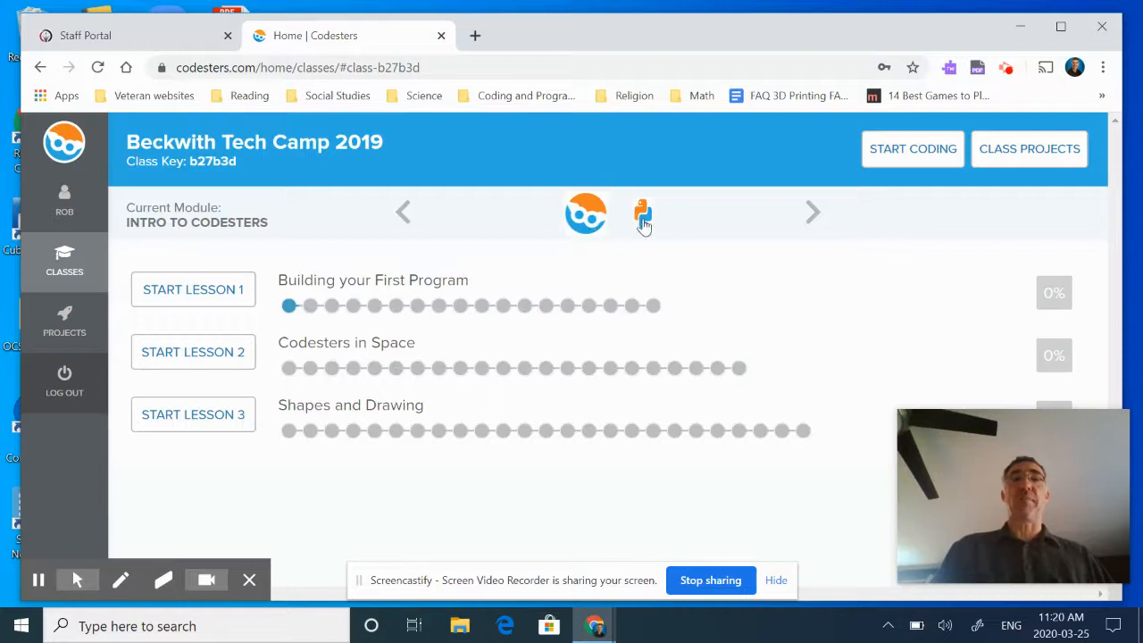
mouse_move(701, 229)
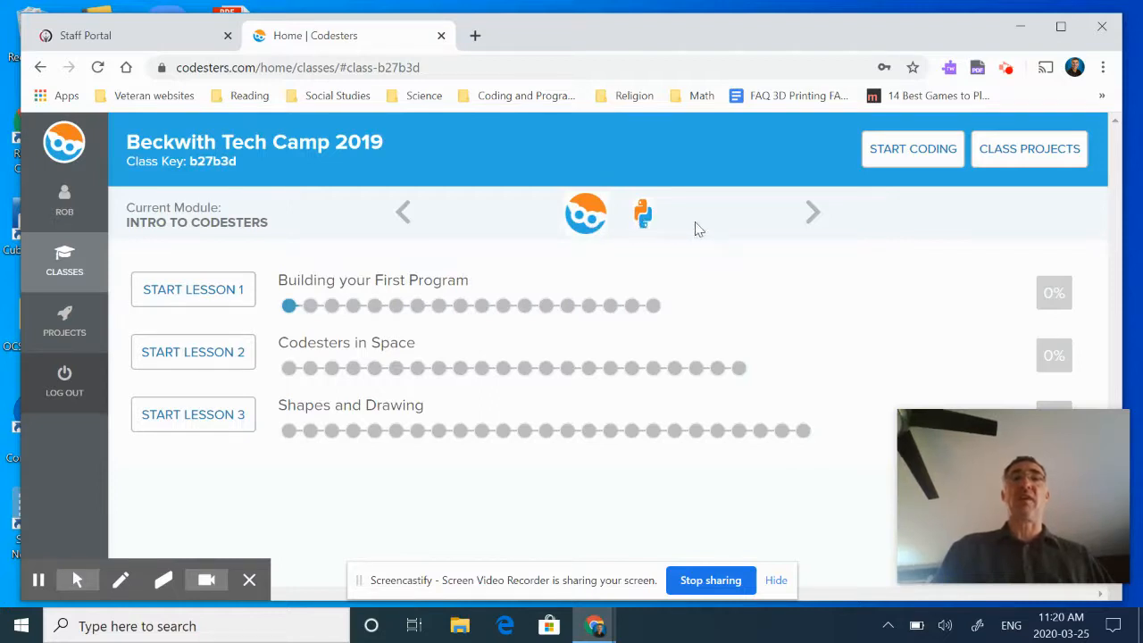
click(811, 213)
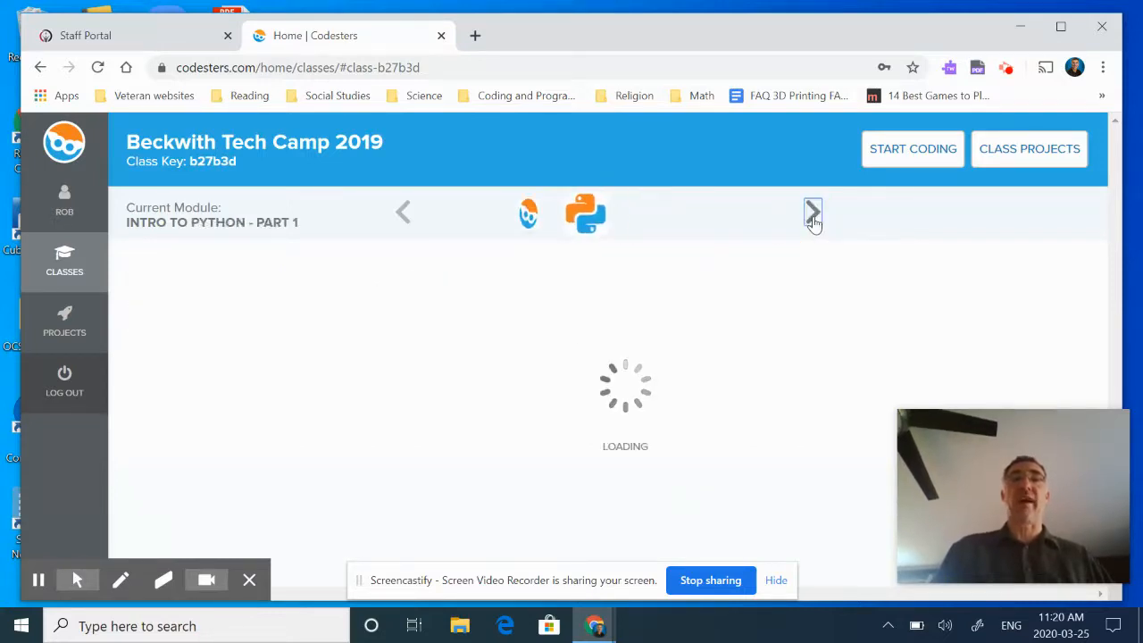
click(811, 213)
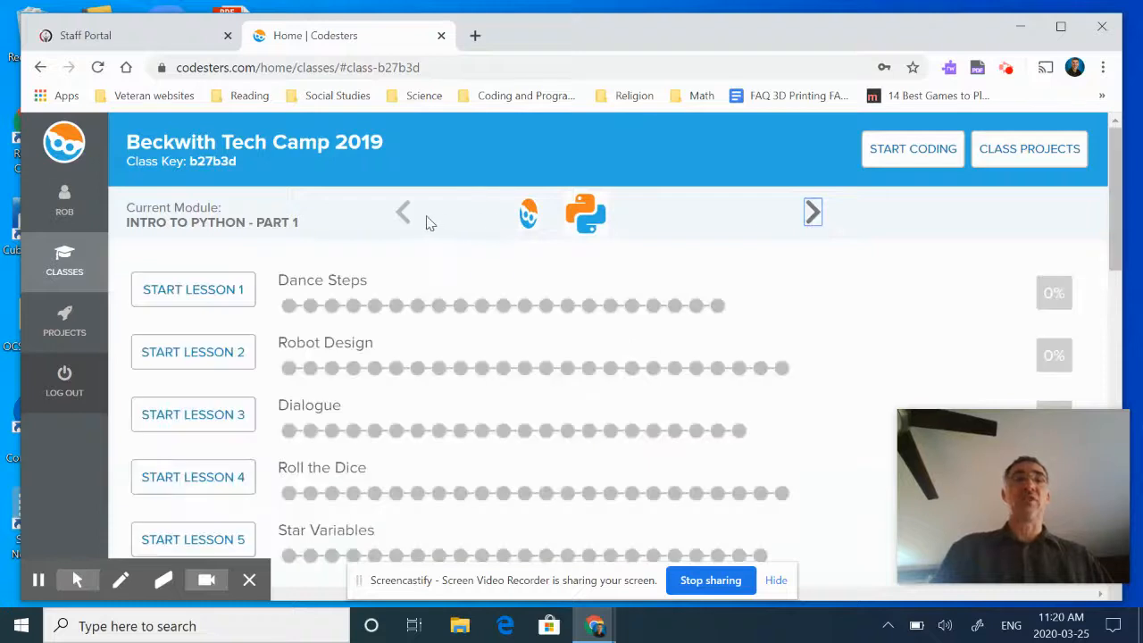
click(404, 212)
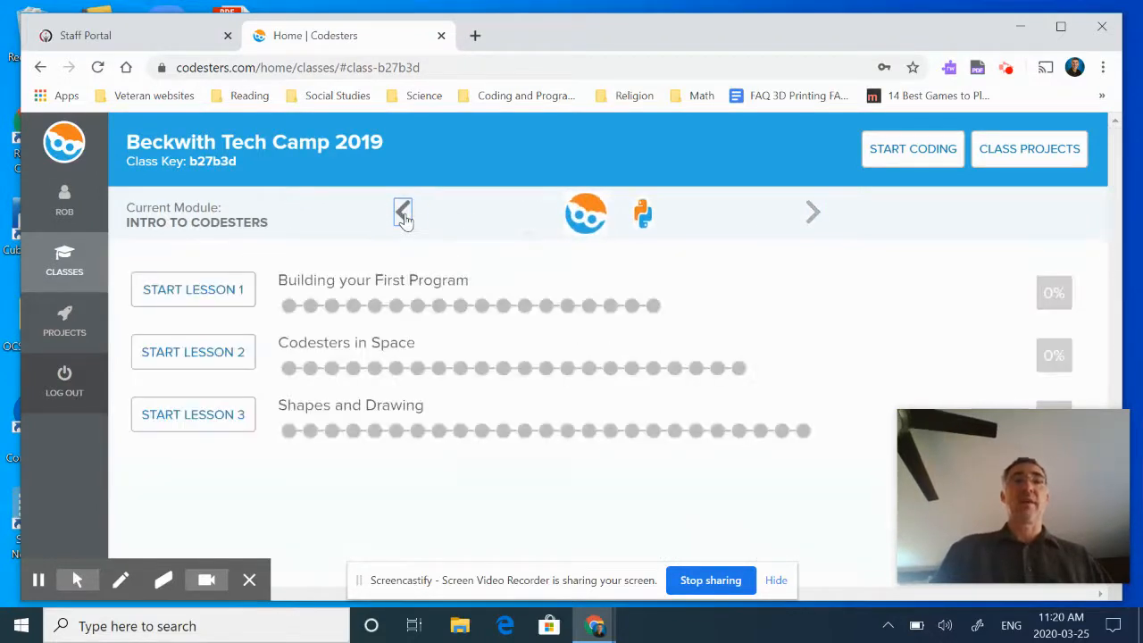
mouse_move(813, 213)
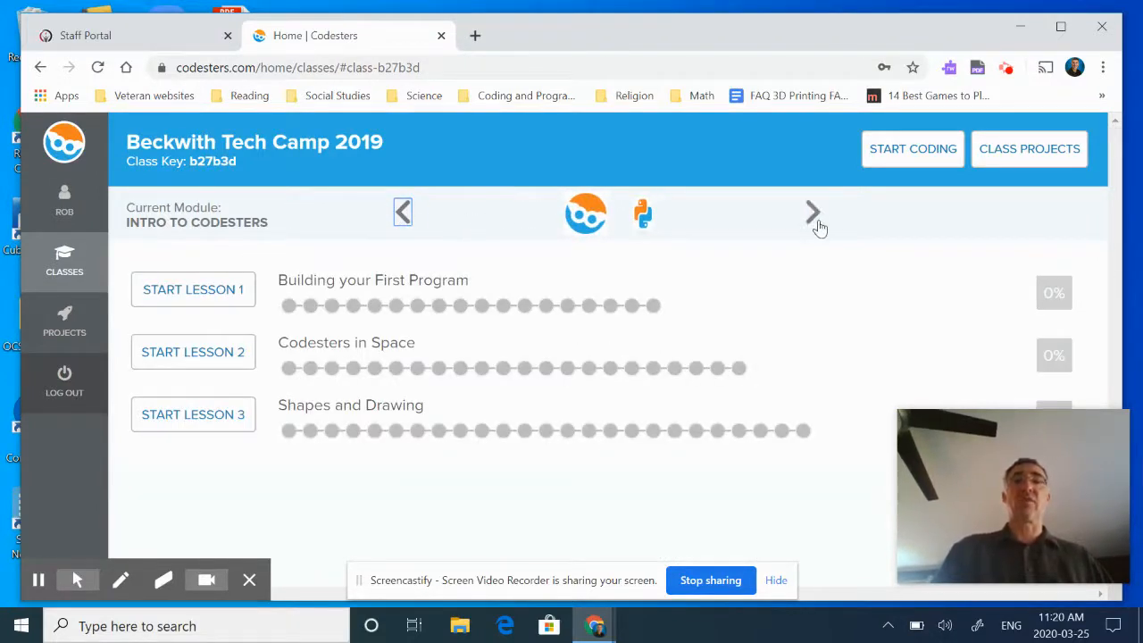
click(813, 211)
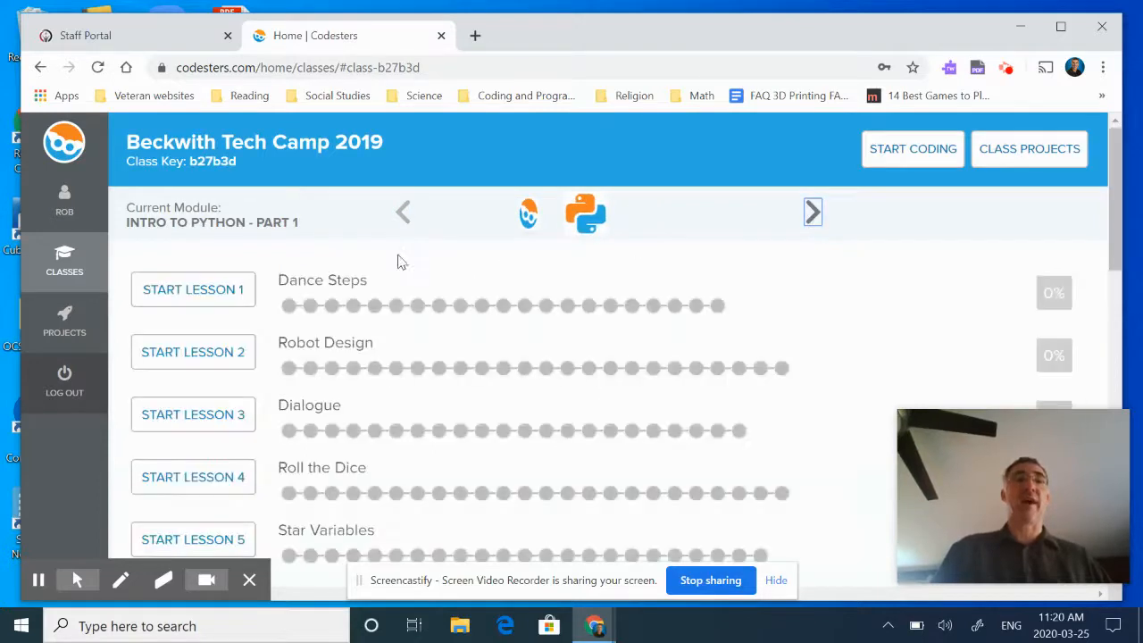
mouse_move(290, 248)
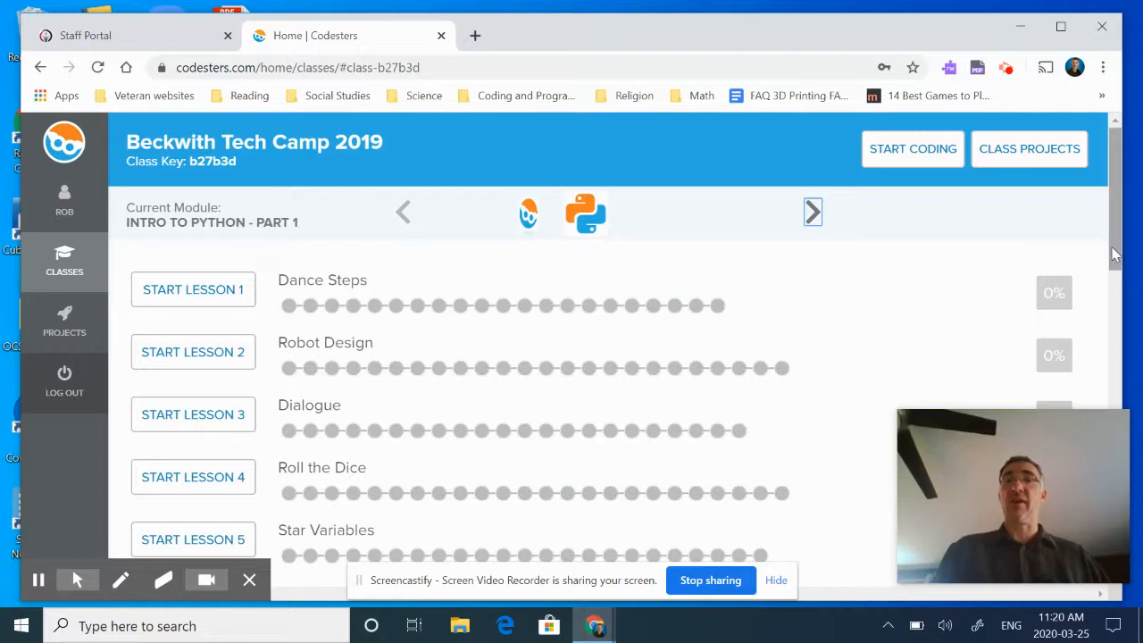
scroll(down, 3)
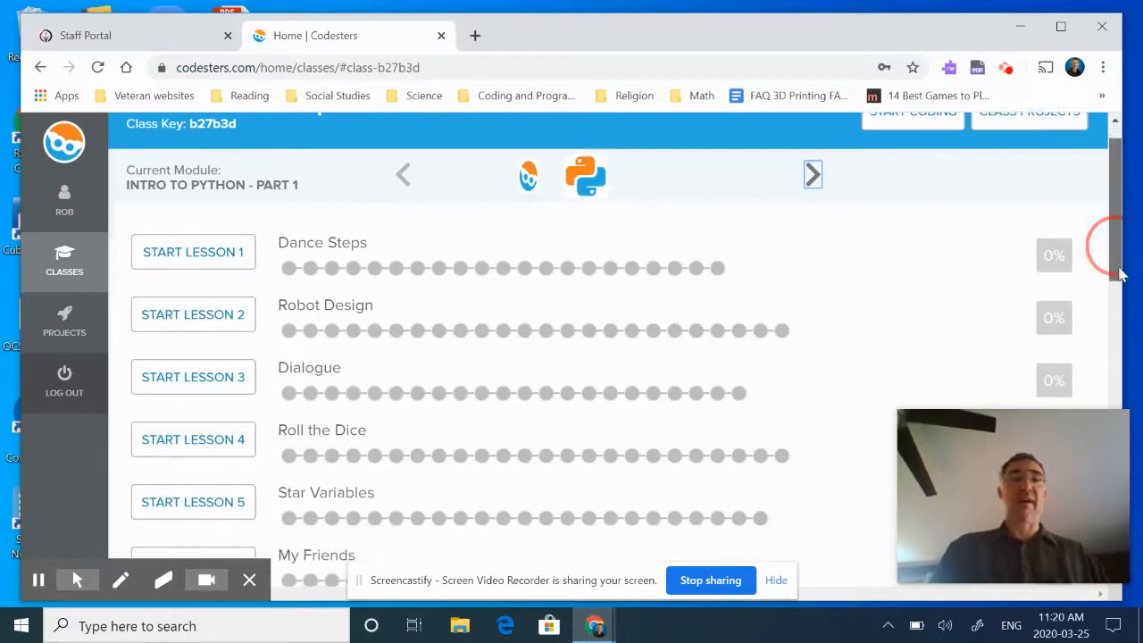
scroll(down, 3)
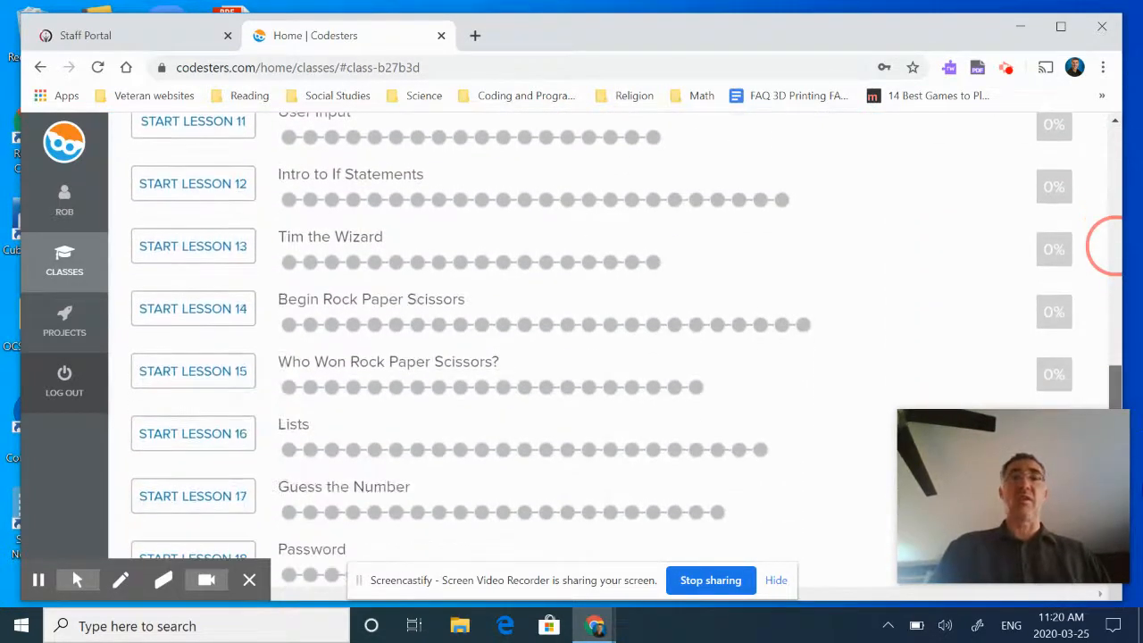
scroll(down, 3)
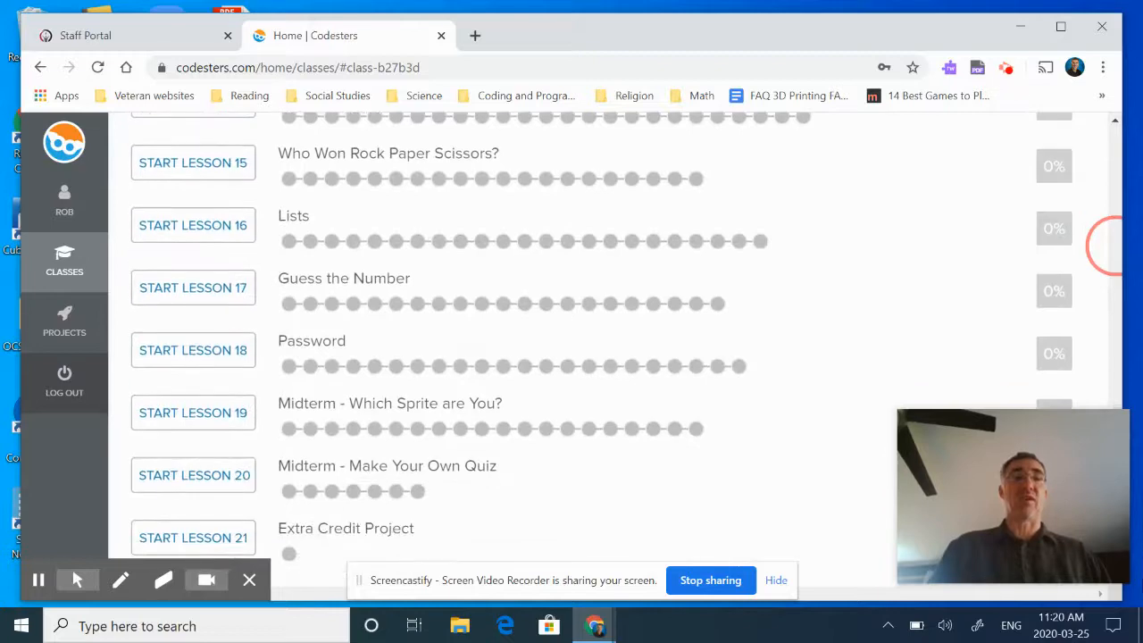
scroll(up, 3)
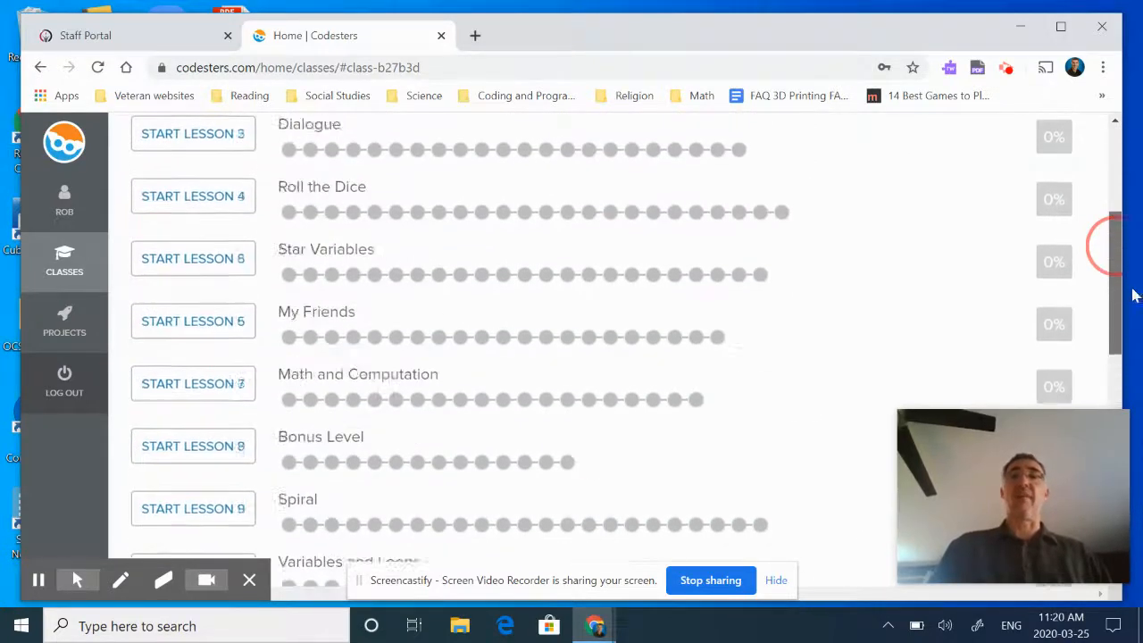
scroll(up, 3)
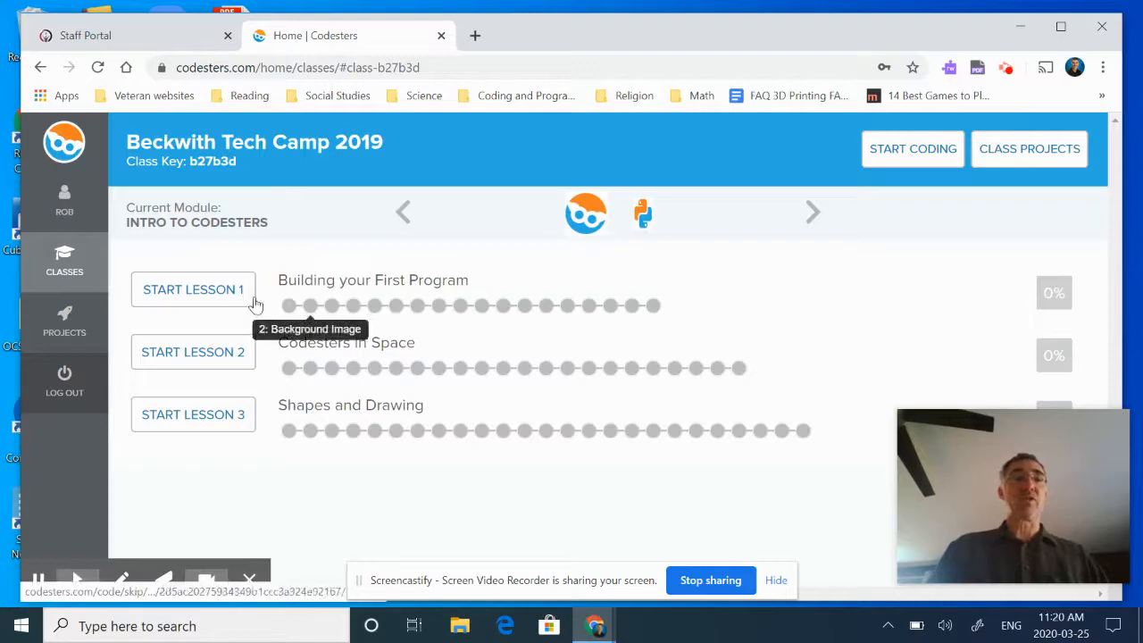
Step: Open the first activity of Building your First Program and move past its preview introduction with Get Started
click(193, 290)
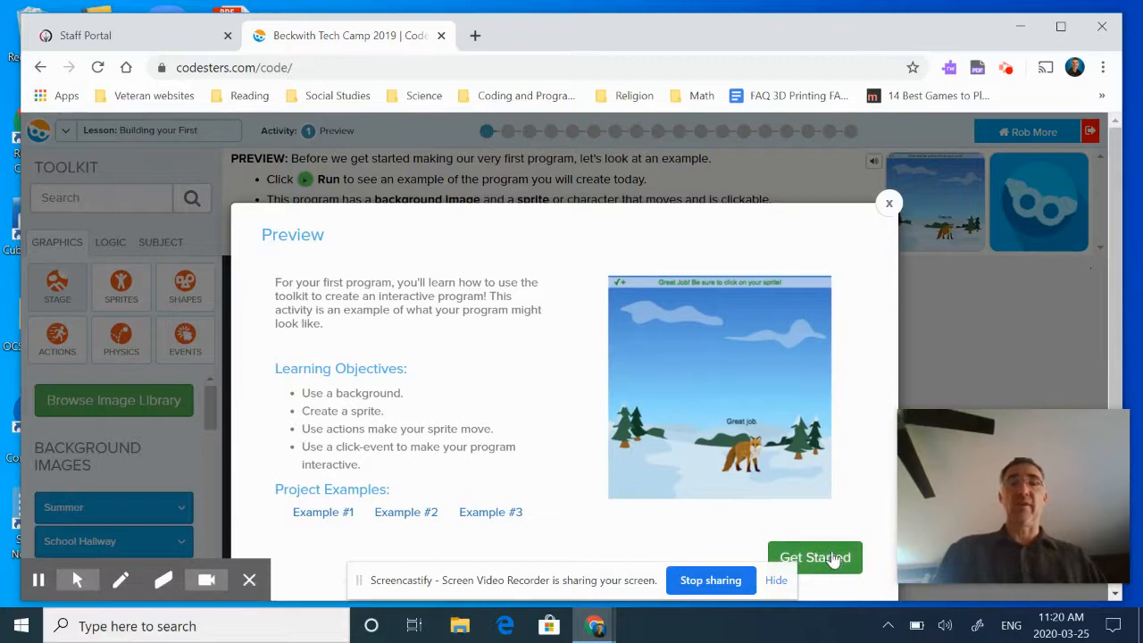
mouse_move(425, 407)
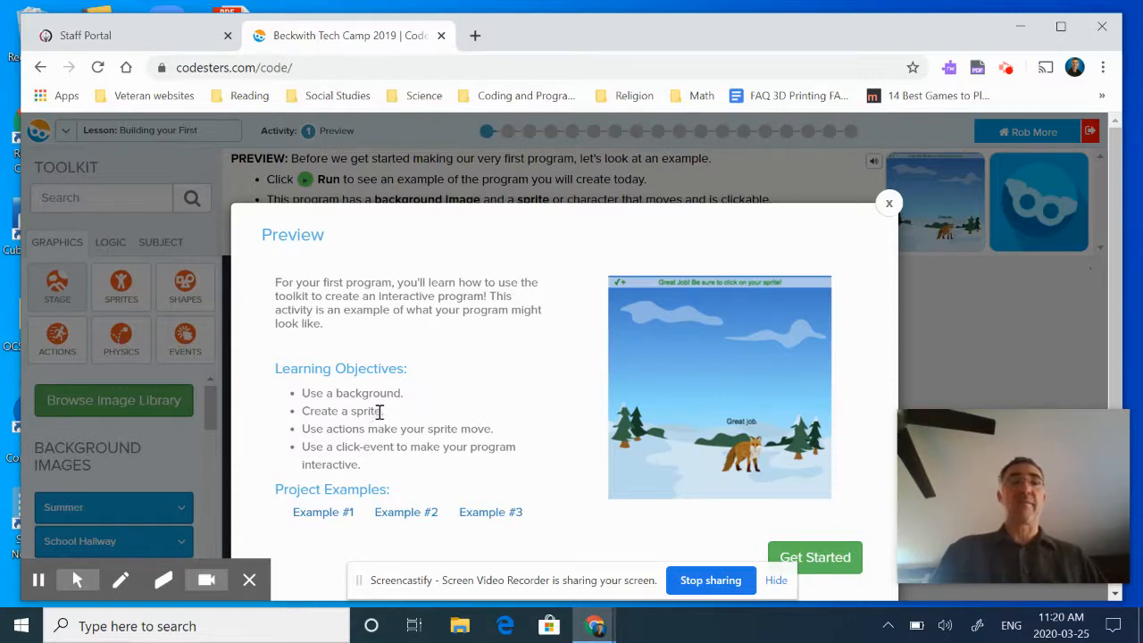
mouse_move(436, 429)
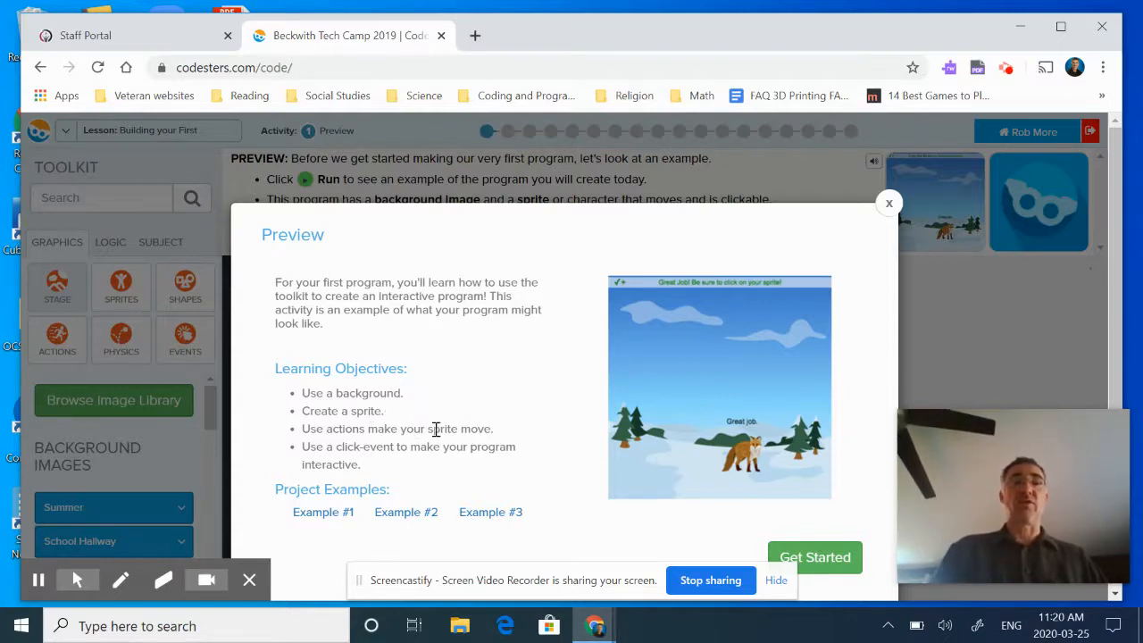
mouse_move(479, 454)
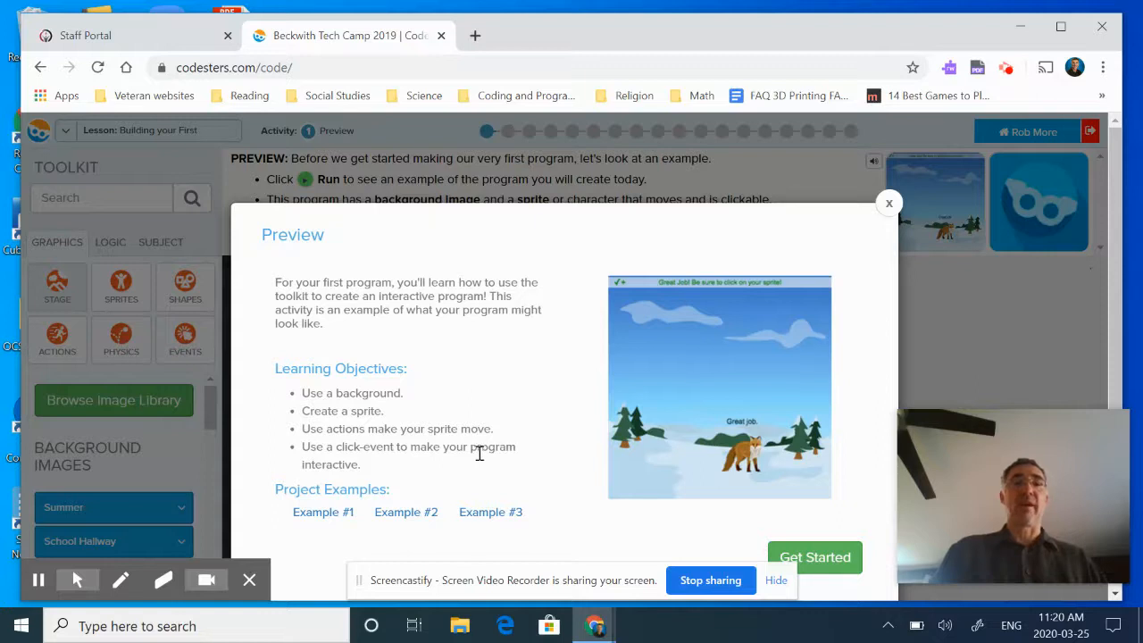
mouse_move(492, 456)
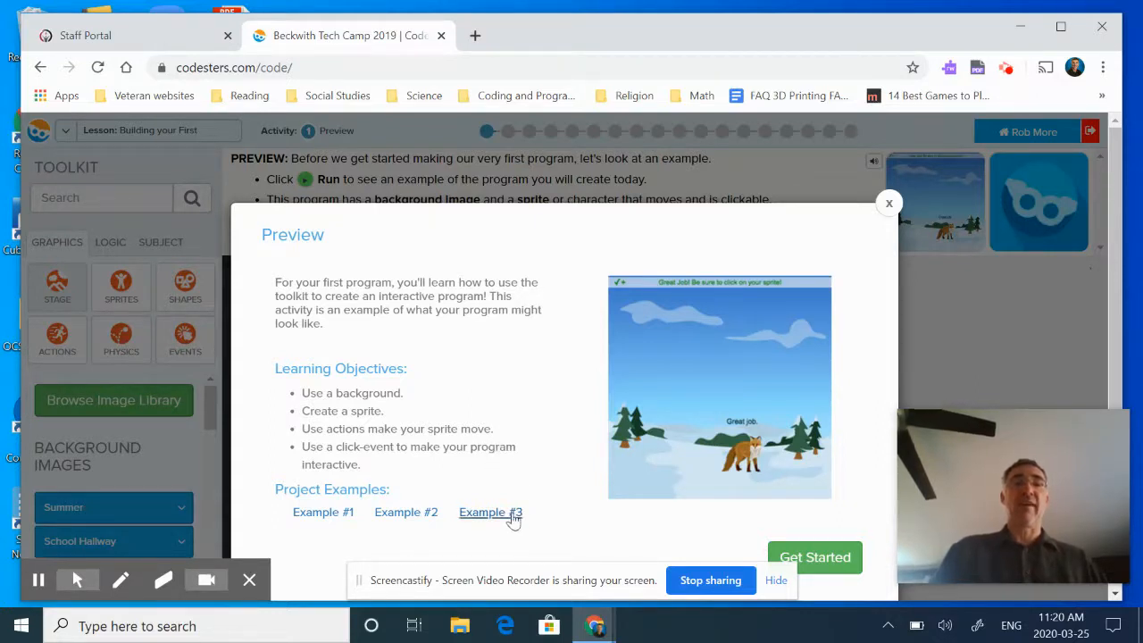
mouse_move(357, 527)
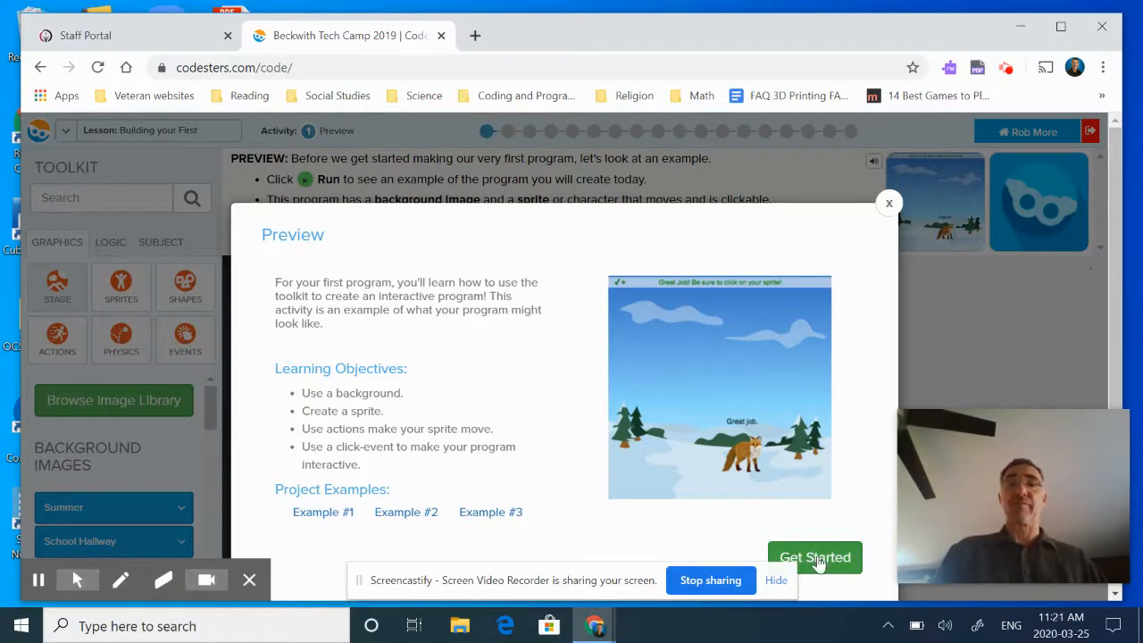
click(815, 557)
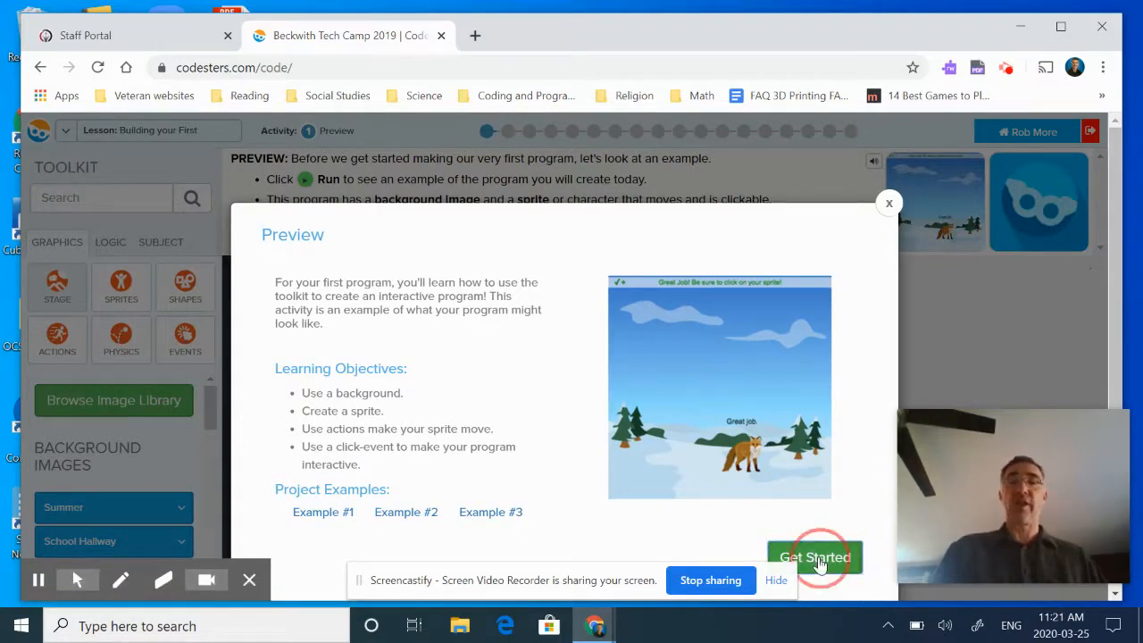
Step: Start the preview activity, then leave the fox example code without submitting and return to the class page
click(814, 558)
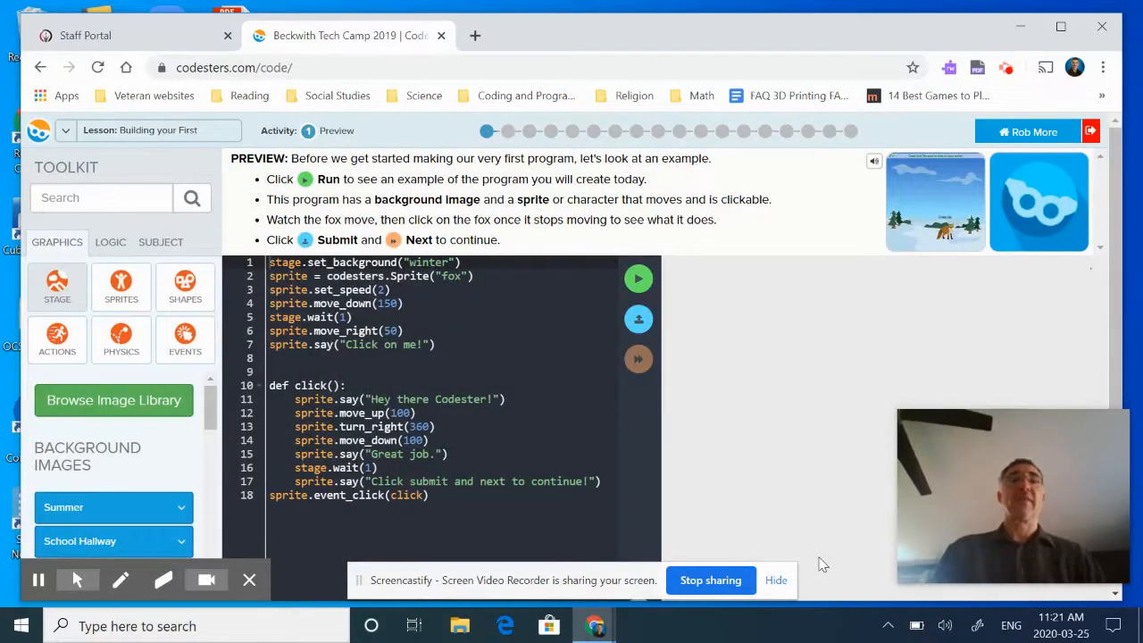
mouse_move(624, 543)
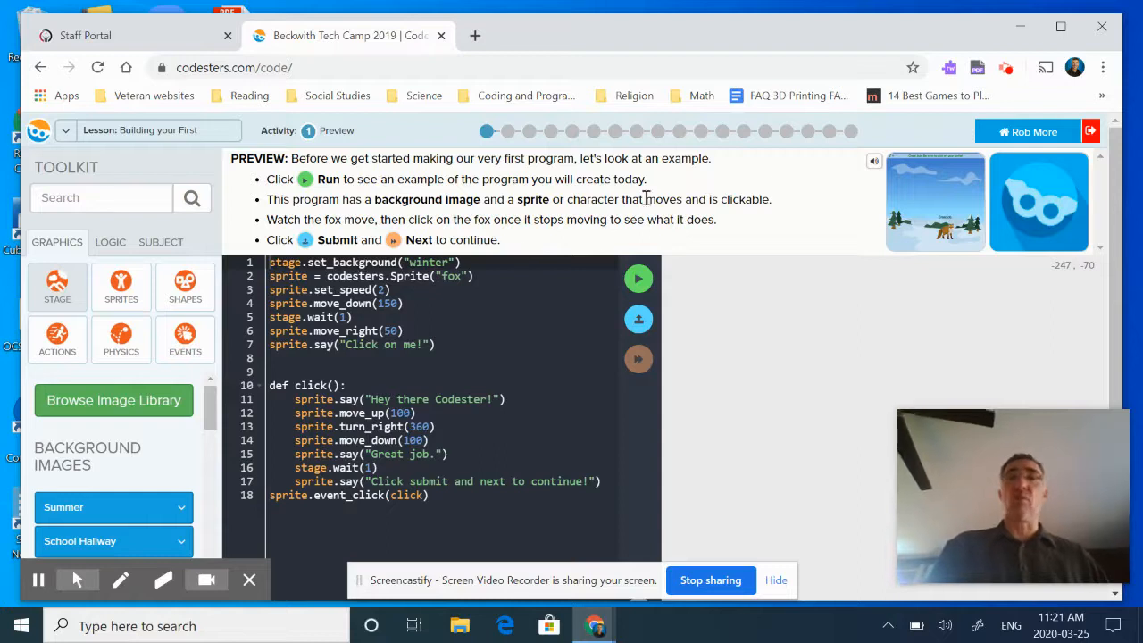
mouse_move(544, 216)
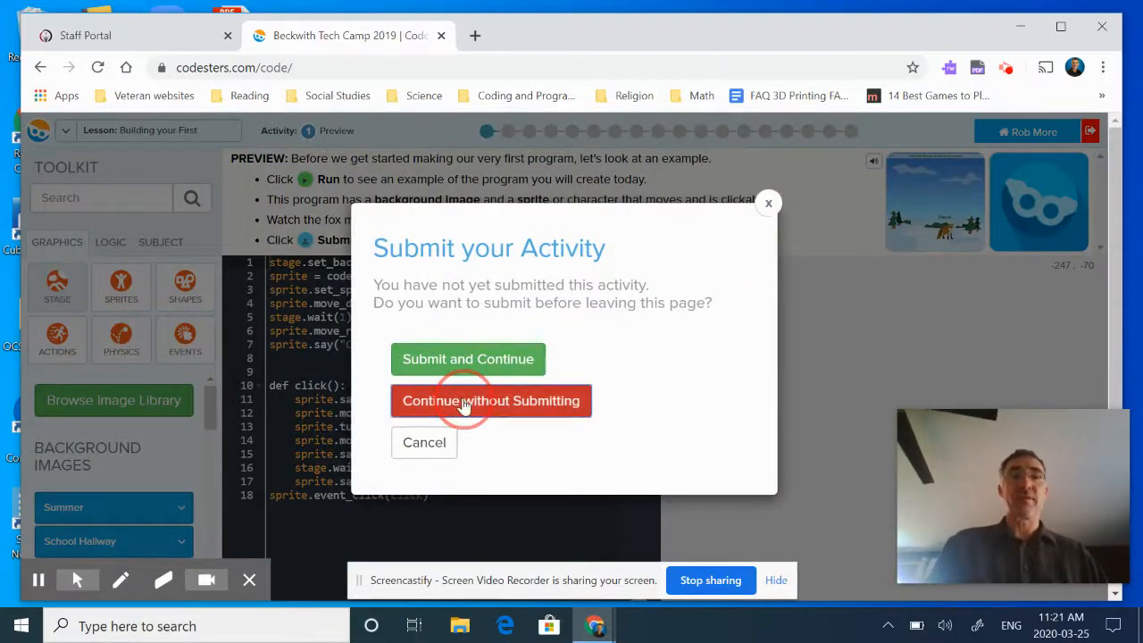
click(490, 401)
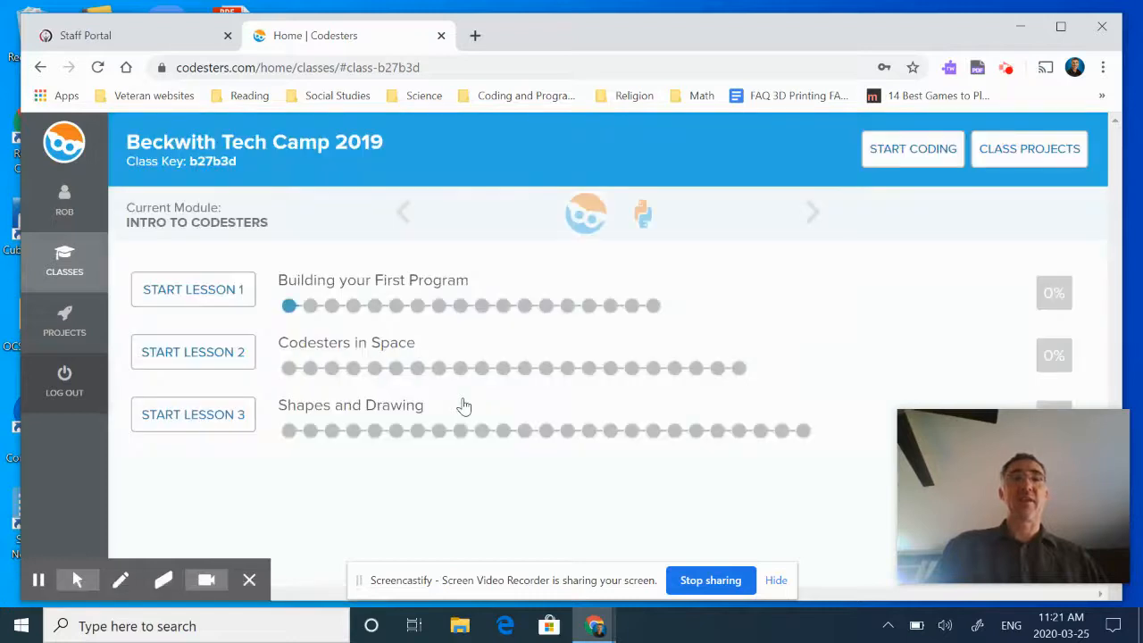
mouse_move(461, 368)
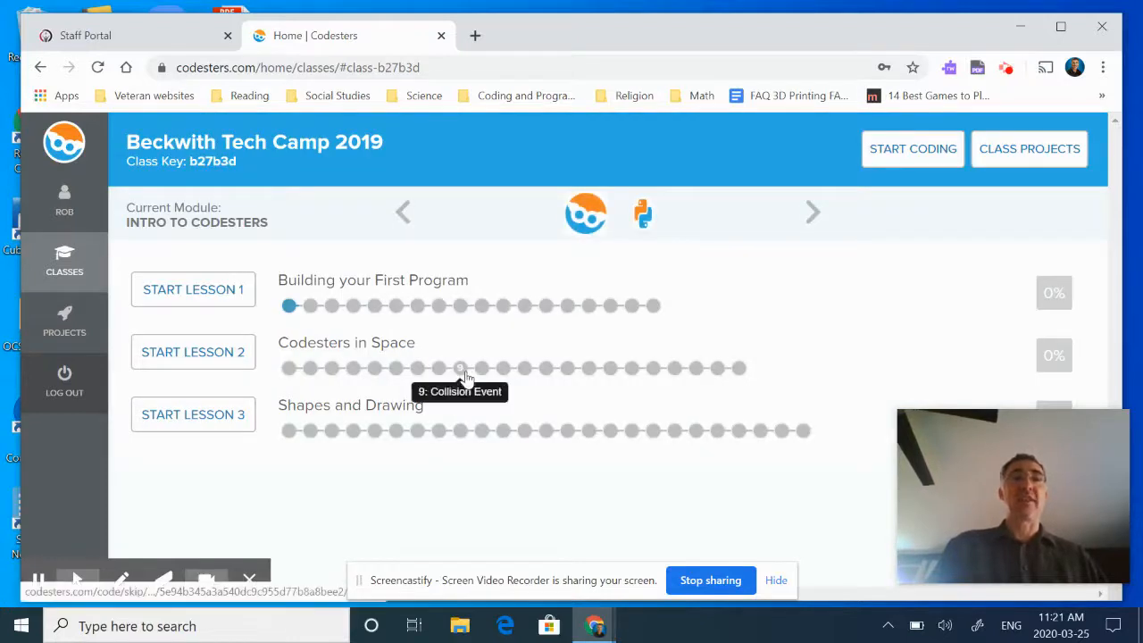
mouse_move(346, 325)
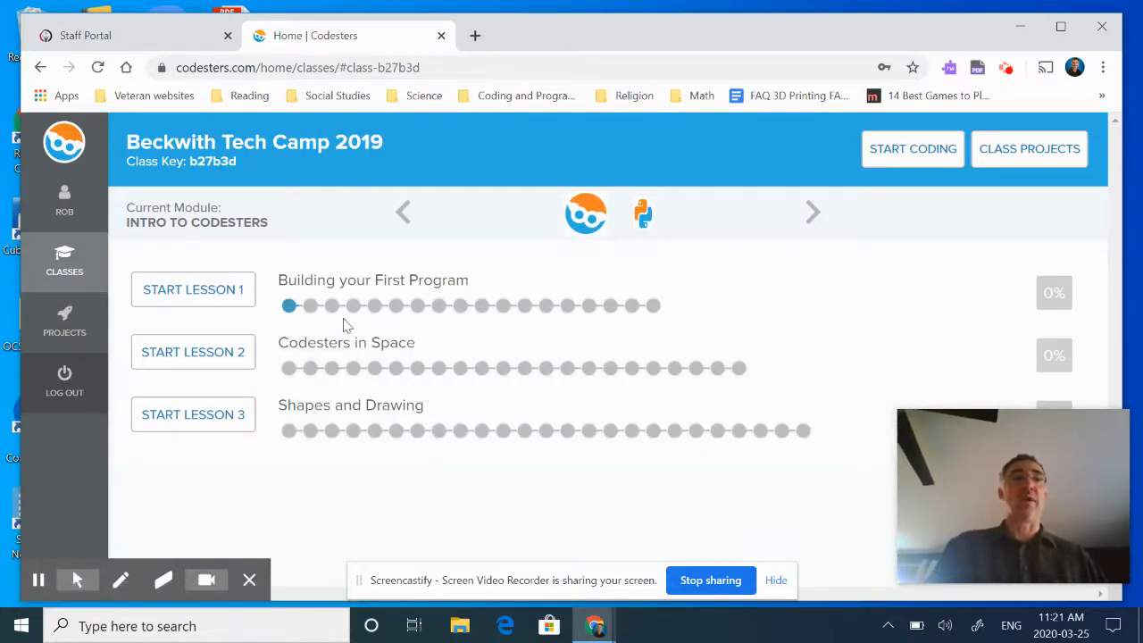
click(65, 196)
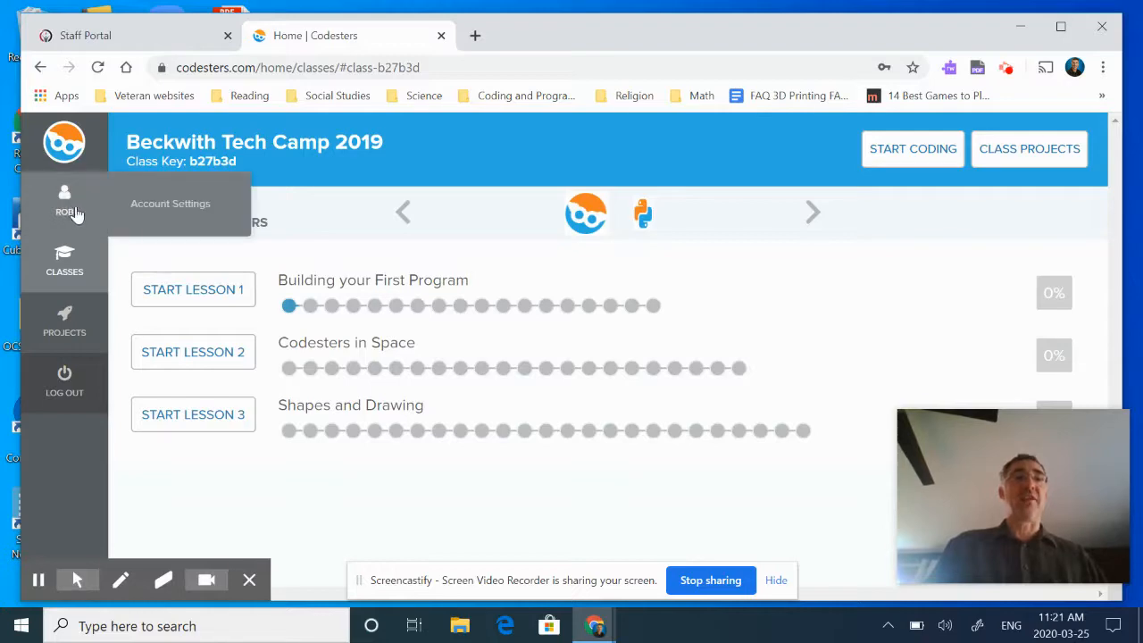
mouse_move(121, 207)
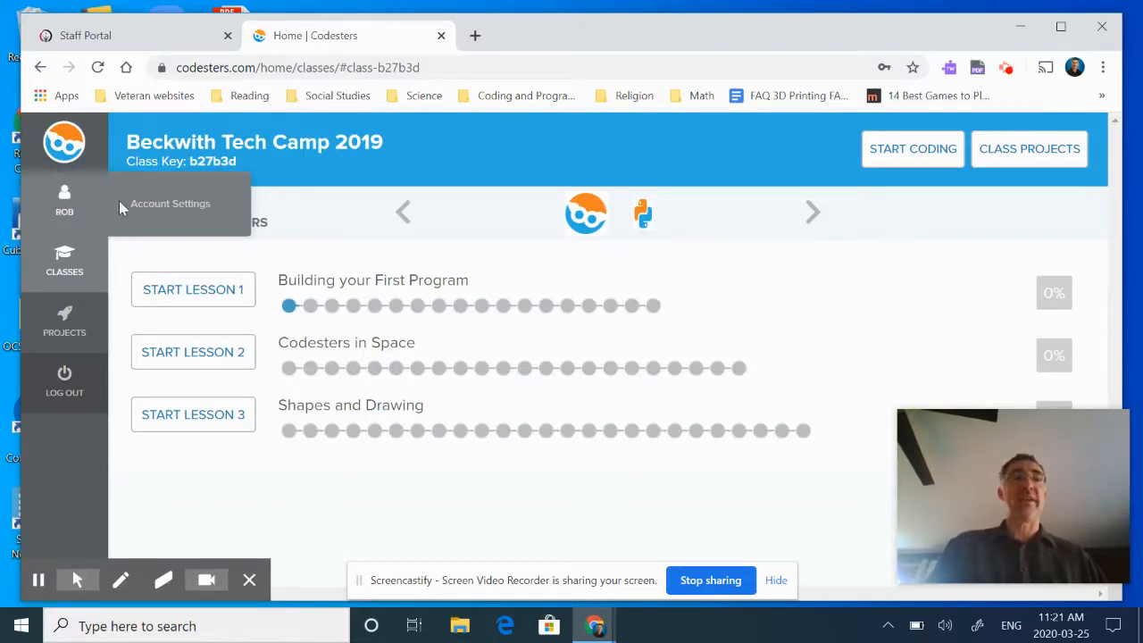
click(170, 204)
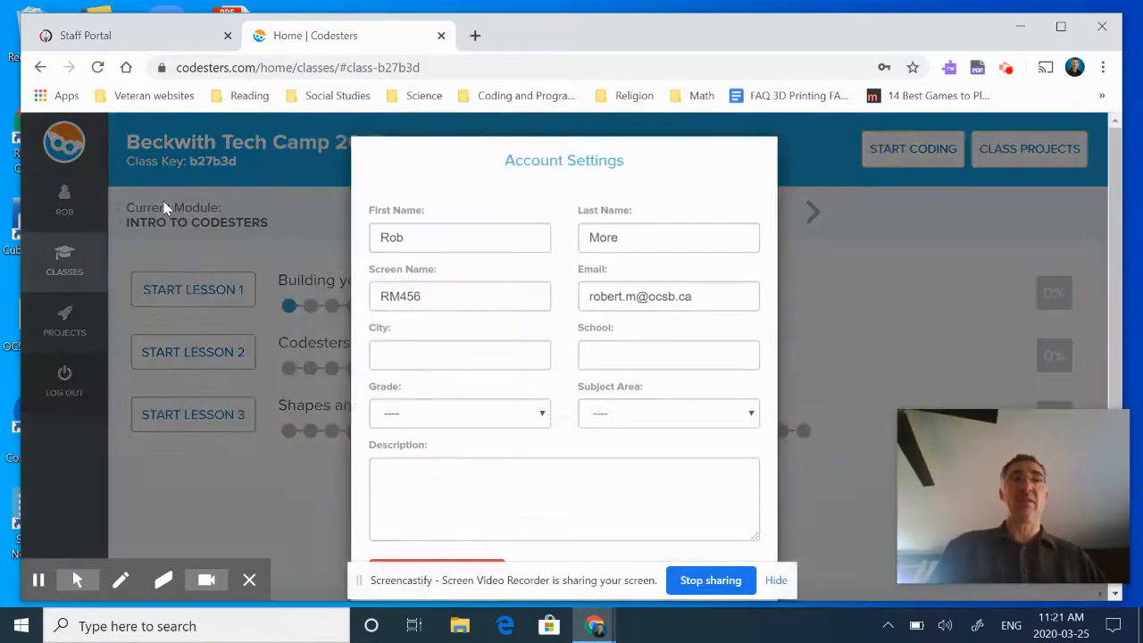
mouse_move(855, 425)
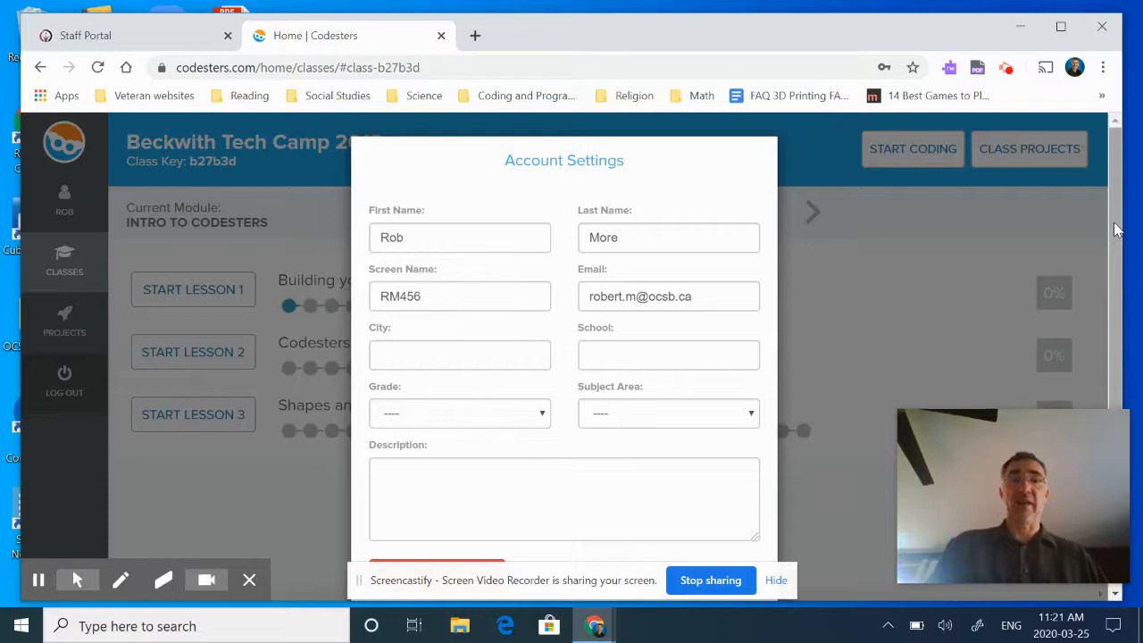
scroll(down, 3)
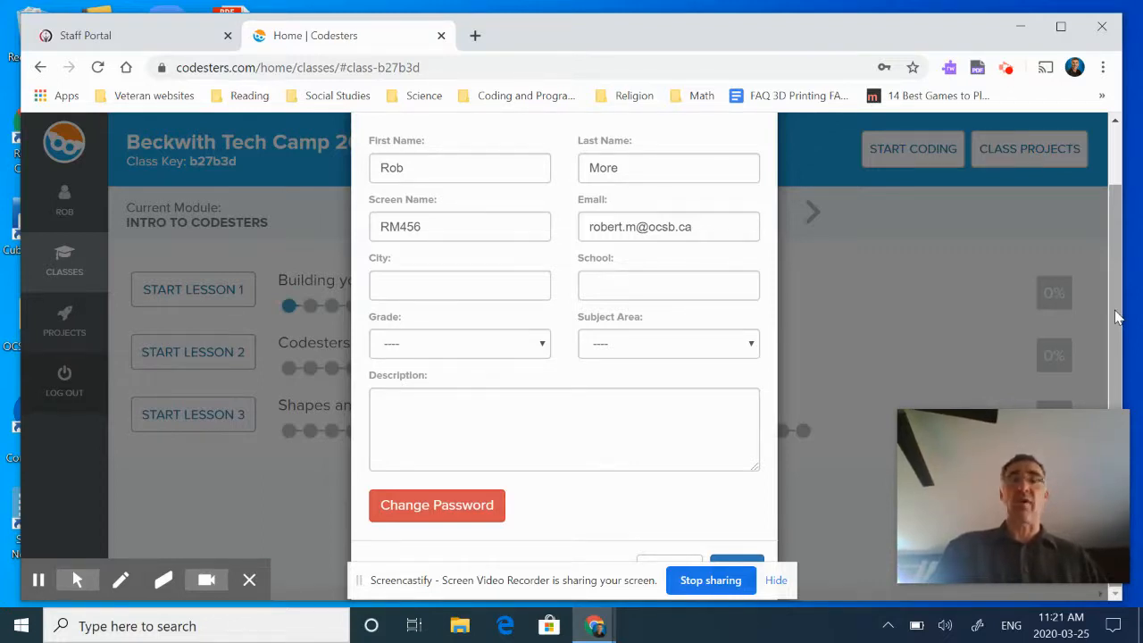
mouse_move(760, 385)
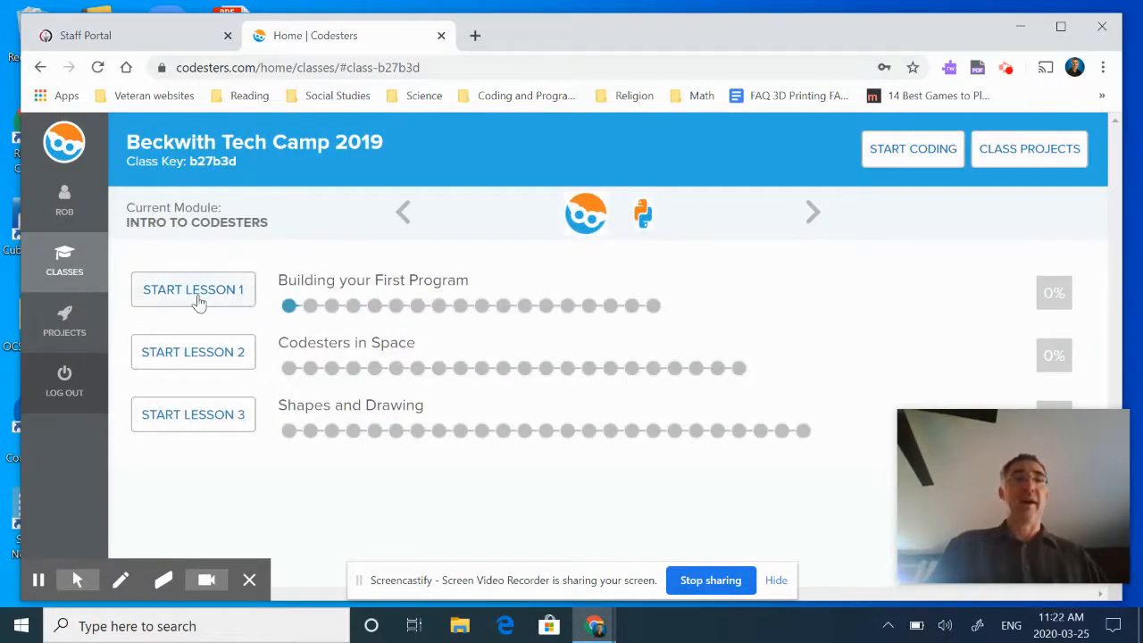
Step: Start Lesson 1 so the fox Preview activity opens, with the lesson menu expanded
click(193, 289)
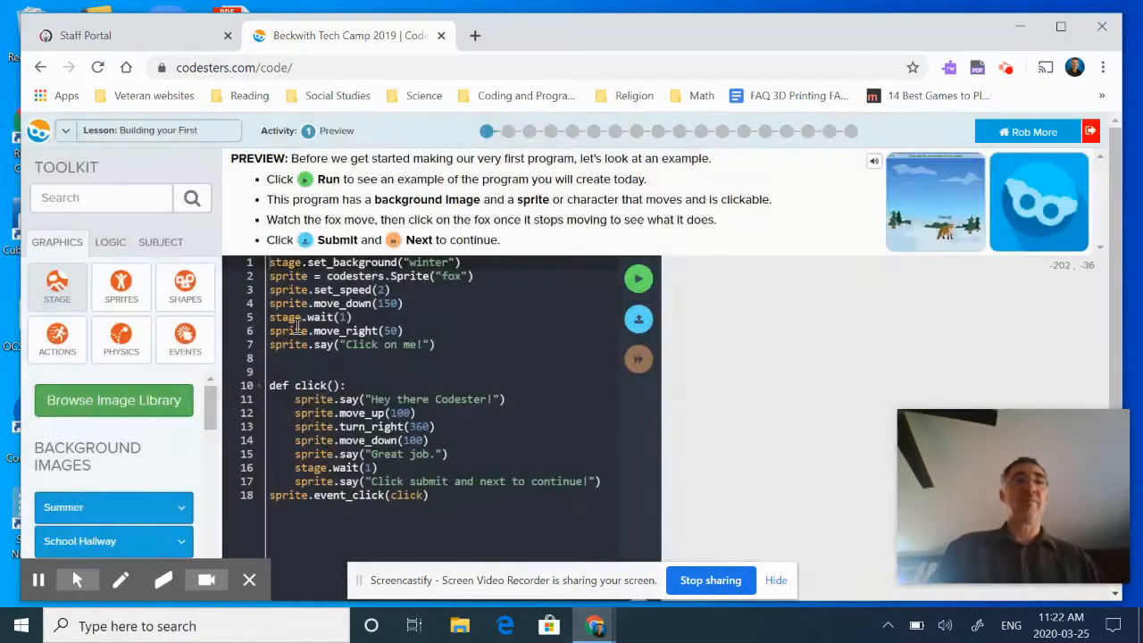
click(65, 131)
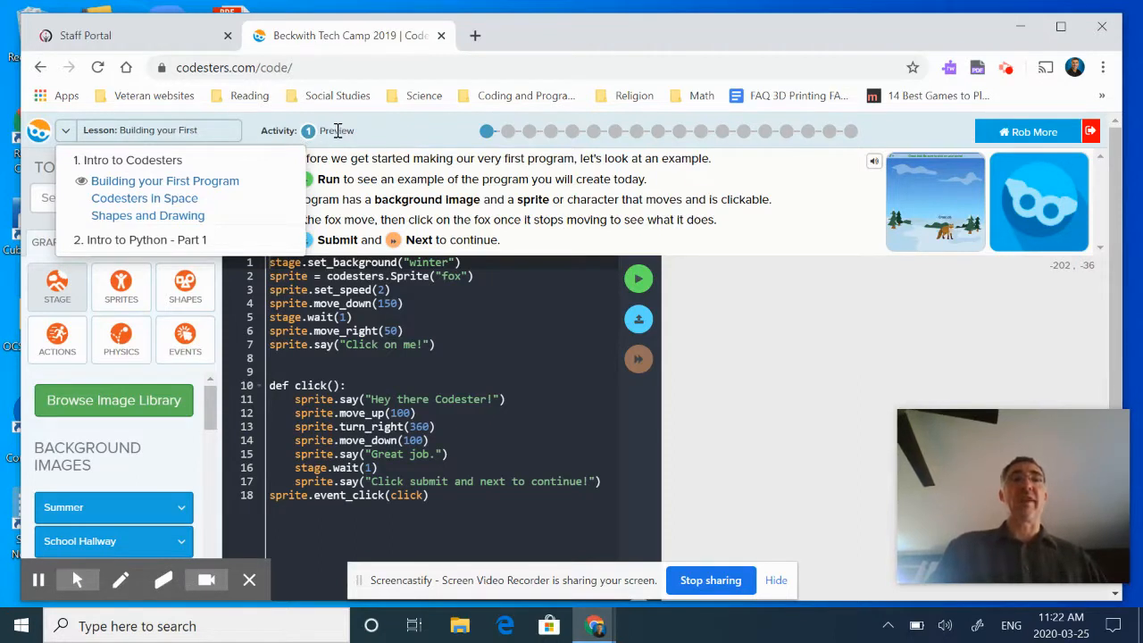
mouse_move(354, 147)
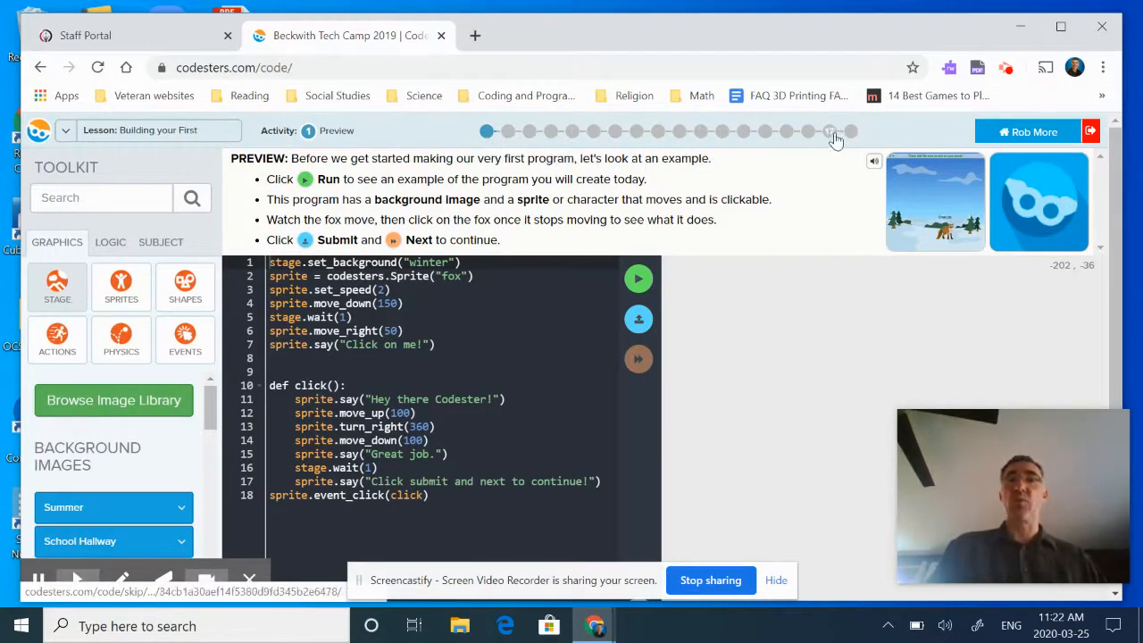
mouse_move(851, 132)
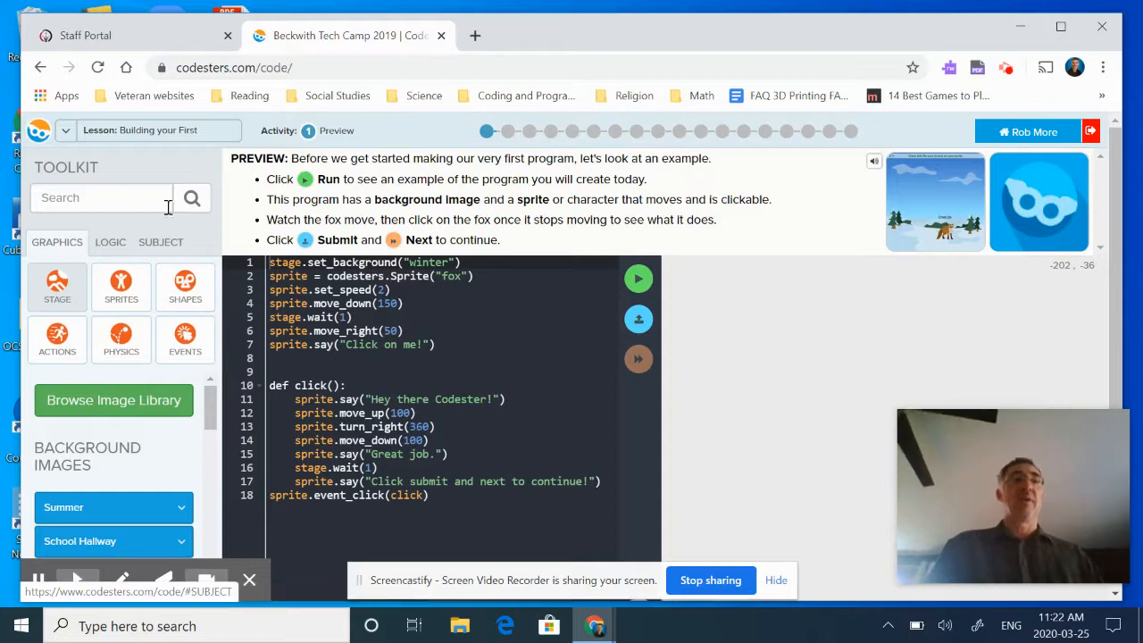
mouse_move(175, 443)
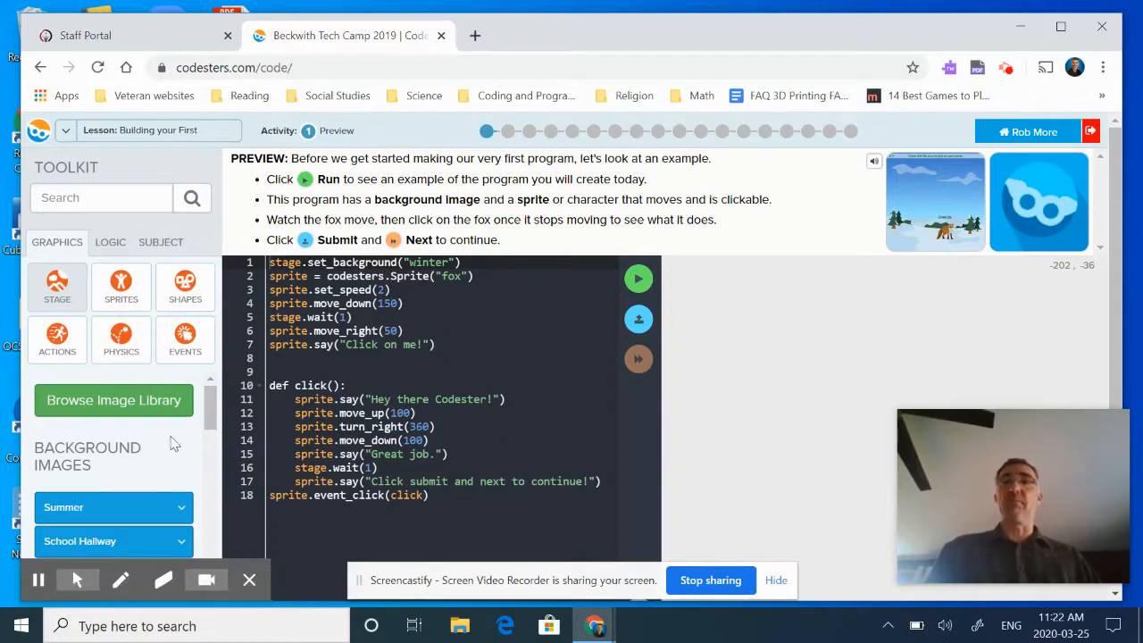
mouse_move(936, 207)
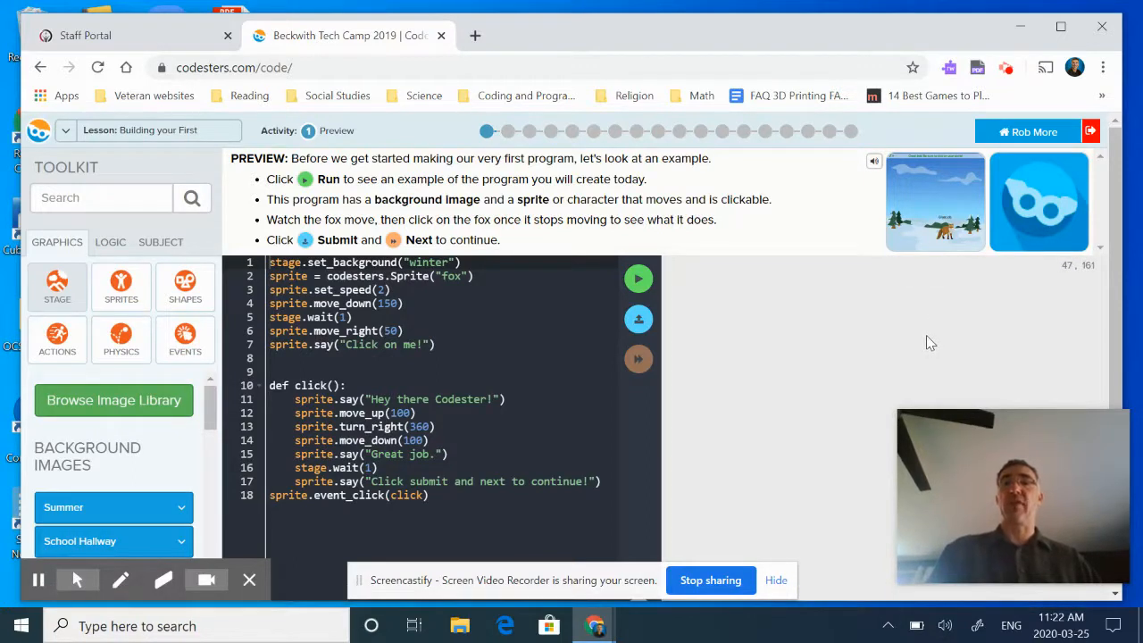
mouse_move(554, 350)
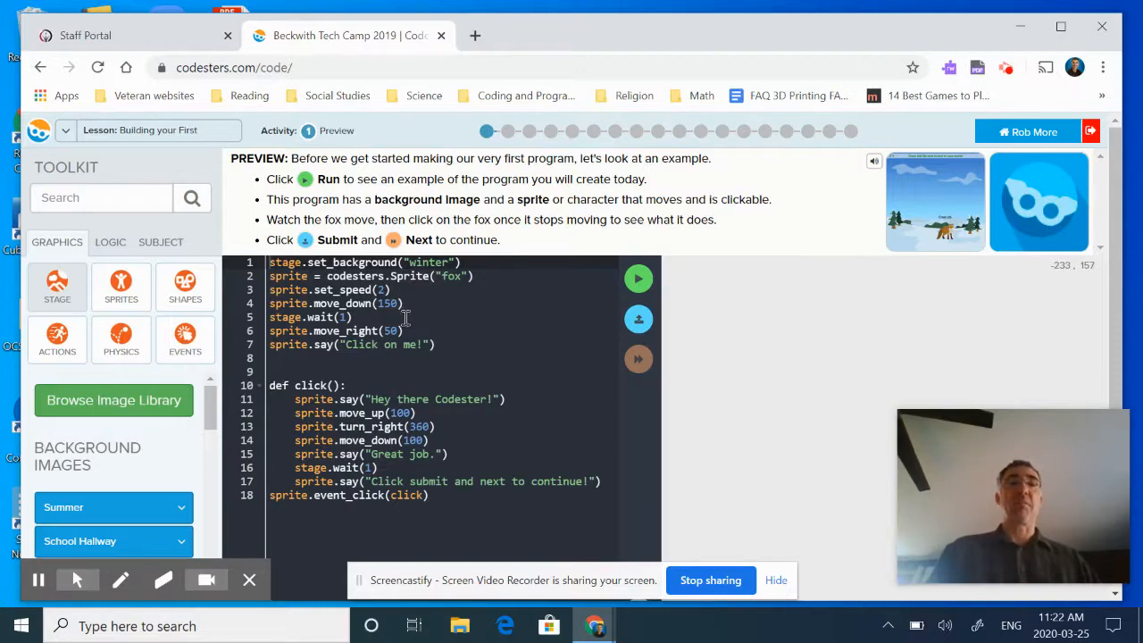
mouse_move(442, 334)
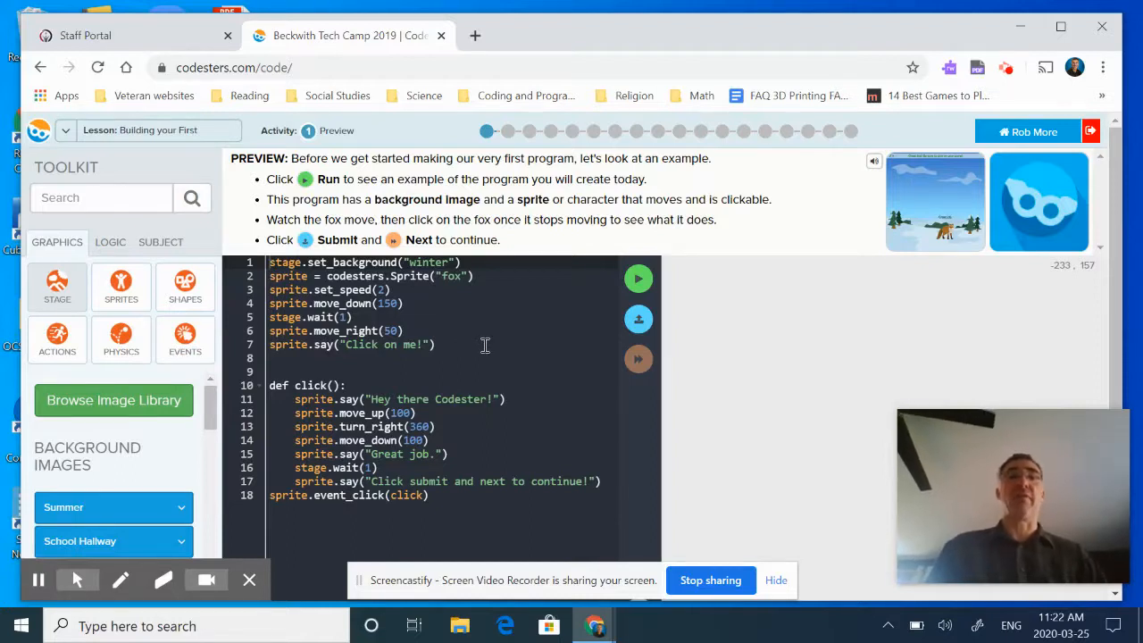
mouse_move(496, 418)
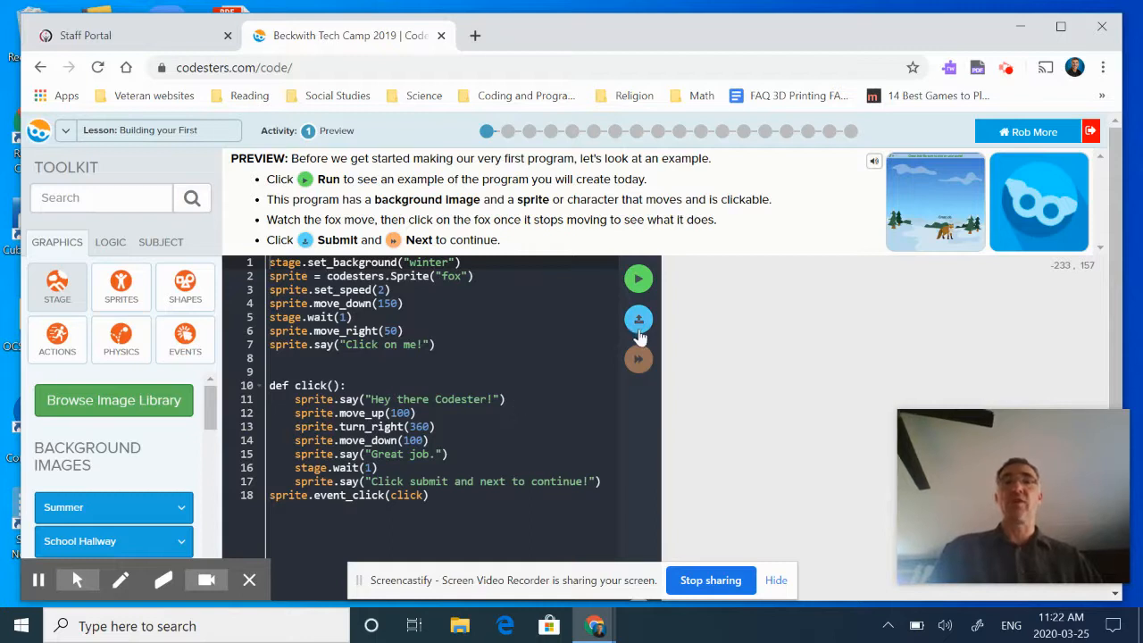
mouse_move(640, 279)
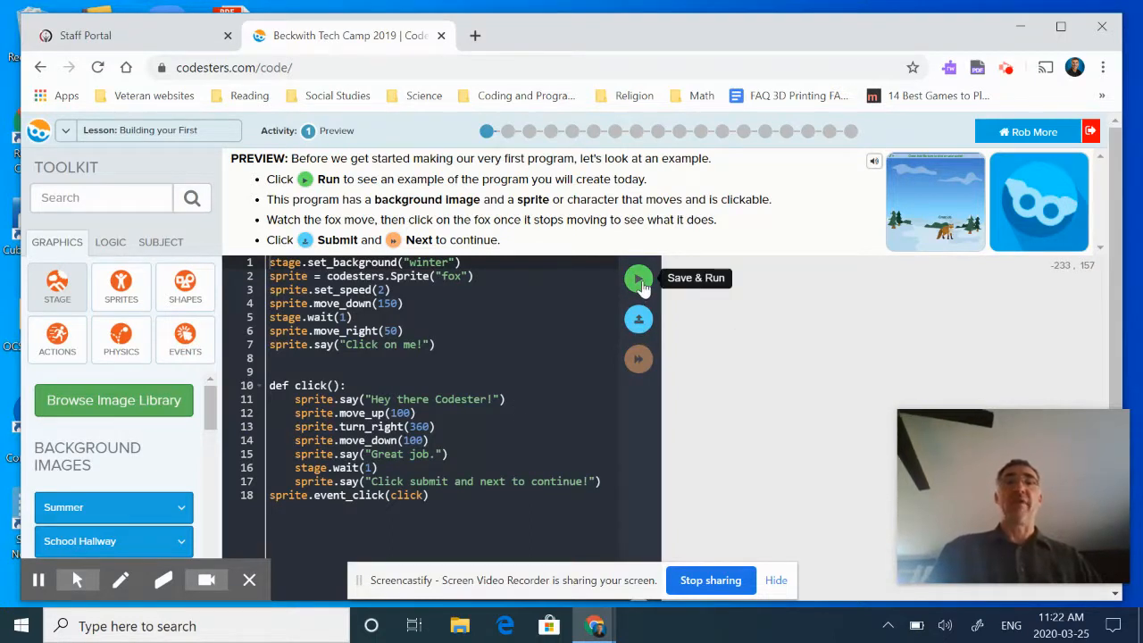
mouse_move(368, 179)
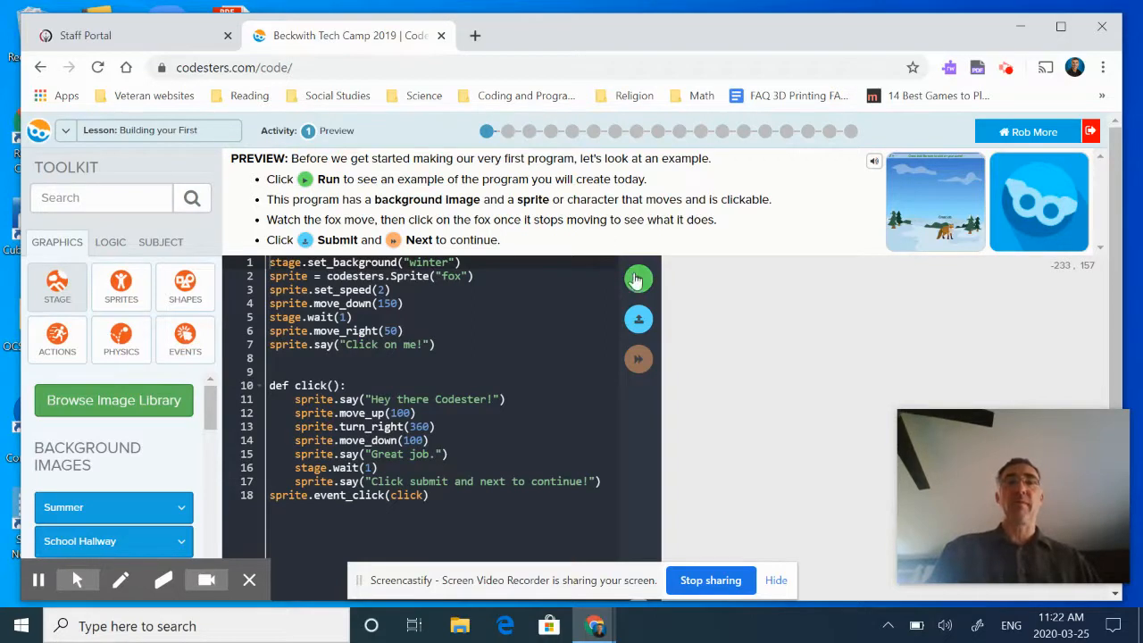
Step: Save & Run the fox example program so the winter scene plays on the stage
click(639, 279)
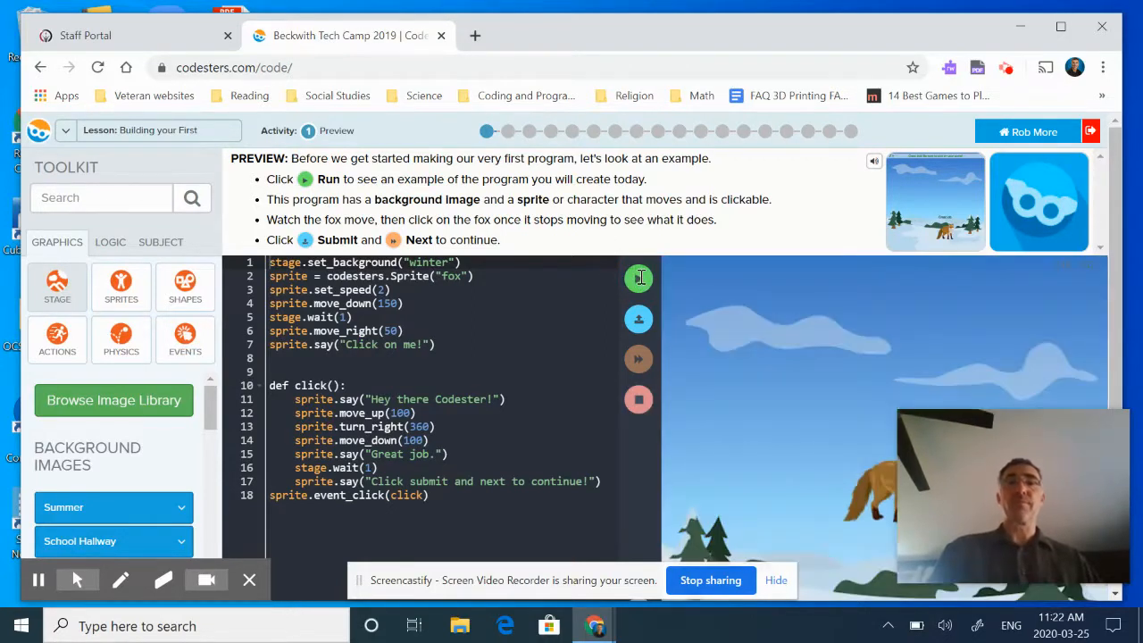
click(639, 279)
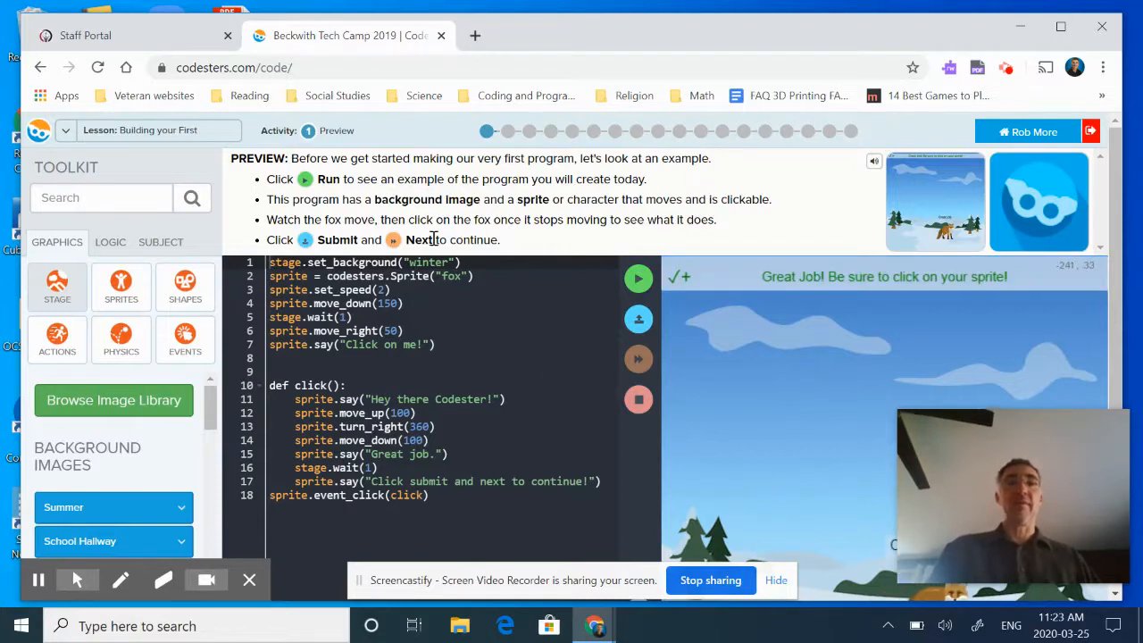
mouse_move(972, 343)
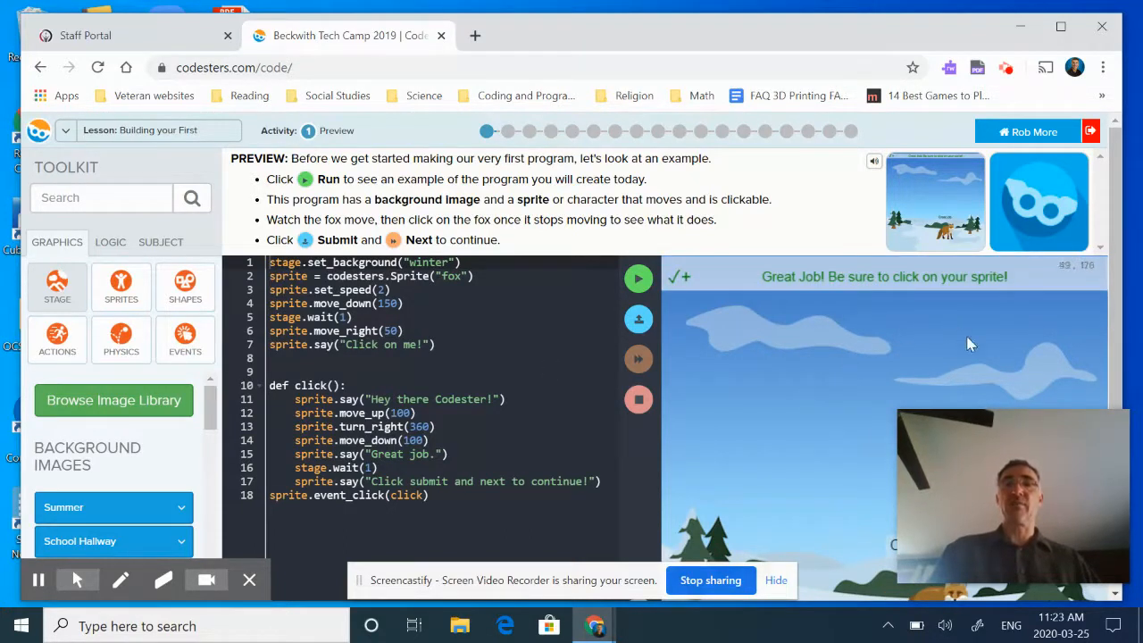
mouse_move(688, 422)
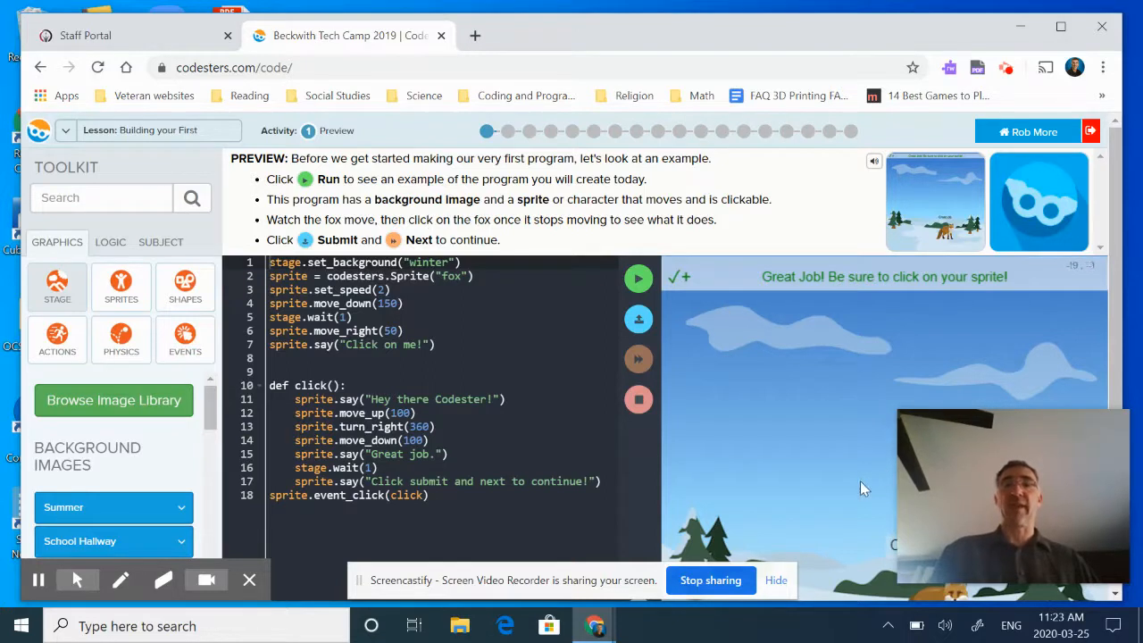
mouse_move(897, 550)
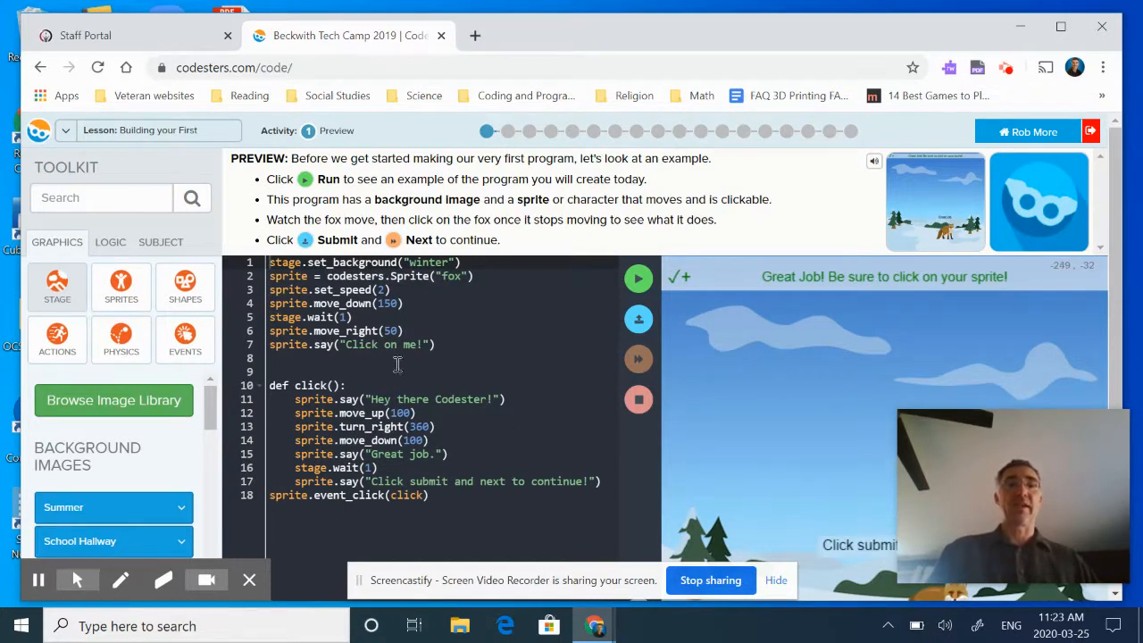
mouse_move(486, 411)
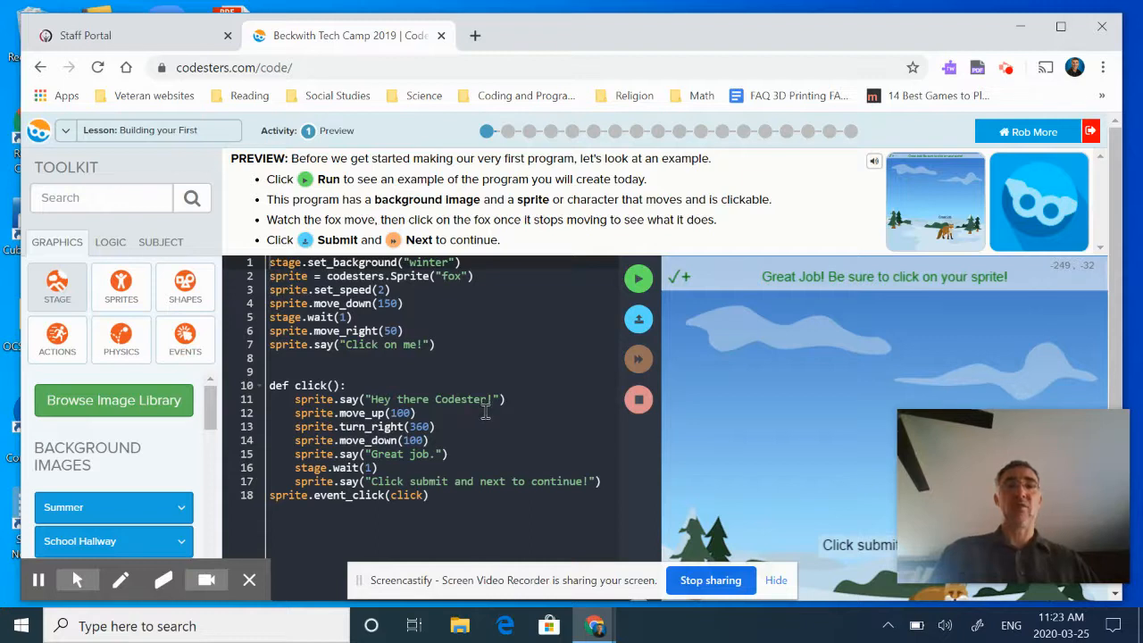
mouse_move(911, 456)
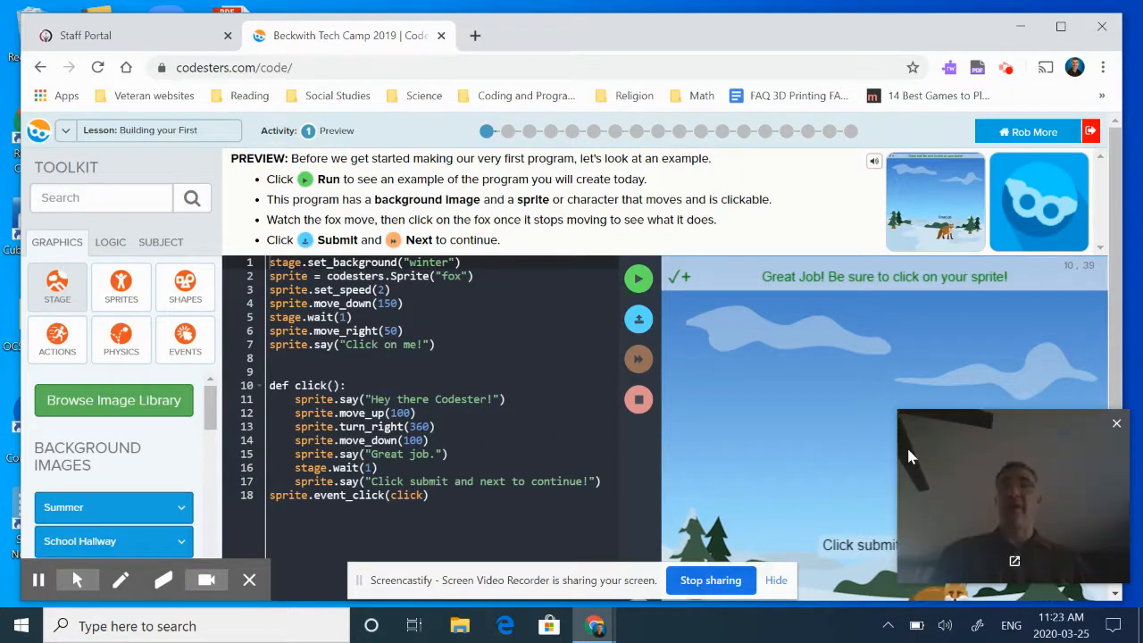
mouse_move(1014, 443)
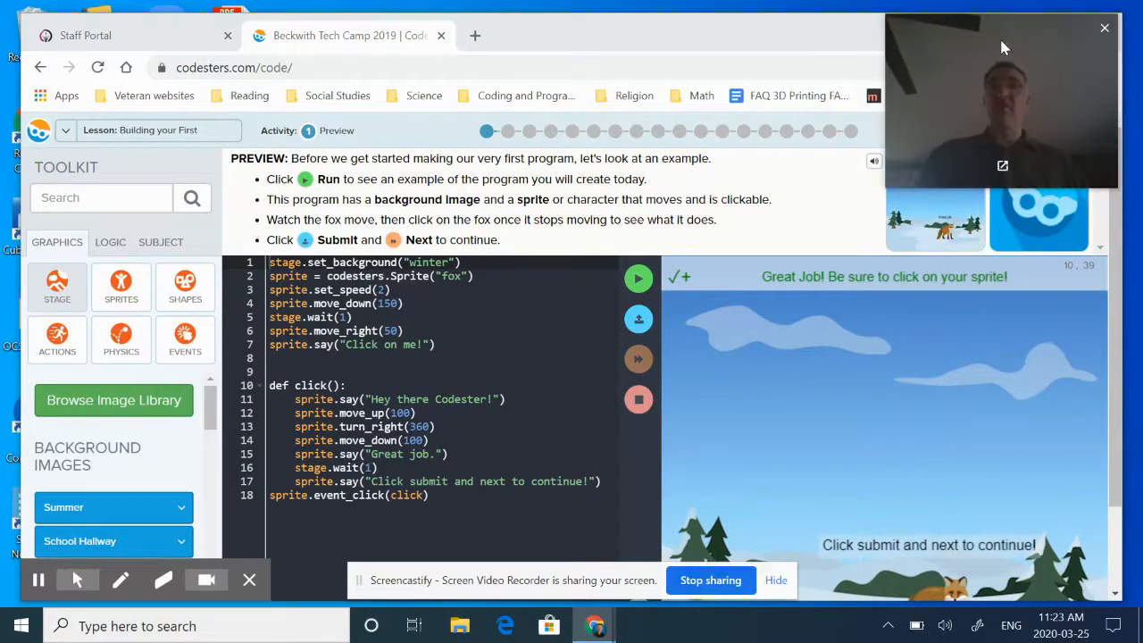
mouse_move(1004, 247)
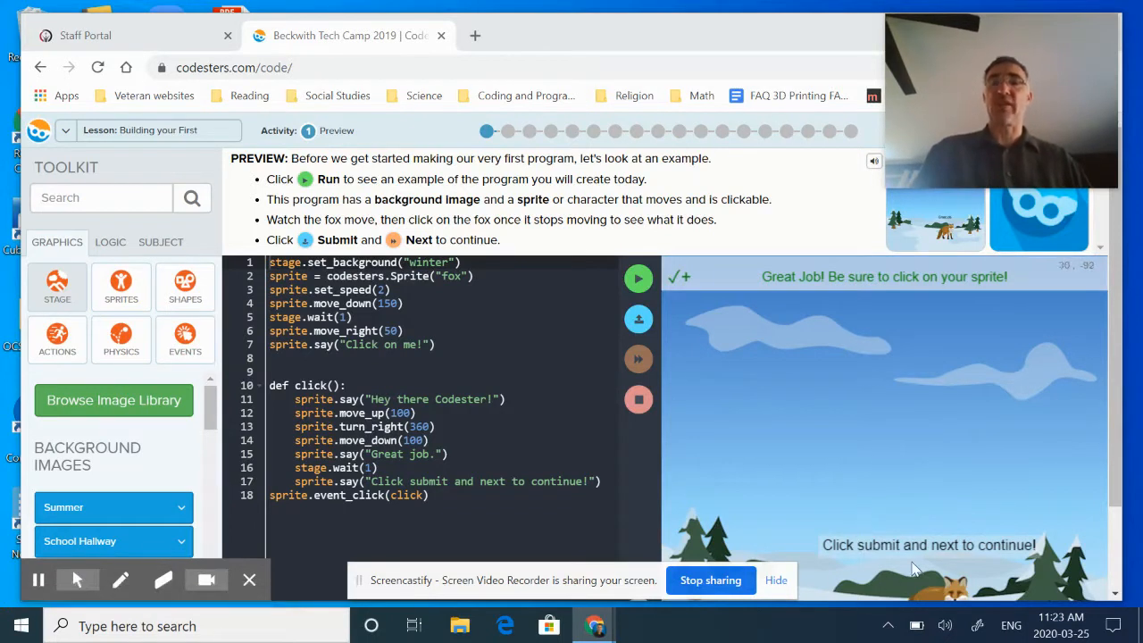
mouse_move(746, 484)
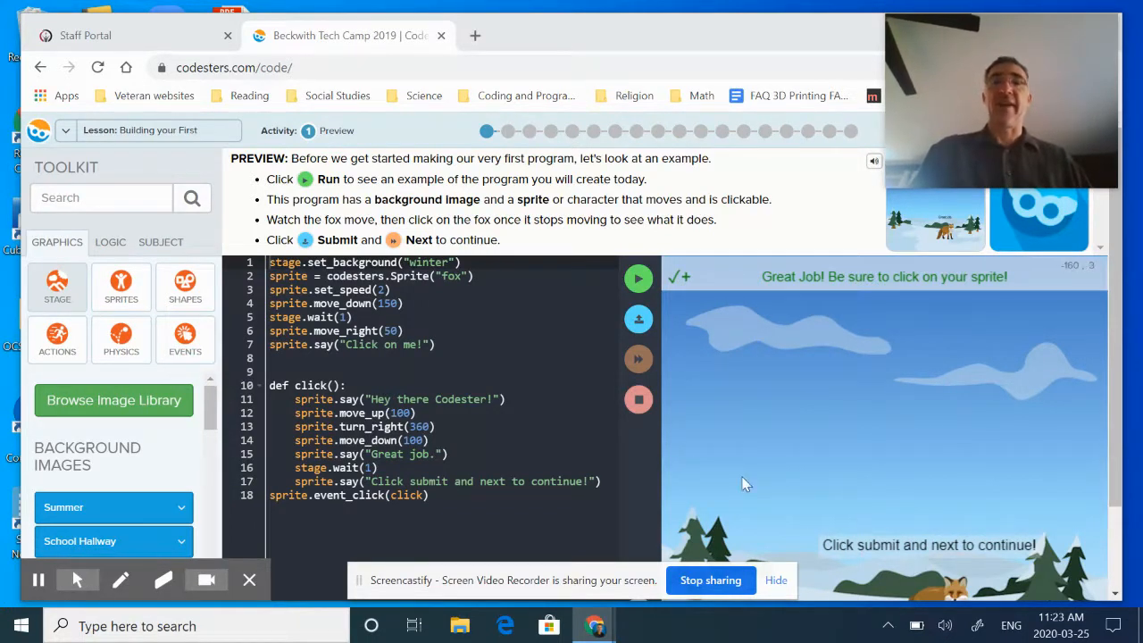
mouse_move(639, 318)
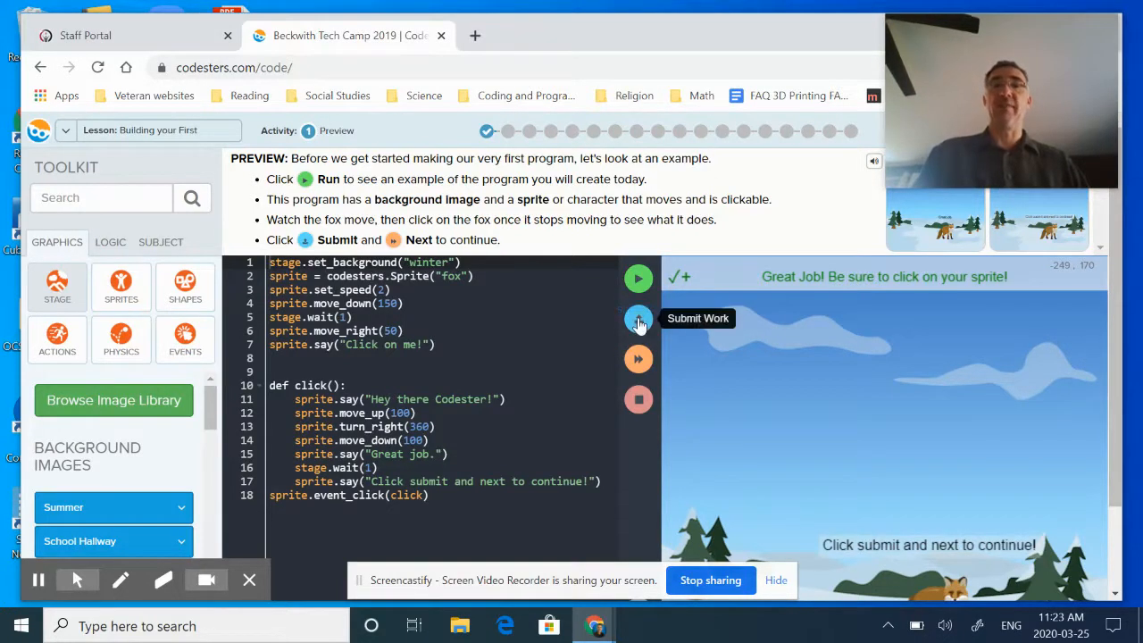
click(639, 318)
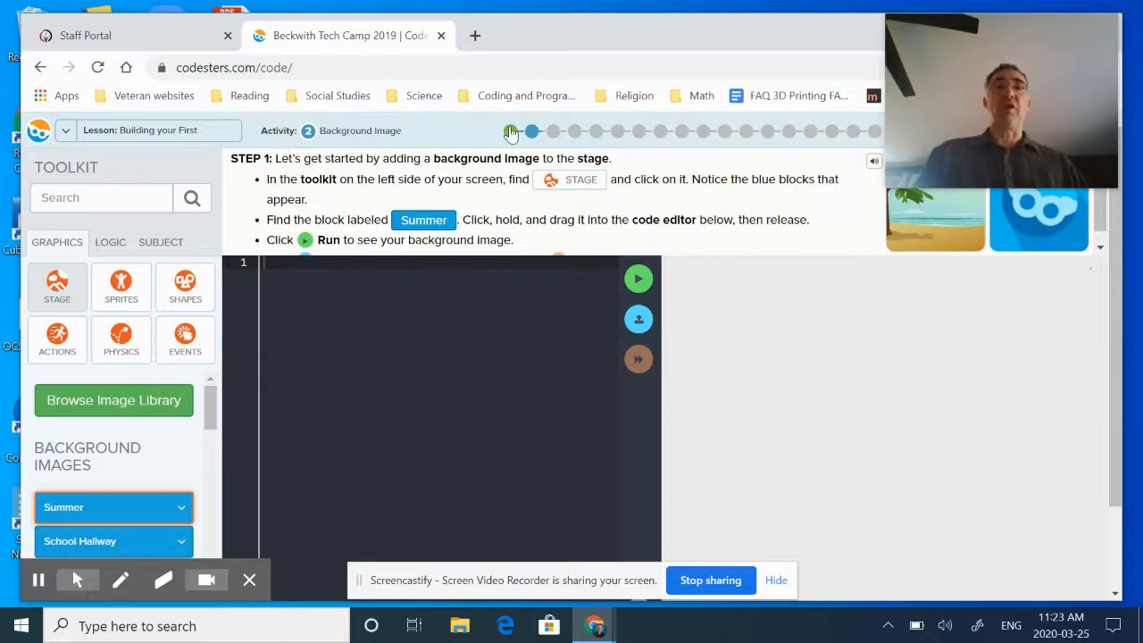
mouse_move(510, 132)
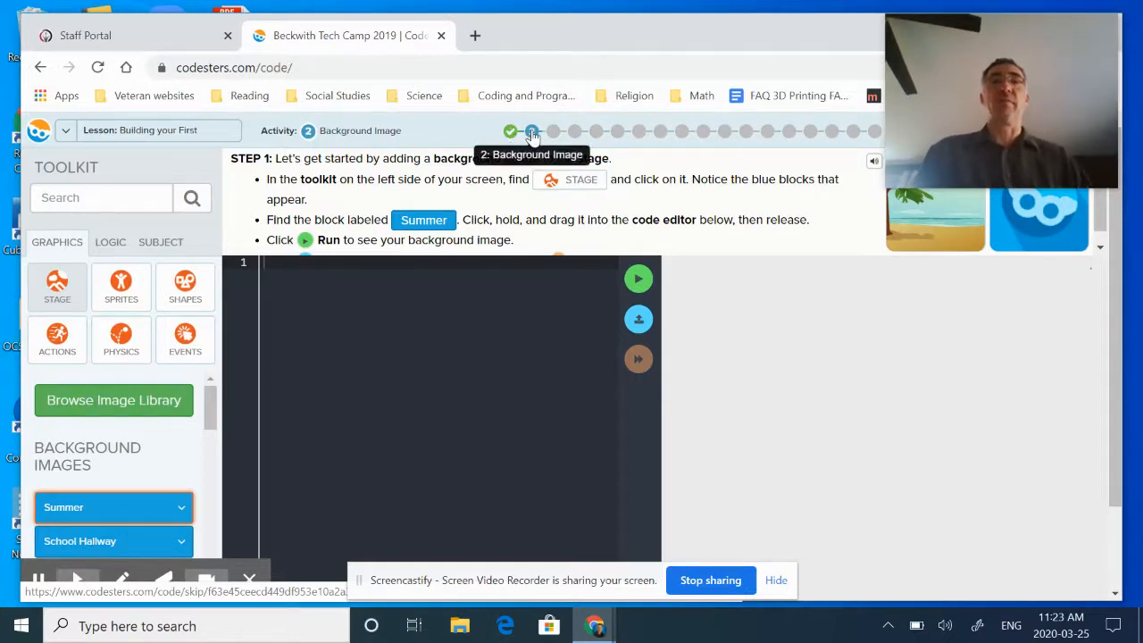
mouse_move(375, 143)
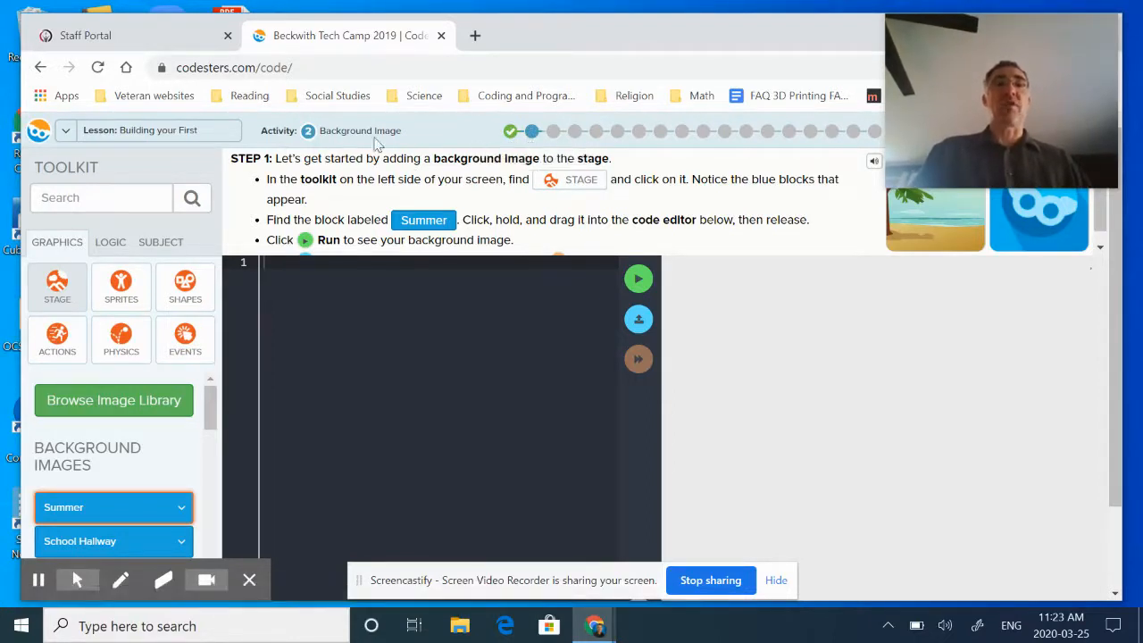
mouse_move(465, 208)
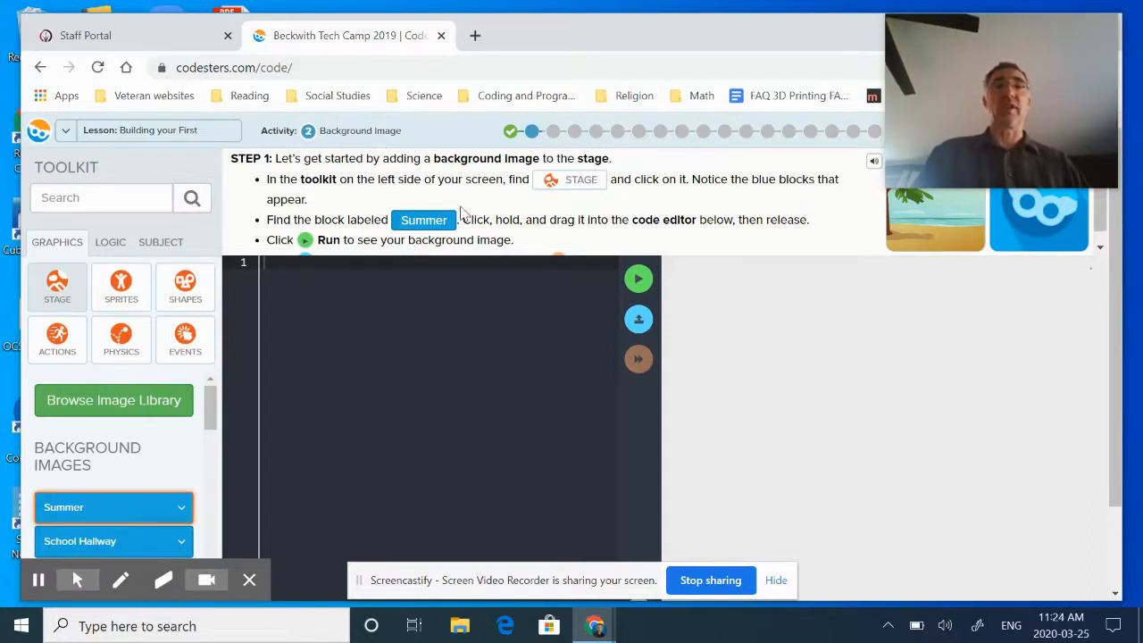
mouse_move(575, 200)
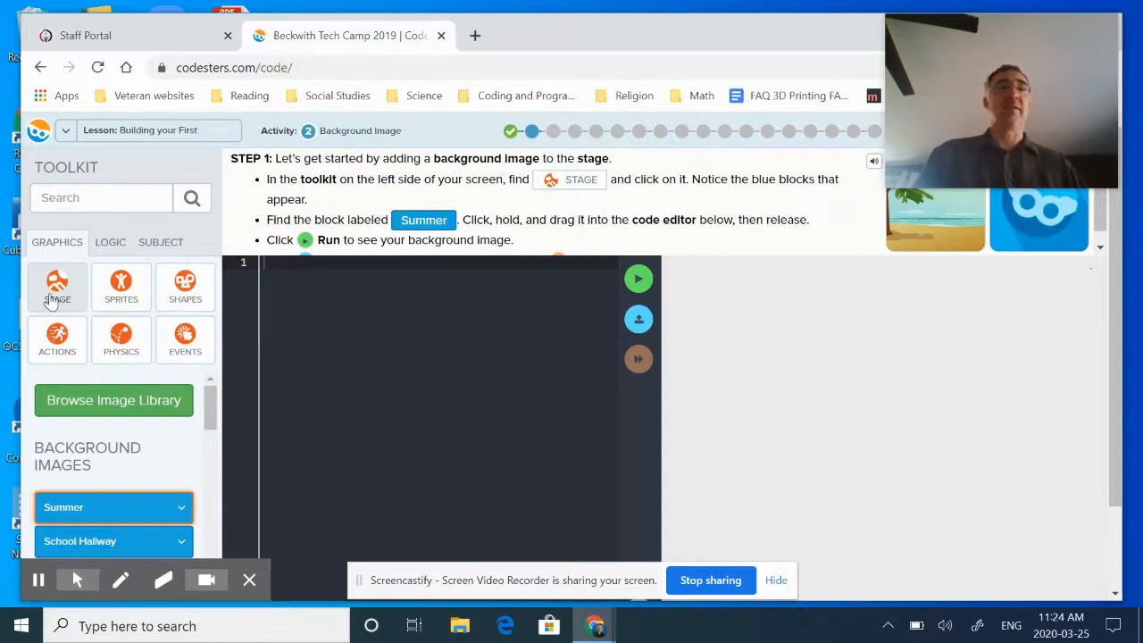
mouse_move(161, 243)
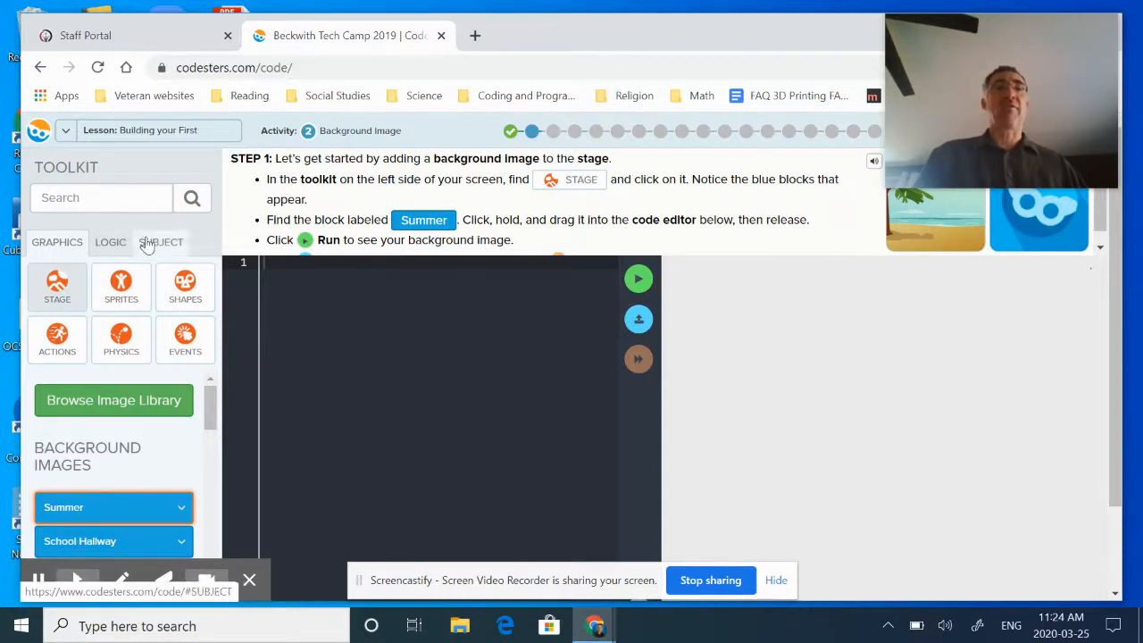
click(111, 243)
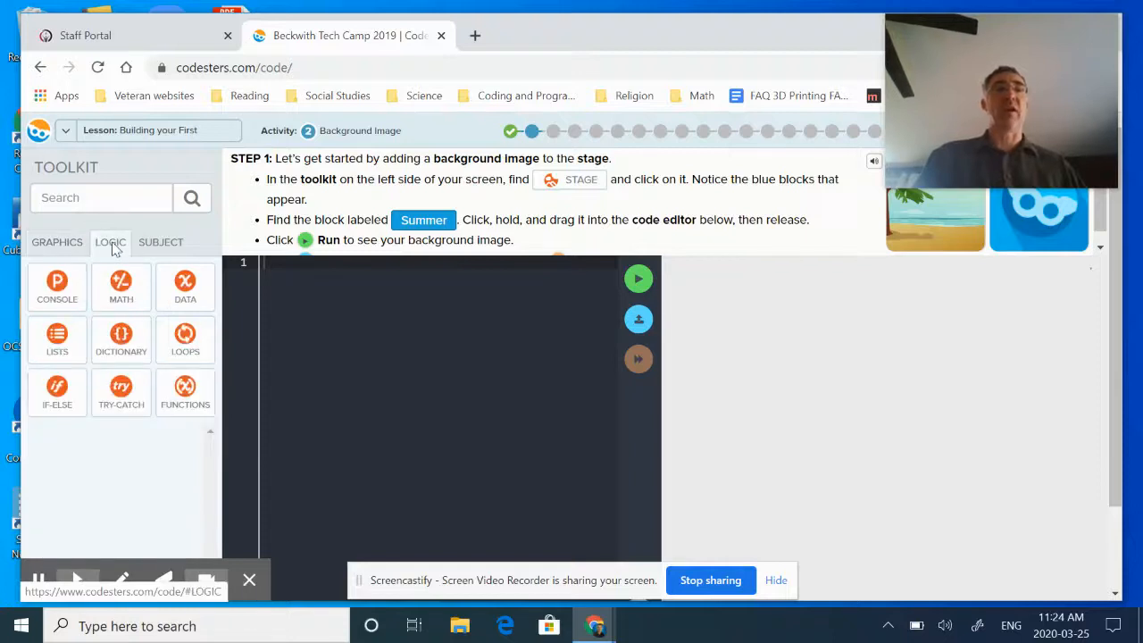
mouse_move(161, 243)
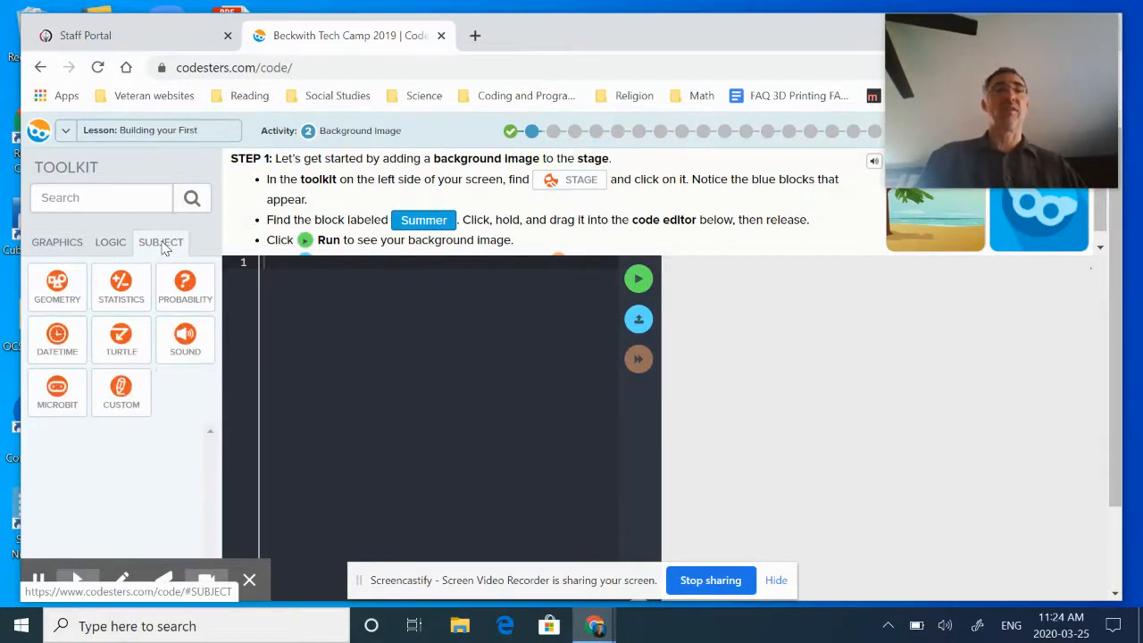
click(58, 243)
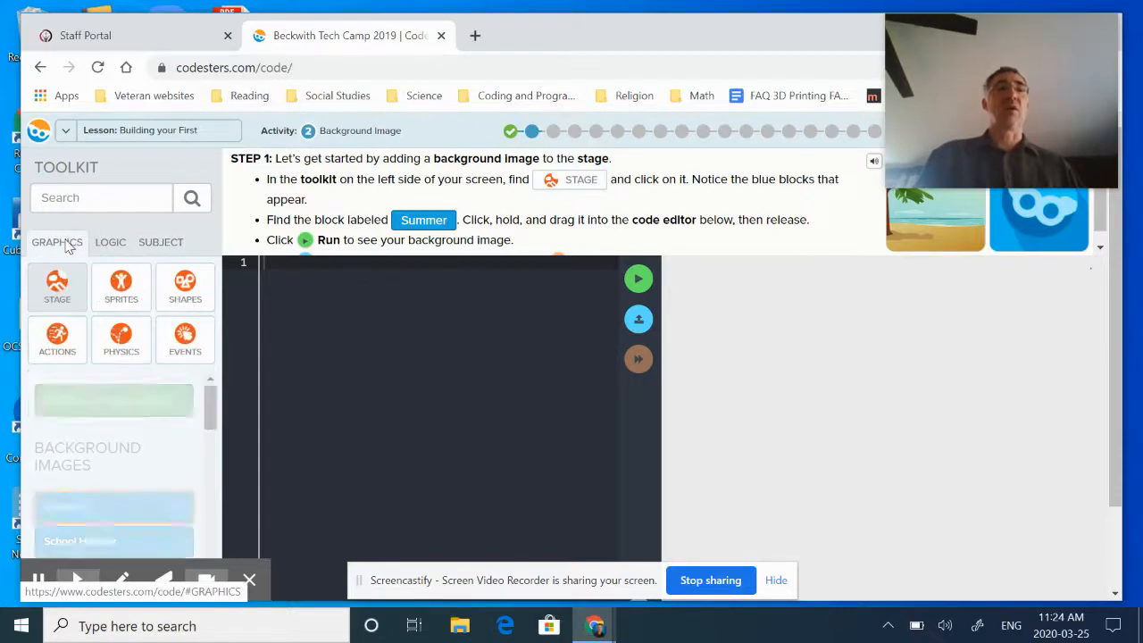
click(58, 286)
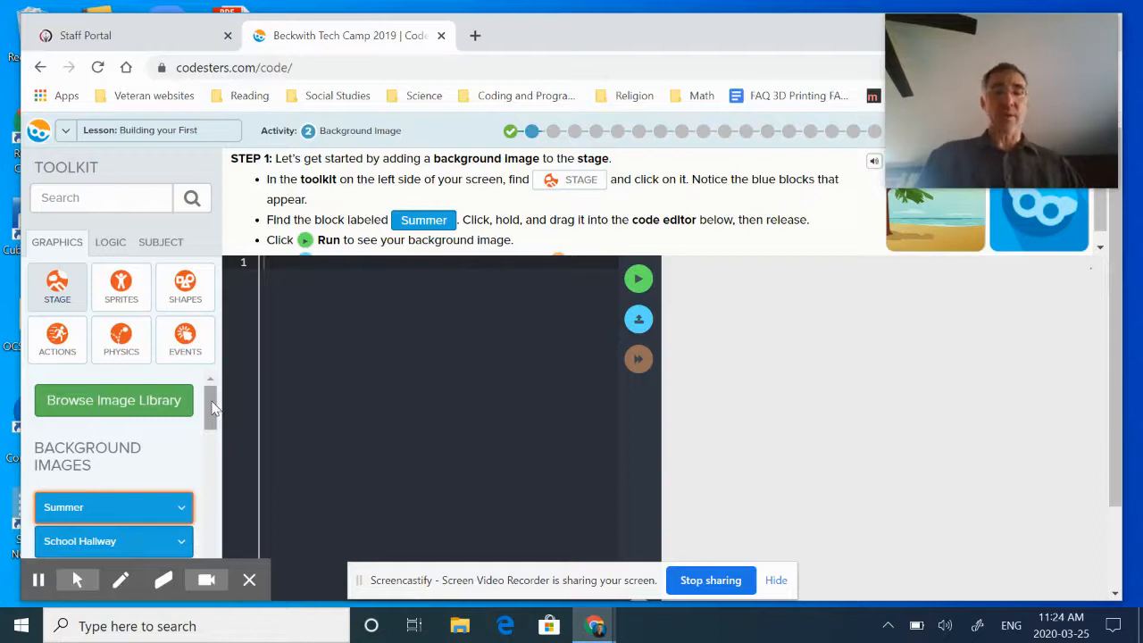
Step: Drag the Summer background block into the code and run it to show the beach scene
scroll(down, 3)
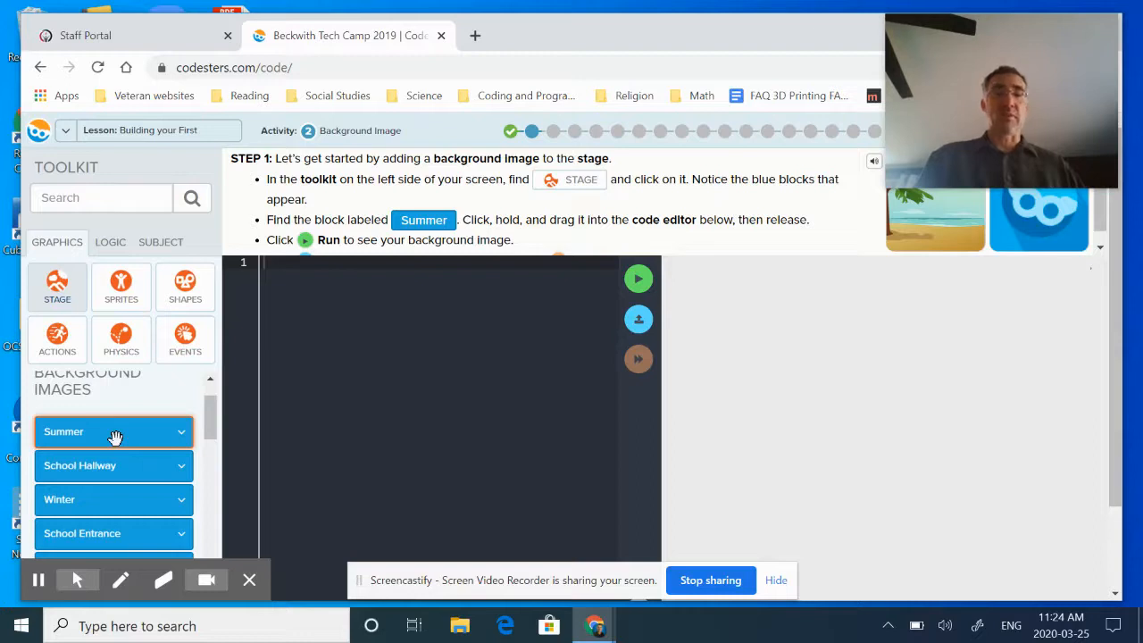
drag(114, 431, 375, 405)
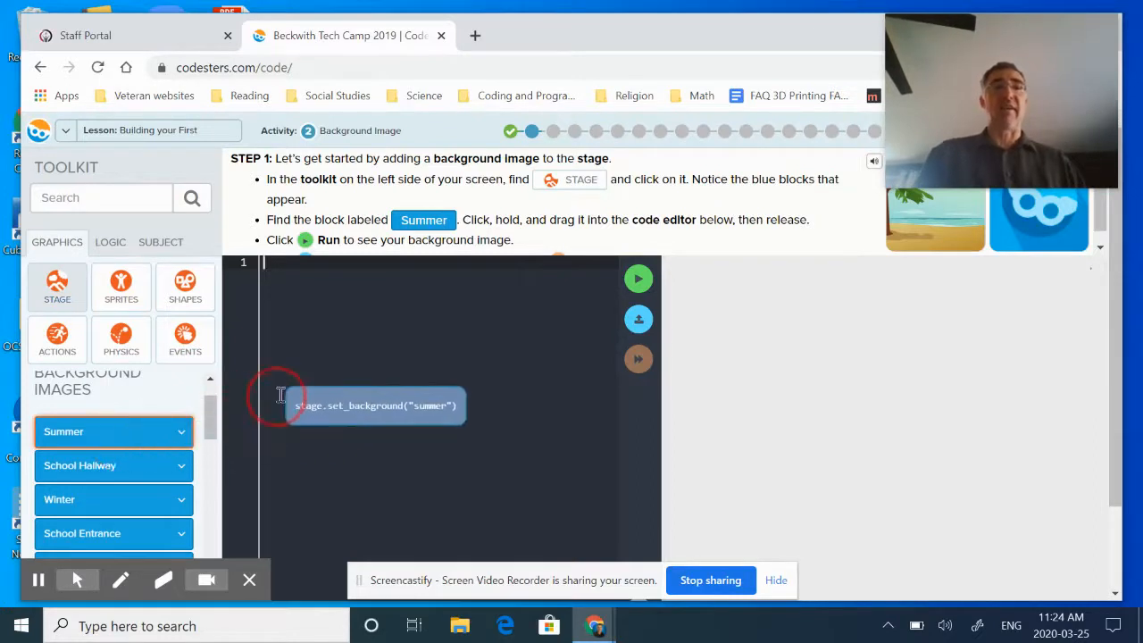
drag(375, 406, 375, 261)
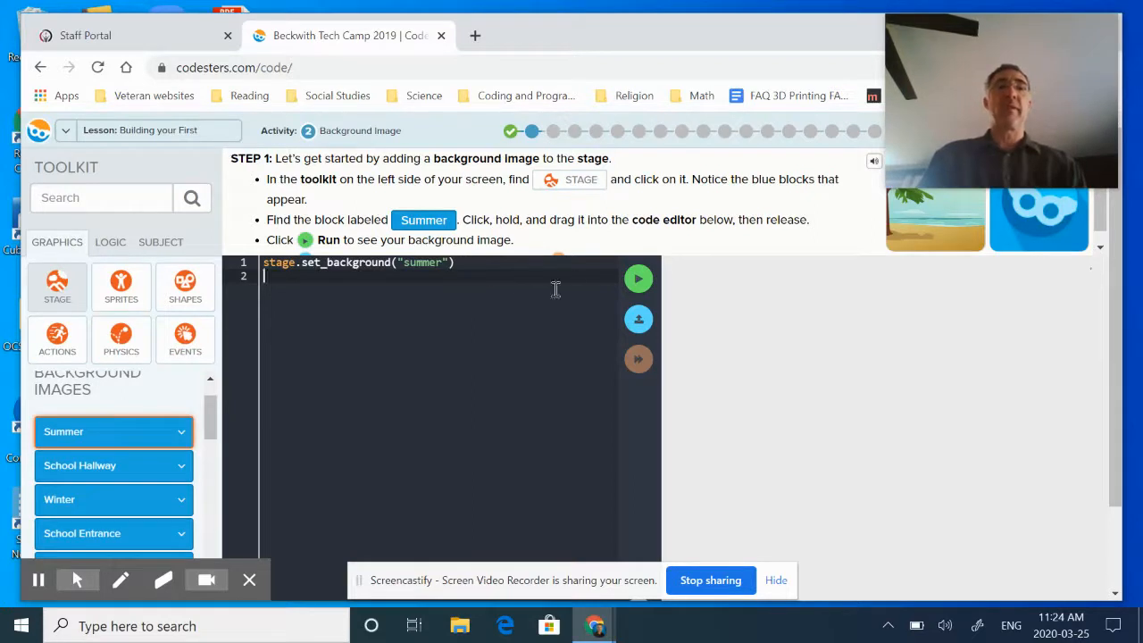
click(639, 279)
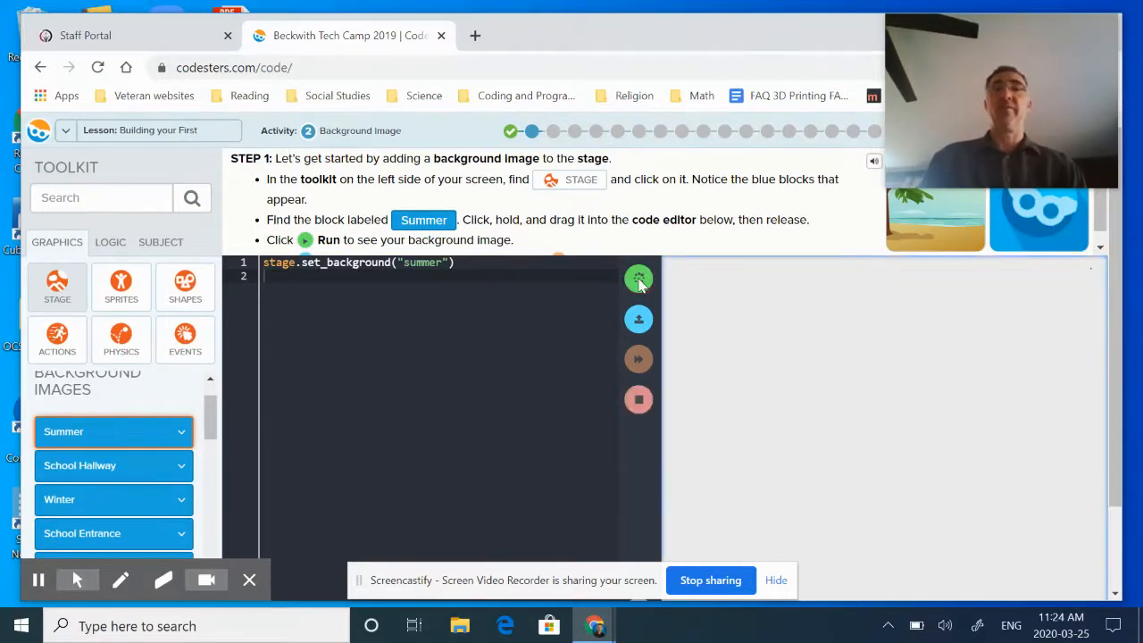
click(640, 279)
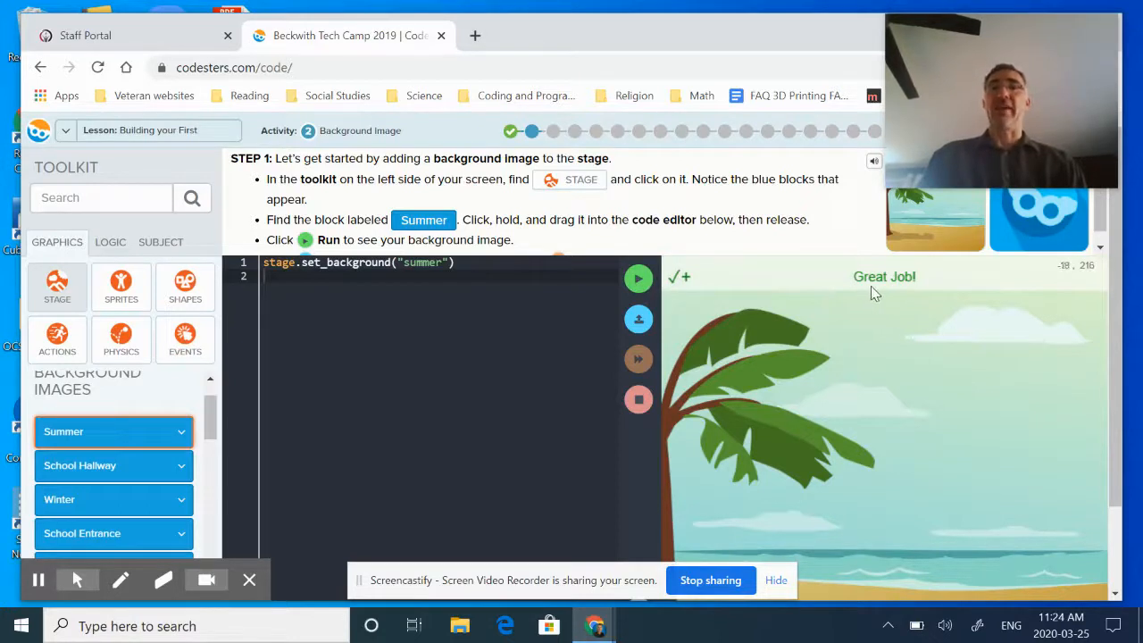
mouse_move(862, 297)
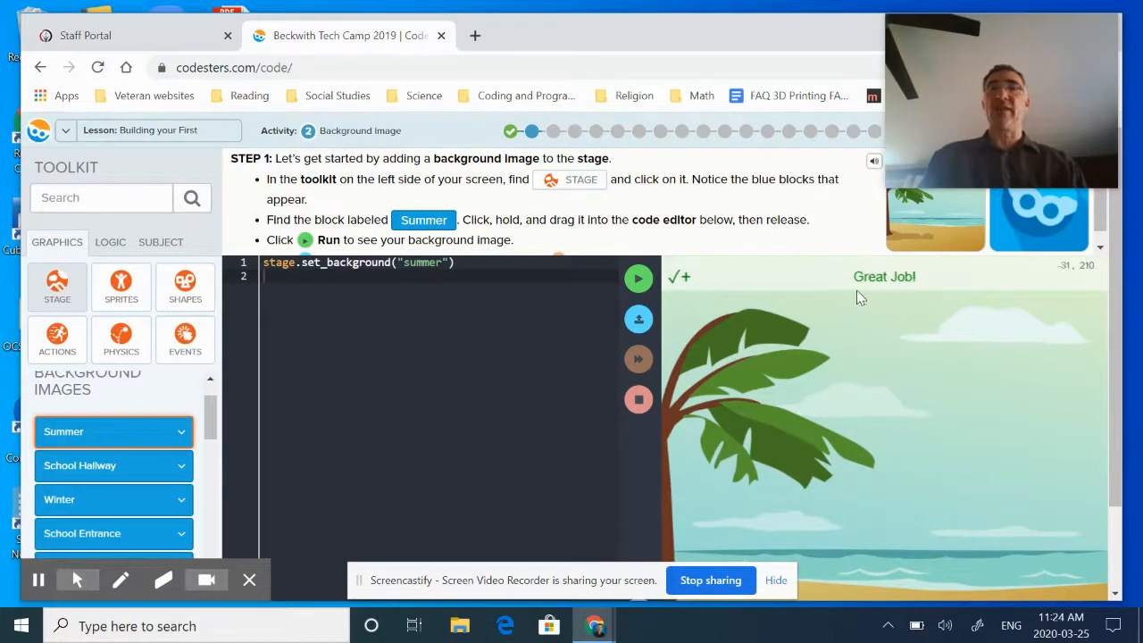
mouse_move(908, 286)
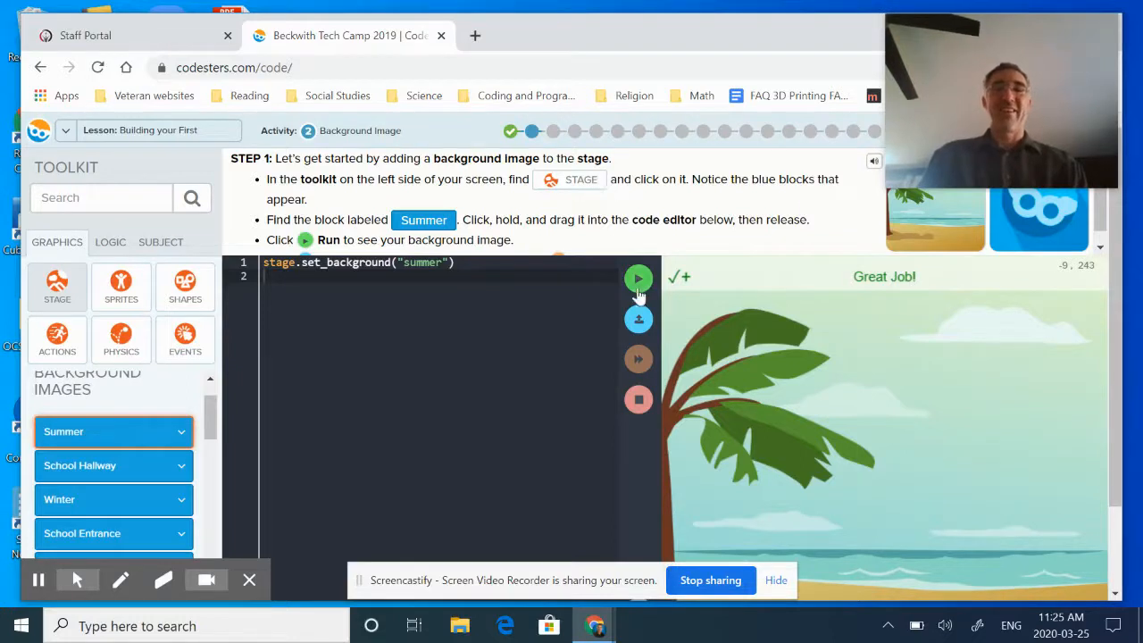
mouse_move(640, 318)
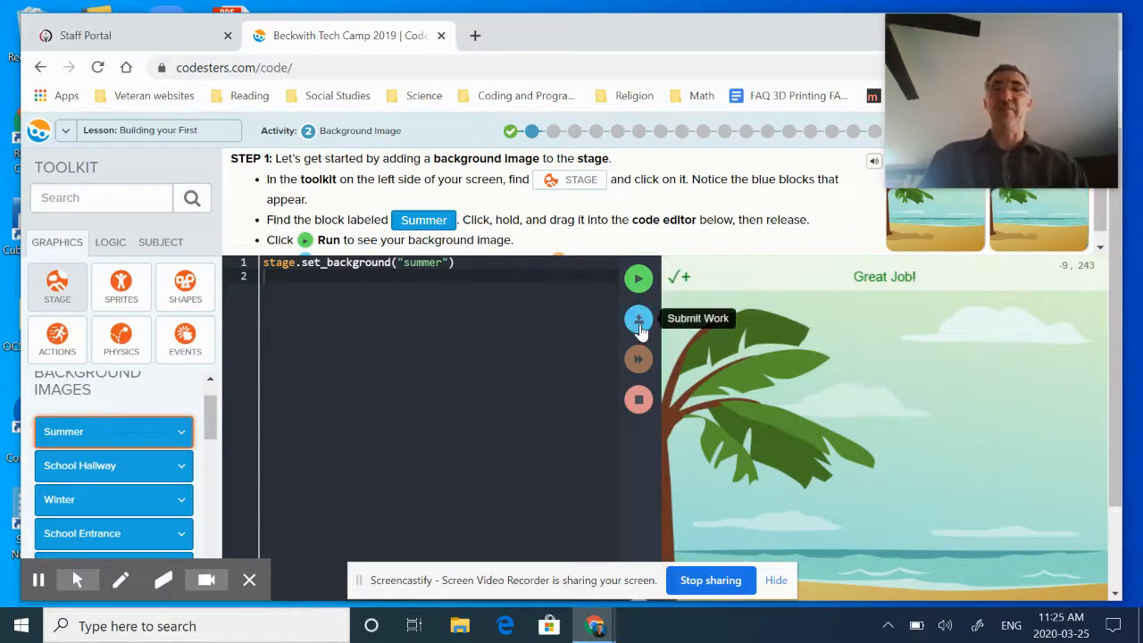
Step: Submit the summer step, replace "summer" with "winter" in the background line, and run to show the snowy scene
click(640, 318)
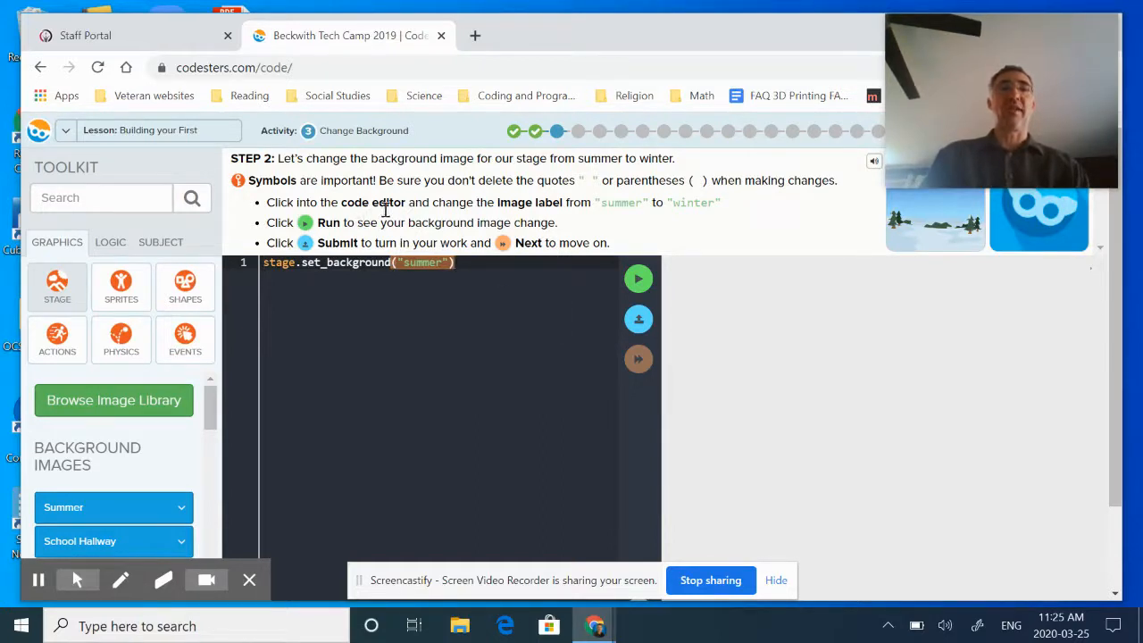
mouse_move(464, 211)
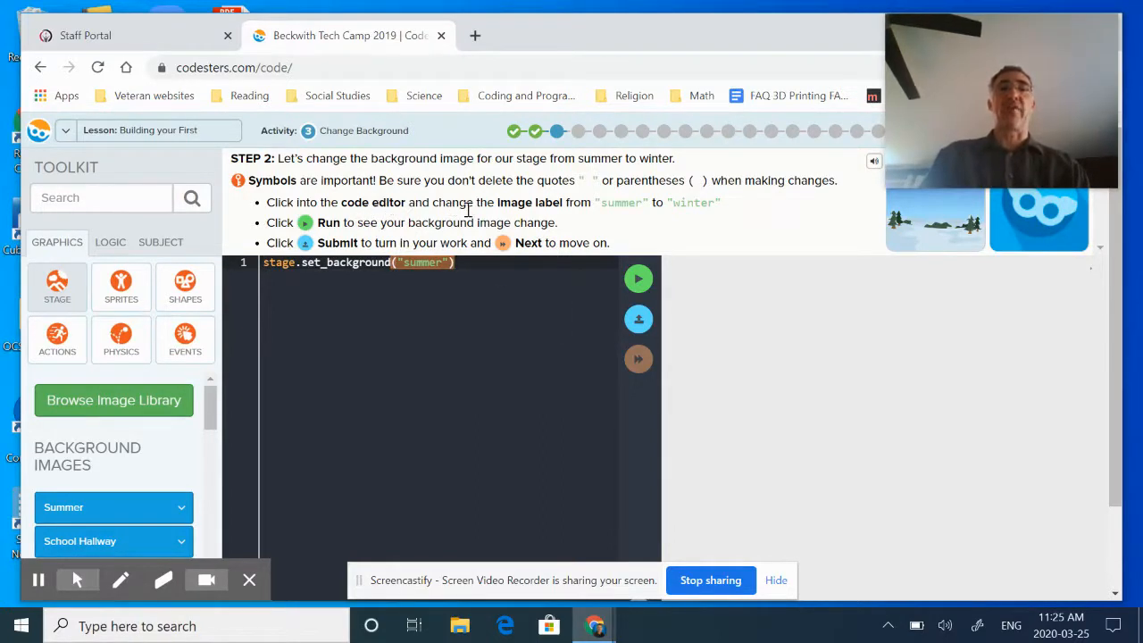
mouse_move(629, 218)
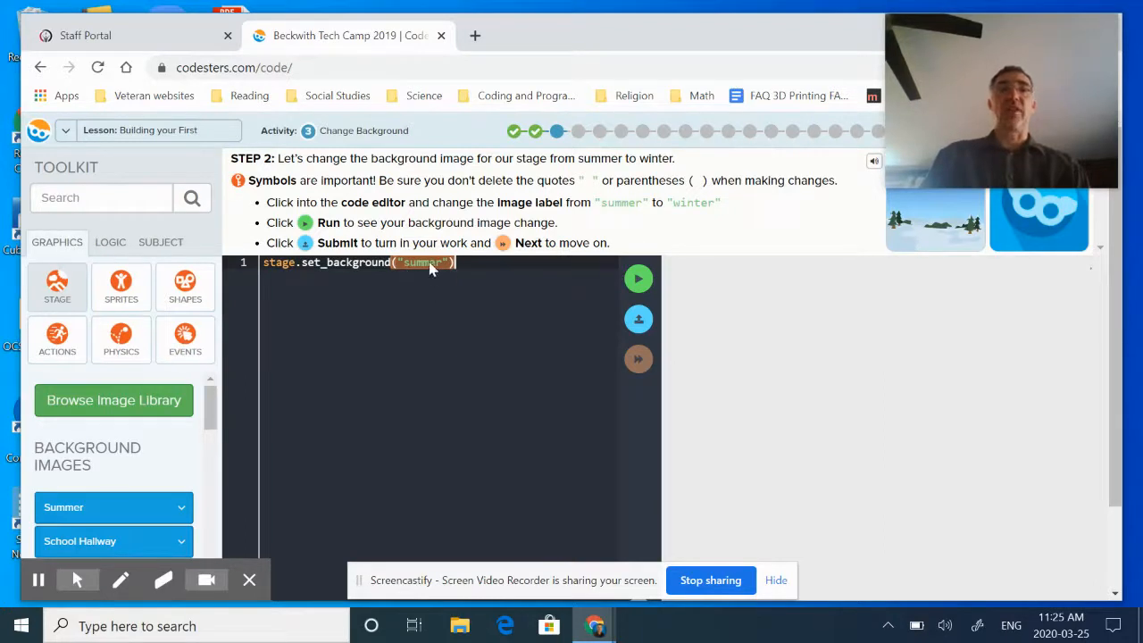
click(438, 263)
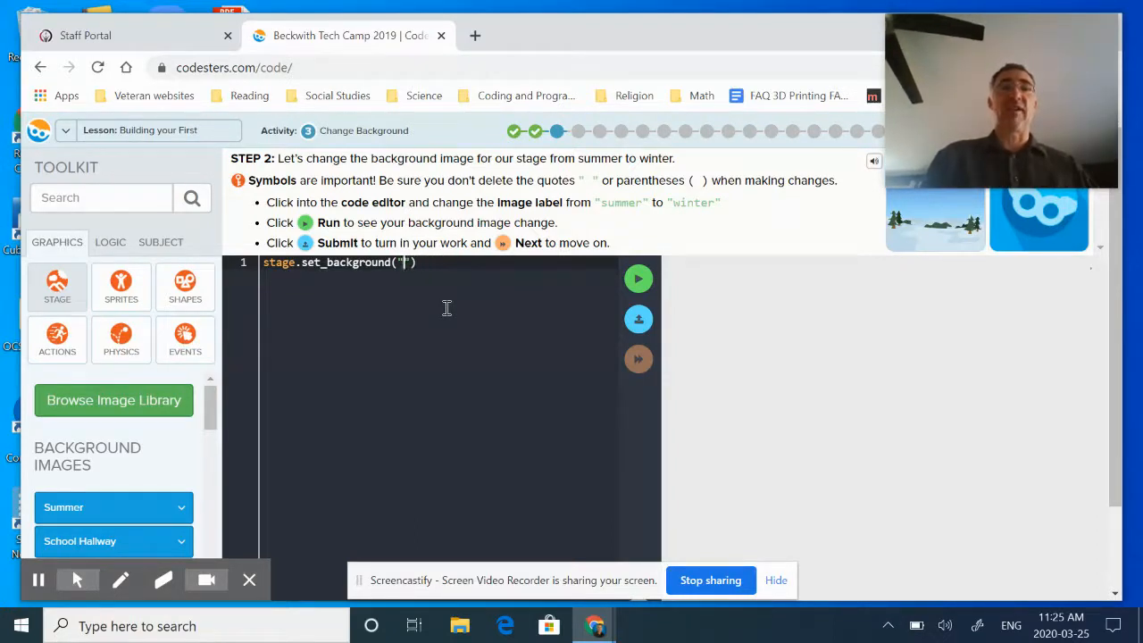
text(winter)
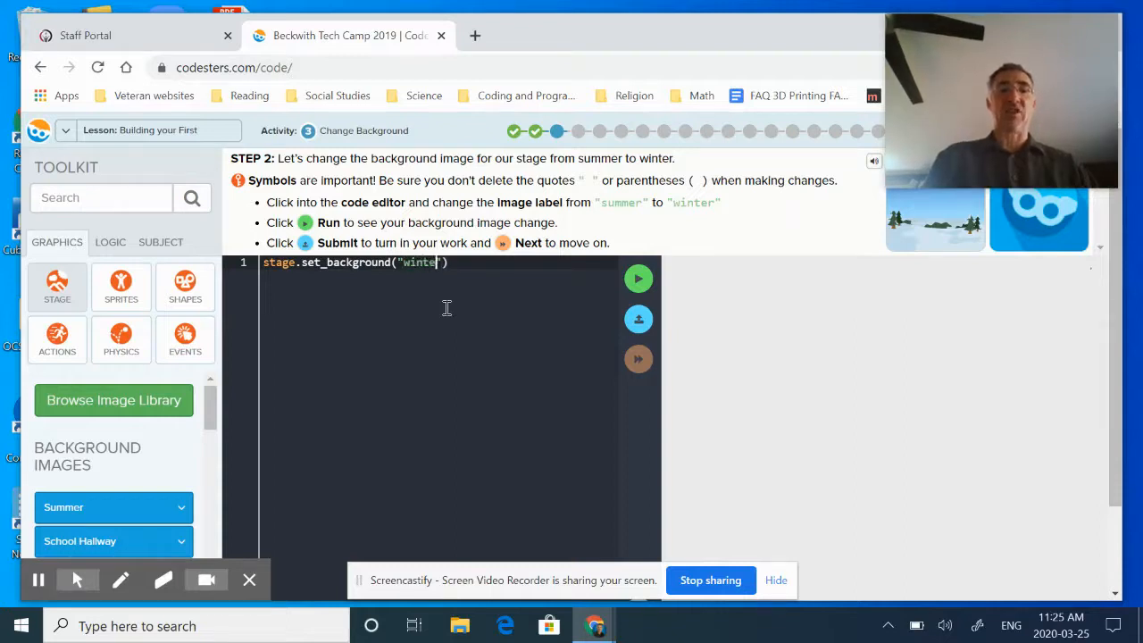
text(r)
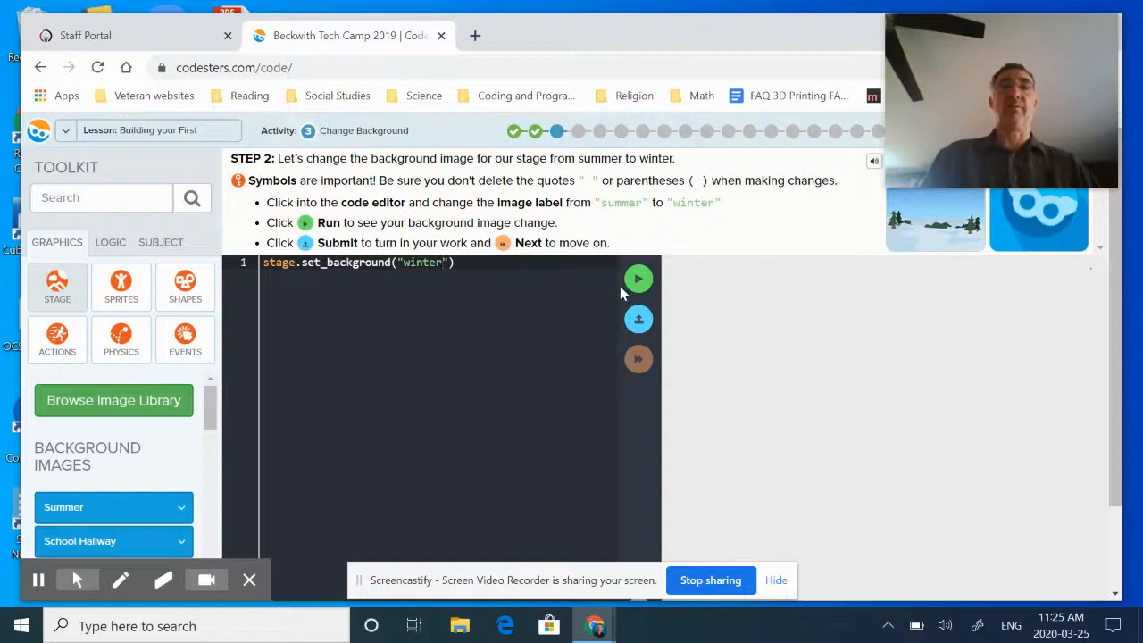
click(640, 279)
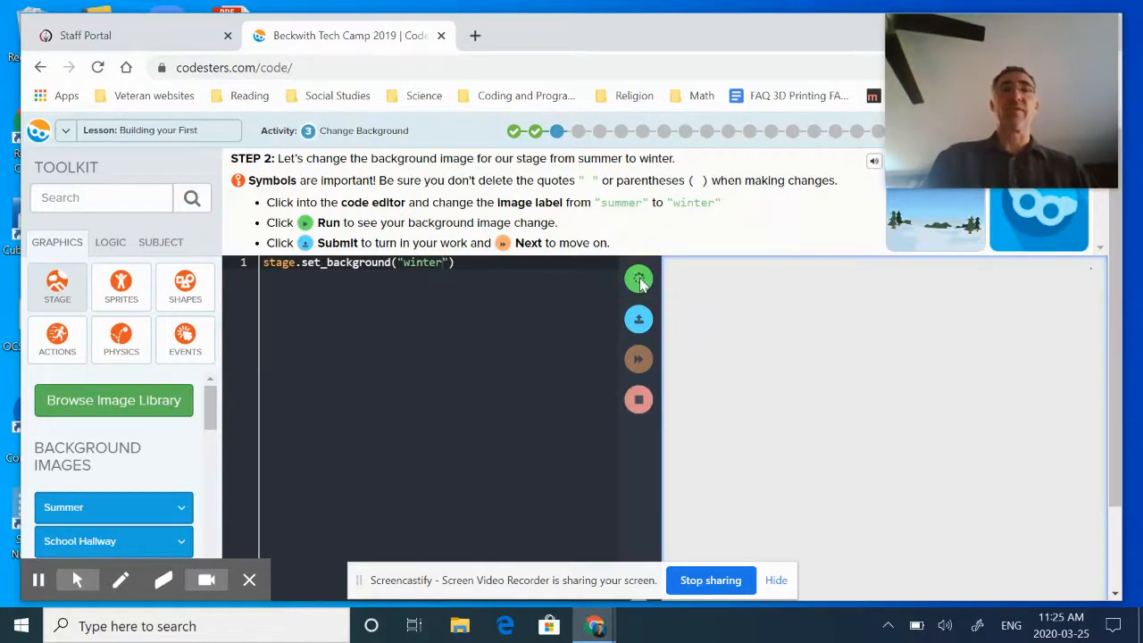
click(639, 279)
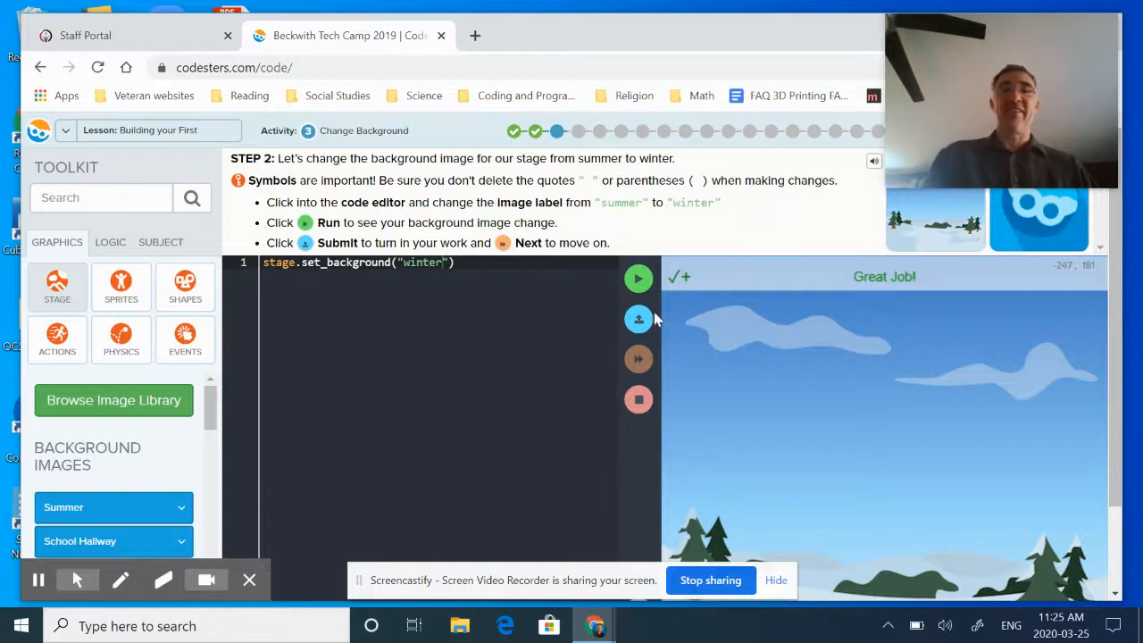
mouse_move(639, 318)
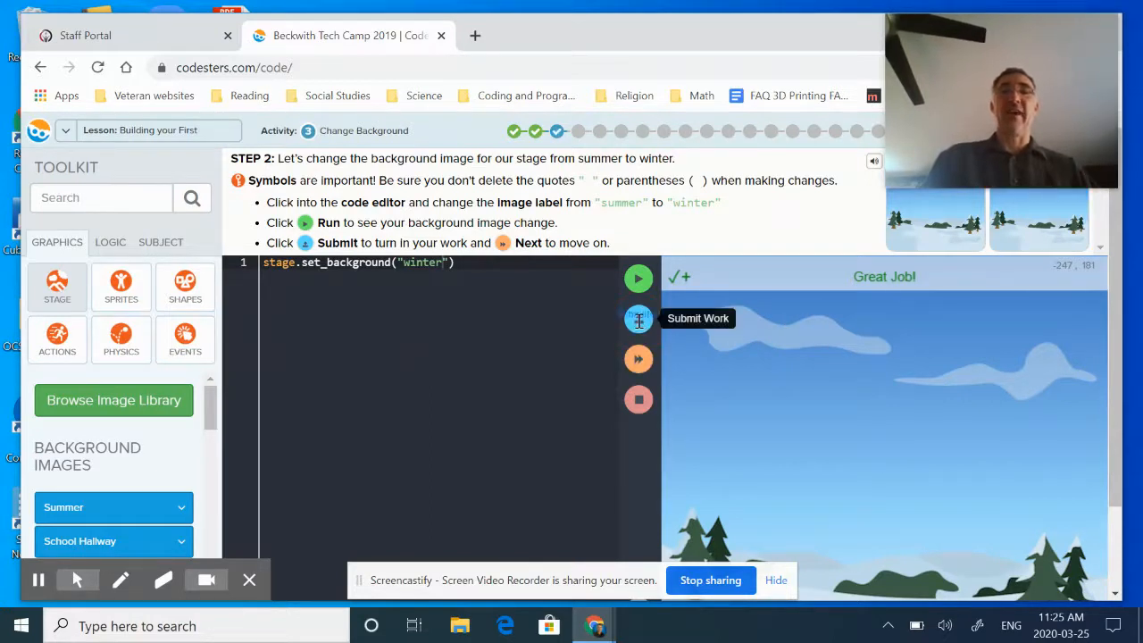
mouse_move(640, 357)
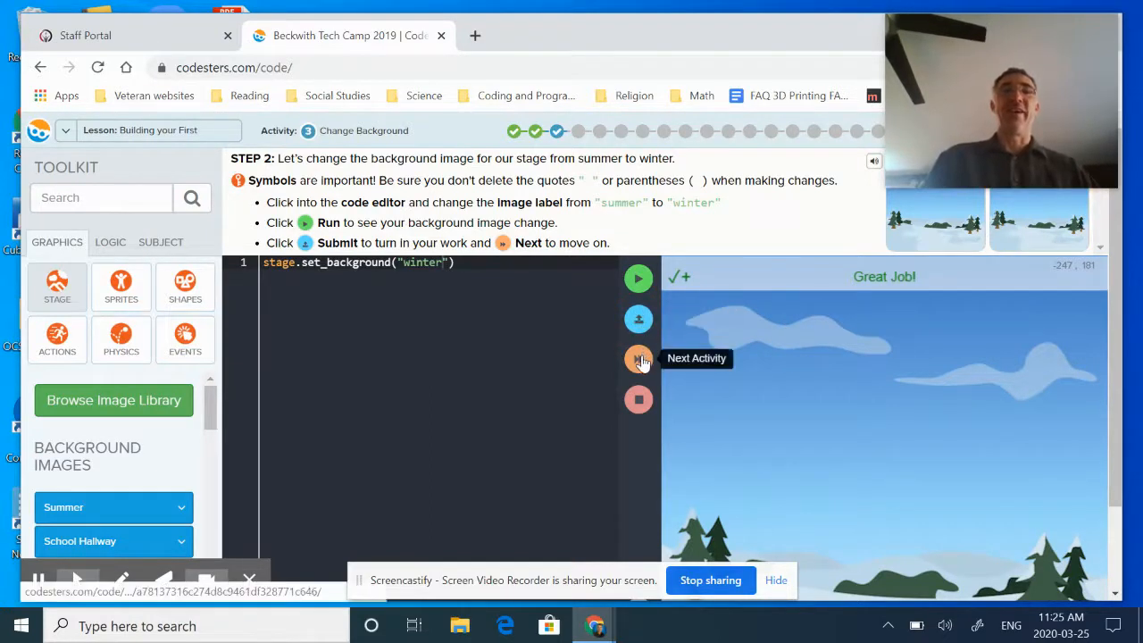
Step: Move on to the Debugging 1 activity with its unquoted city background line
click(640, 358)
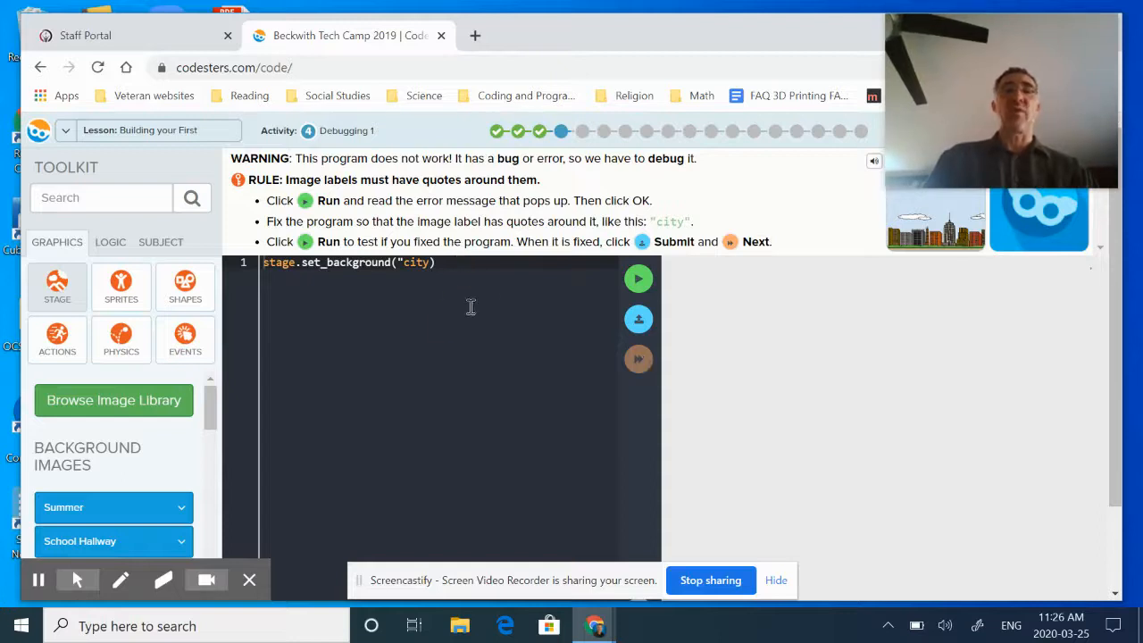
mouse_move(786, 164)
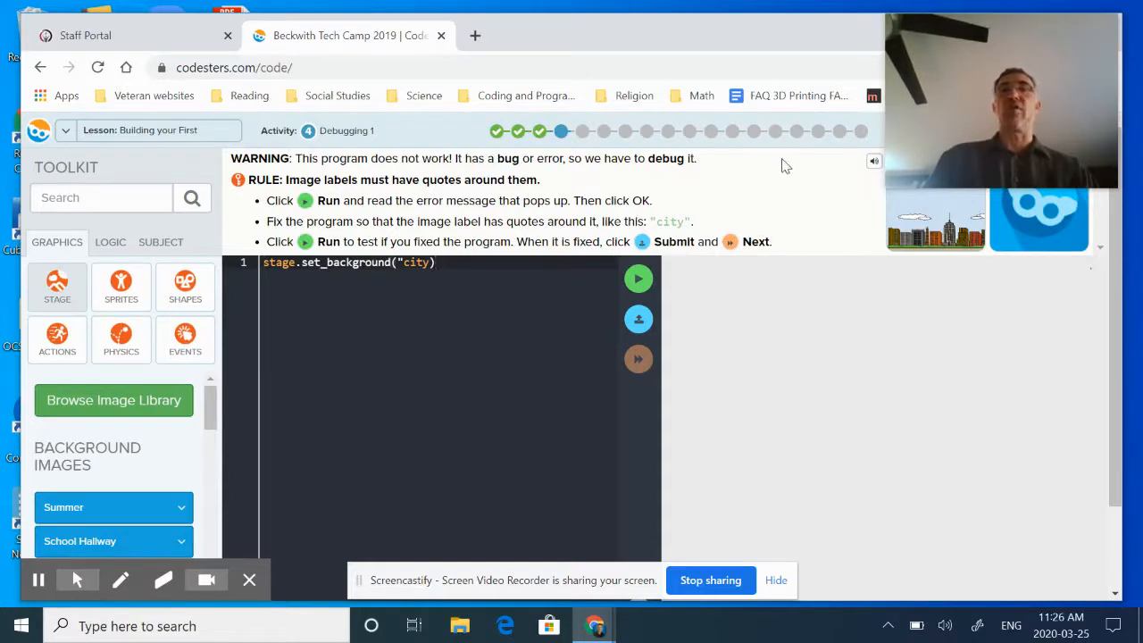
mouse_move(775, 189)
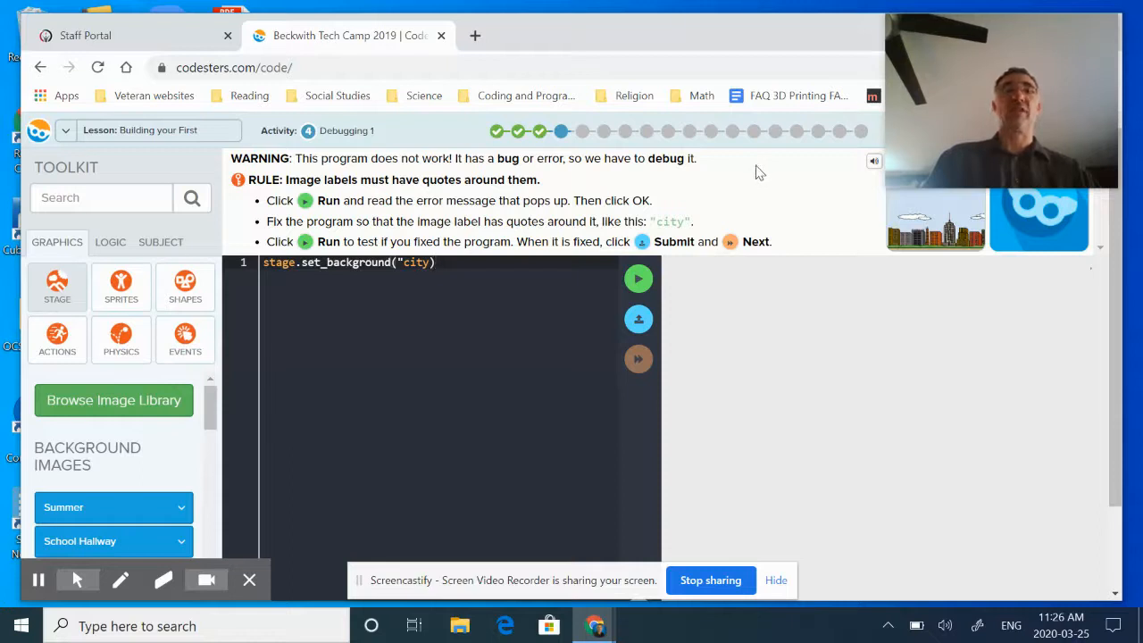
mouse_move(483, 157)
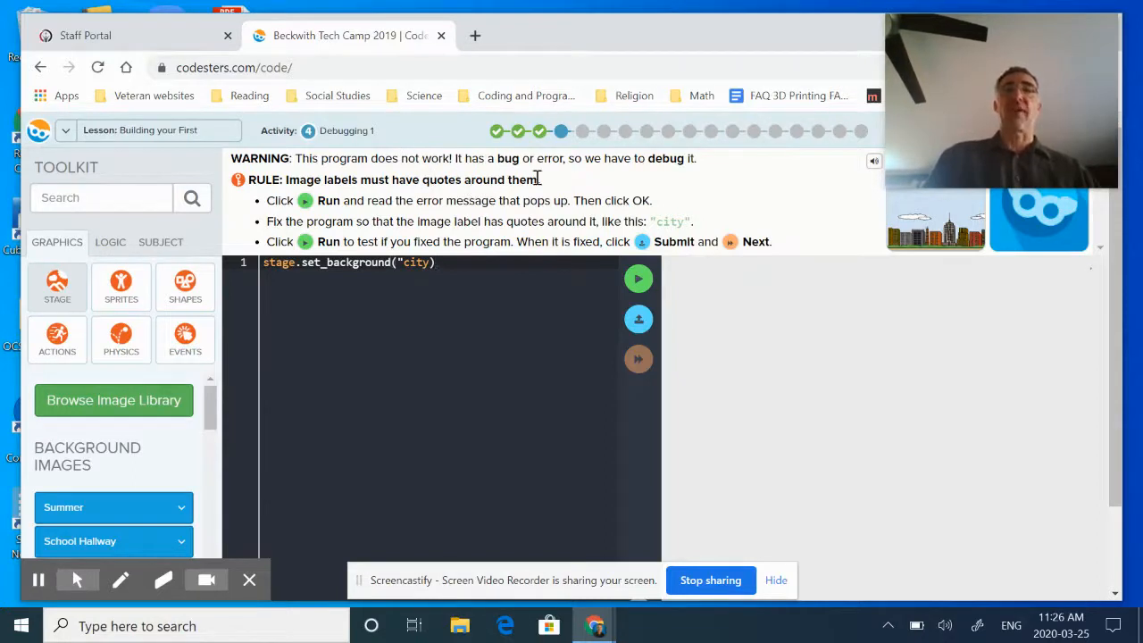
mouse_move(629, 179)
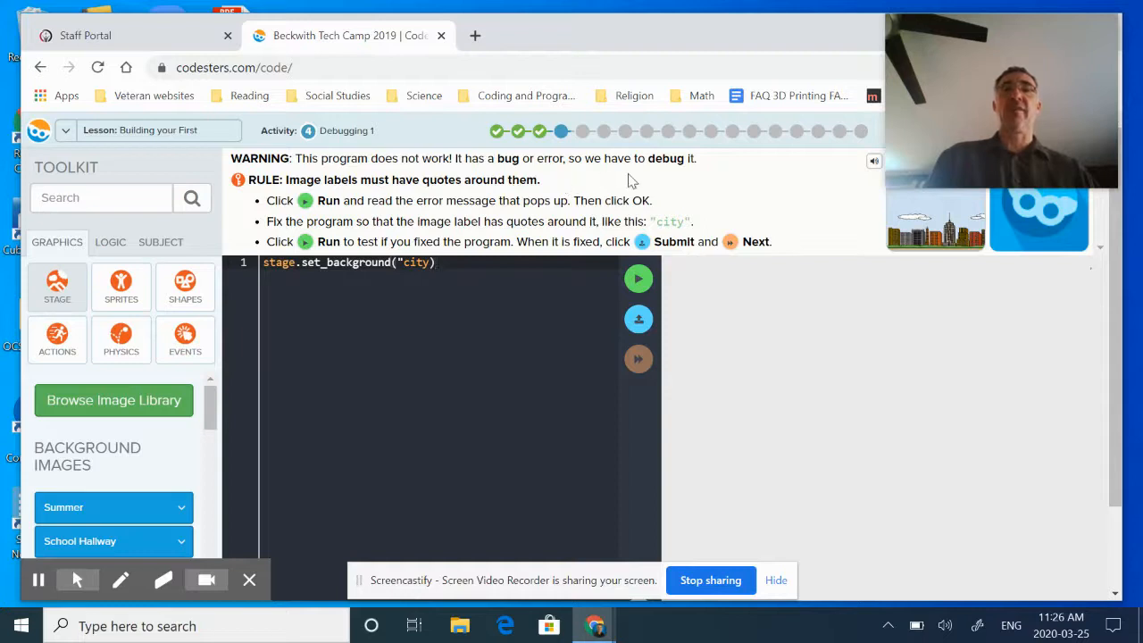
mouse_move(675, 182)
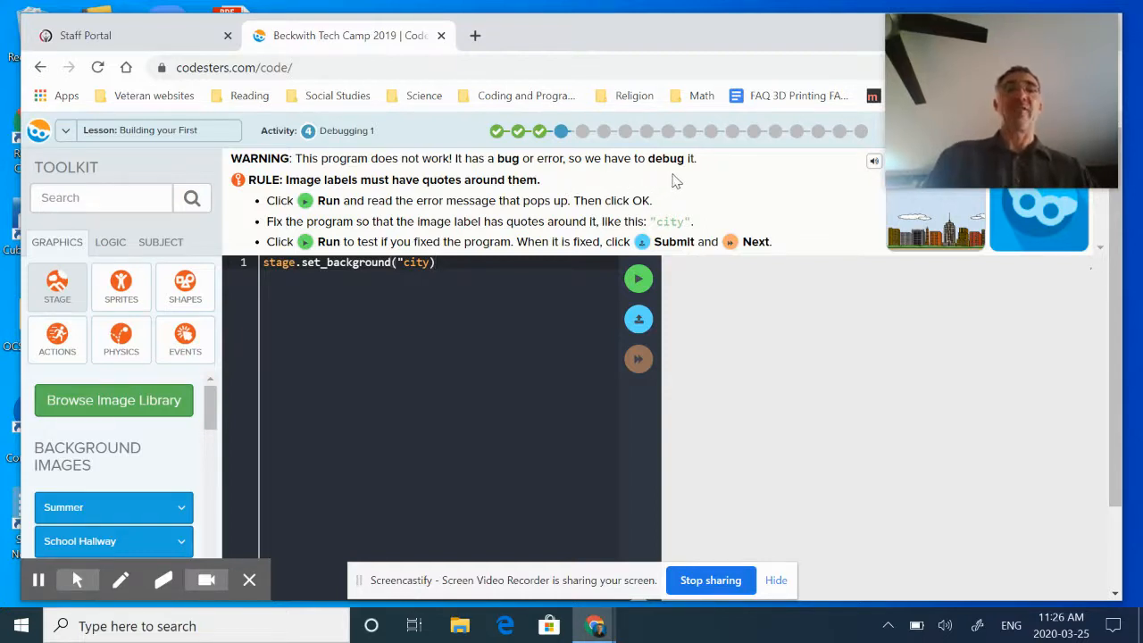
mouse_move(383, 179)
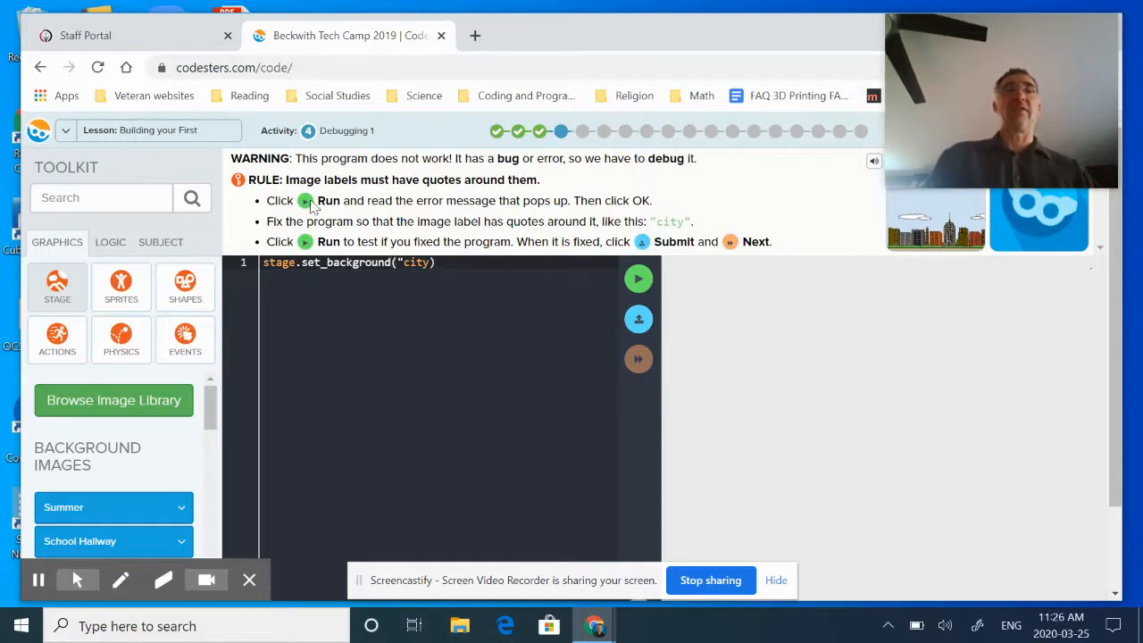
mouse_move(529, 183)
text(")
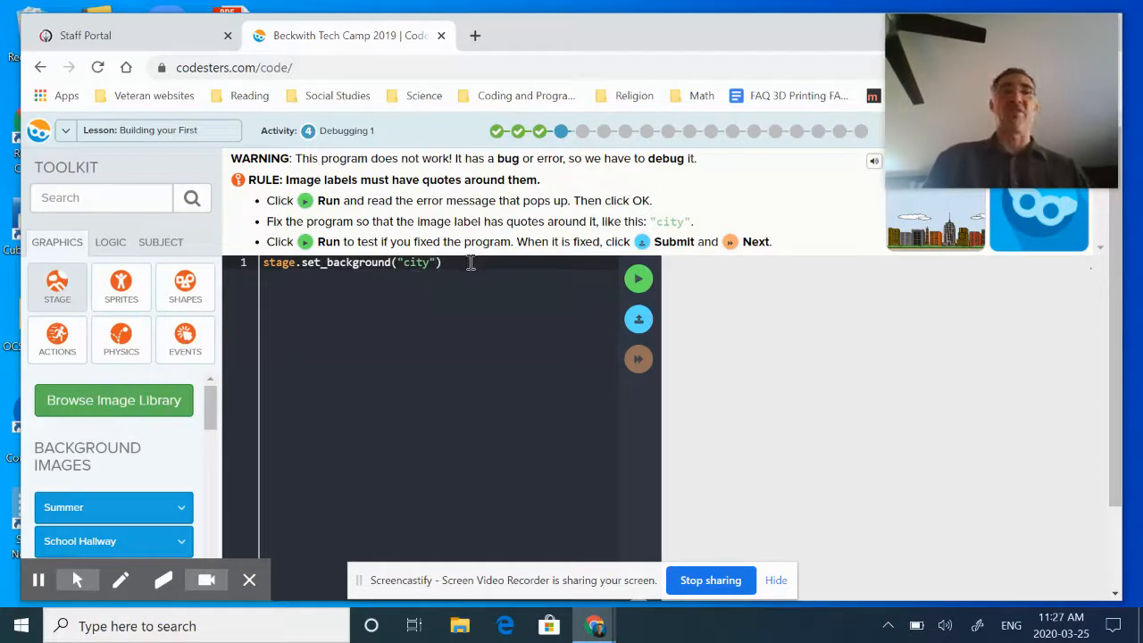
mouse_move(640, 279)
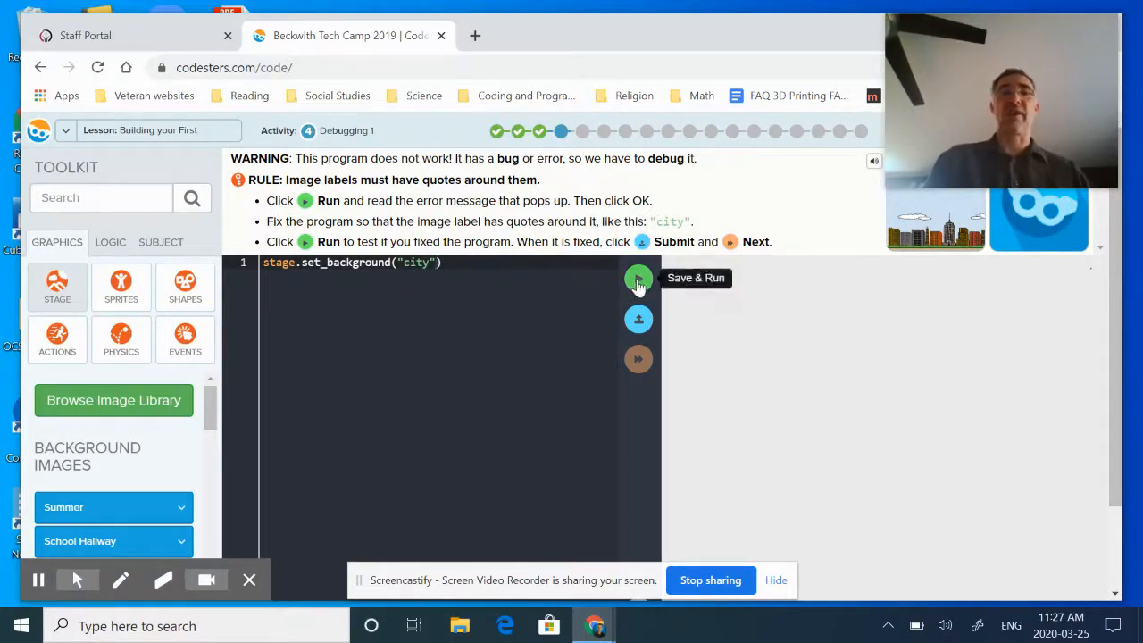
Step: Run the repaired program so the city scene loads with the debugging success message
click(640, 278)
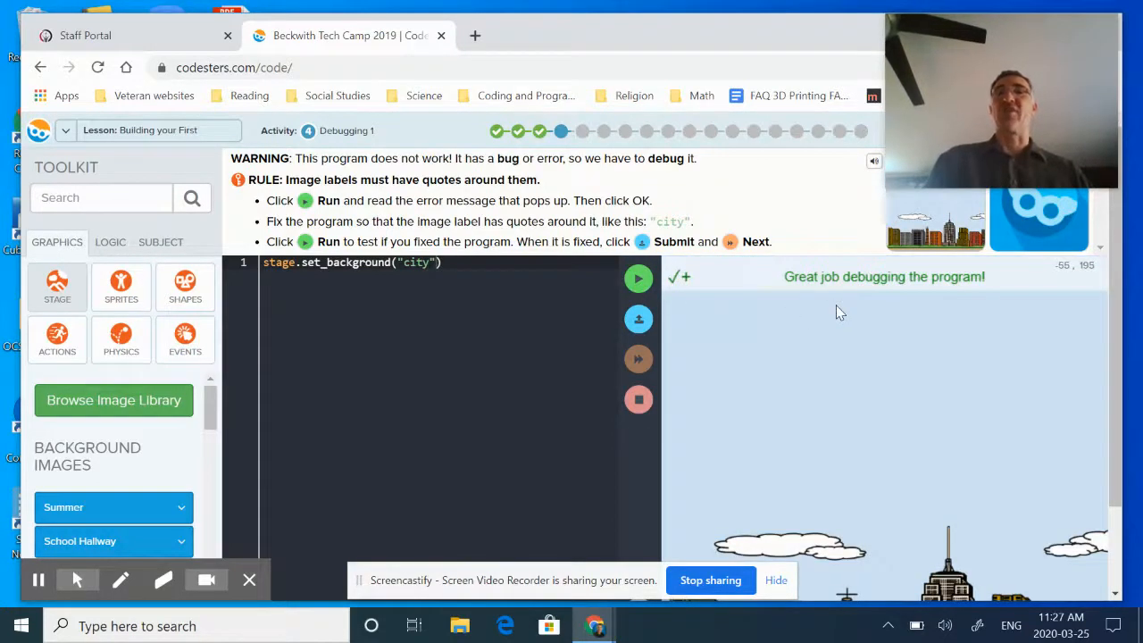
mouse_move(943, 353)
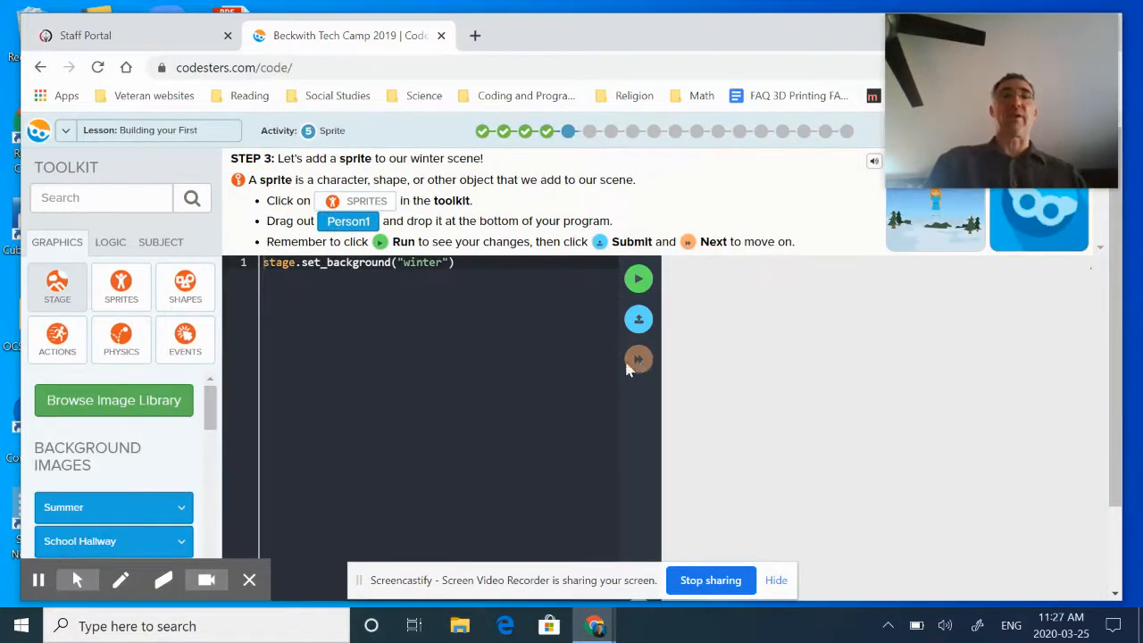
mouse_move(532, 336)
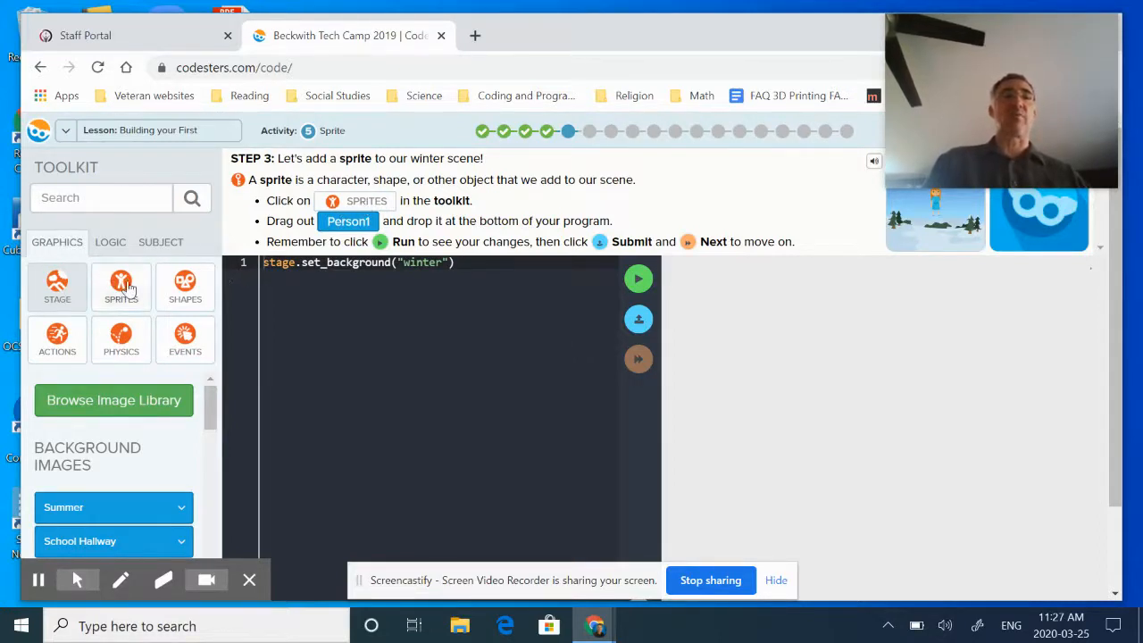
Step: From the People Sprites toolkit, drag a Person 1 sprite line below the winter background line
click(121, 286)
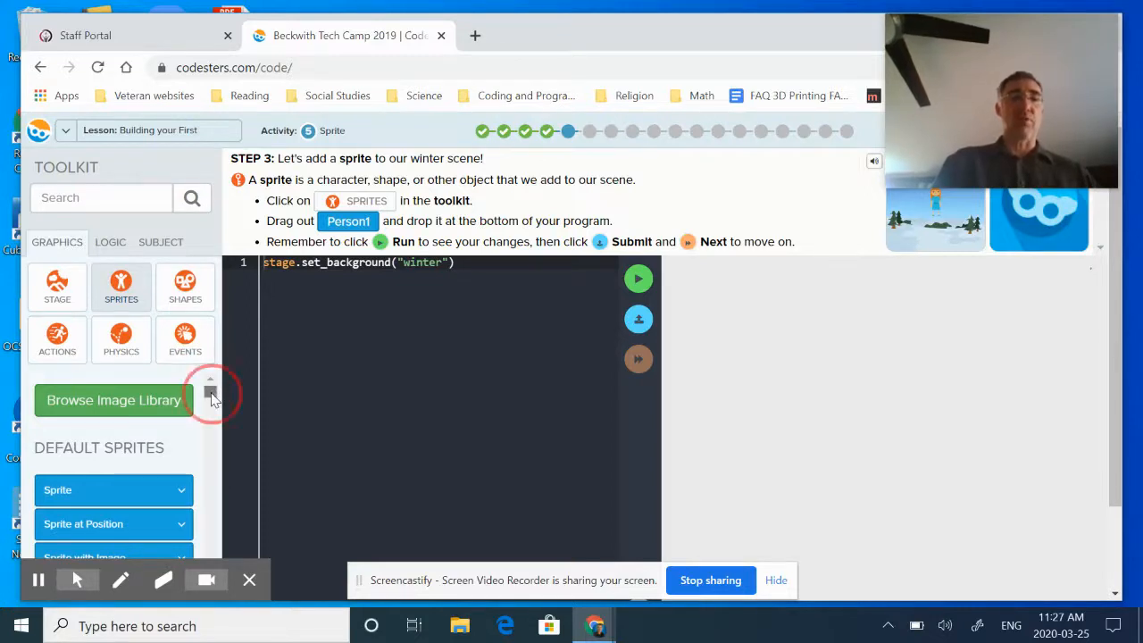
scroll(down, 3)
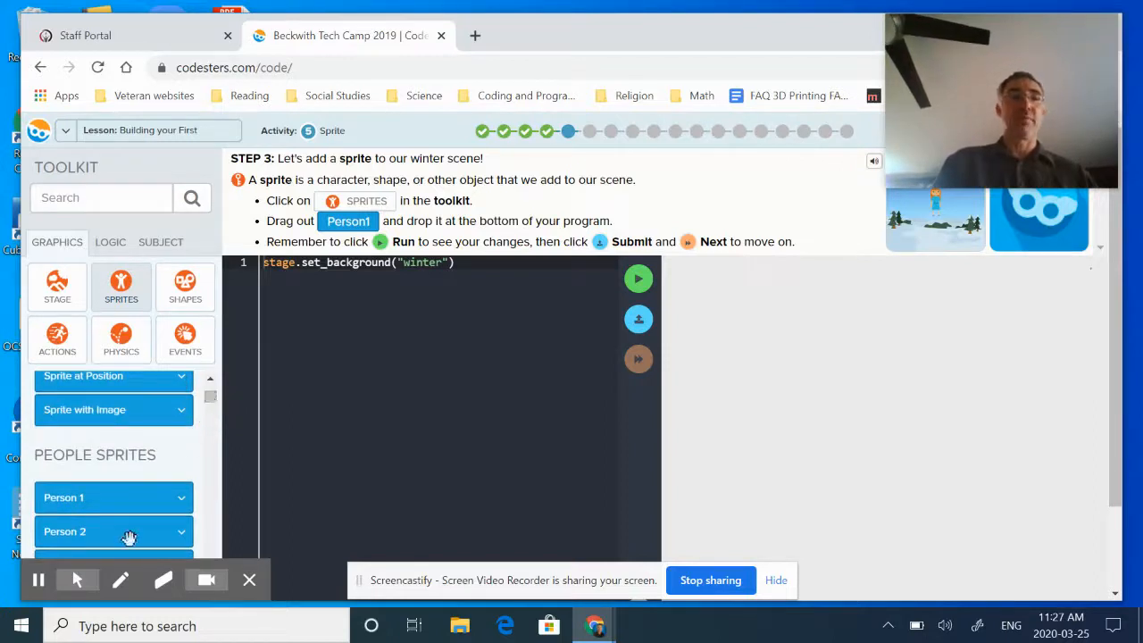
mouse_move(86, 500)
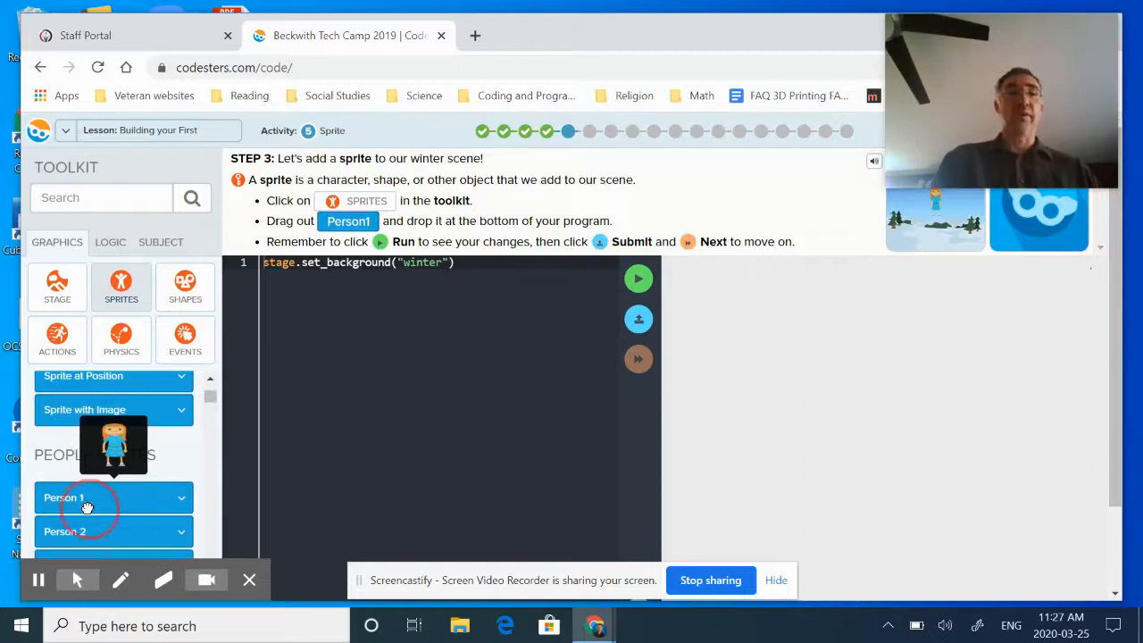
drag(115, 496, 411, 325)
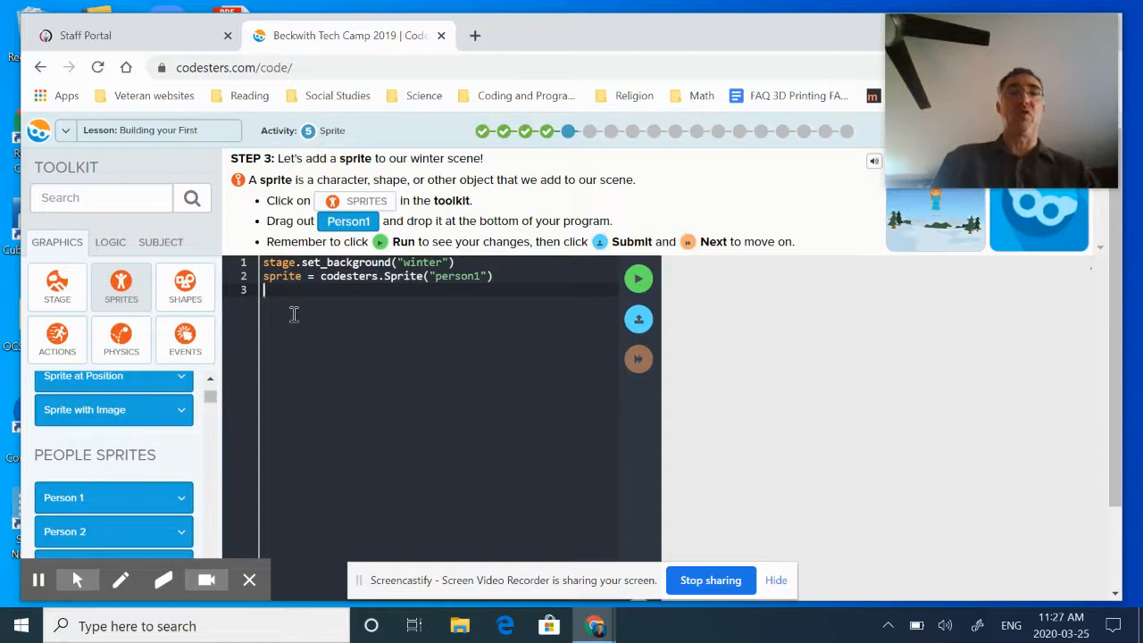
mouse_move(454, 336)
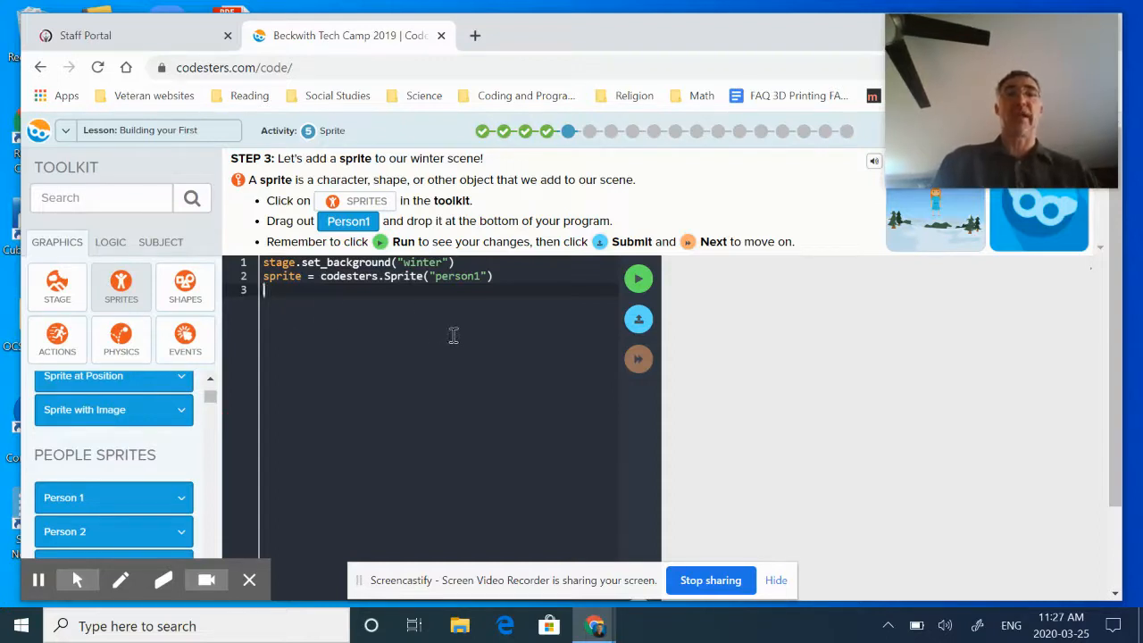
mouse_move(640, 279)
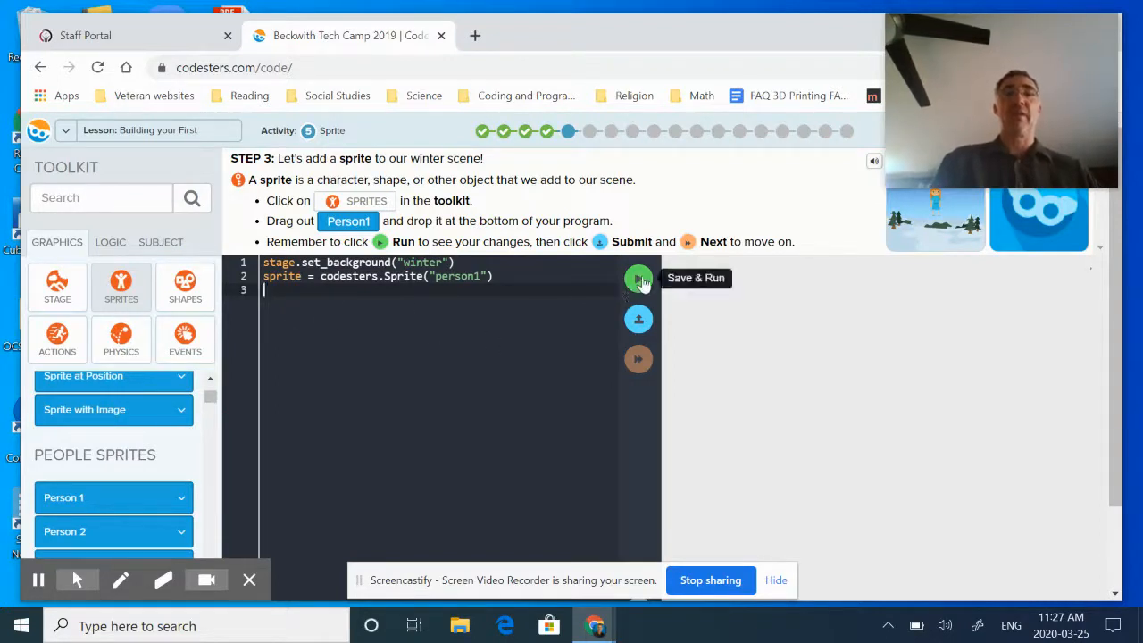
Step: Run the unchanged person1 program so the person sprite appears on the winter stage
click(639, 279)
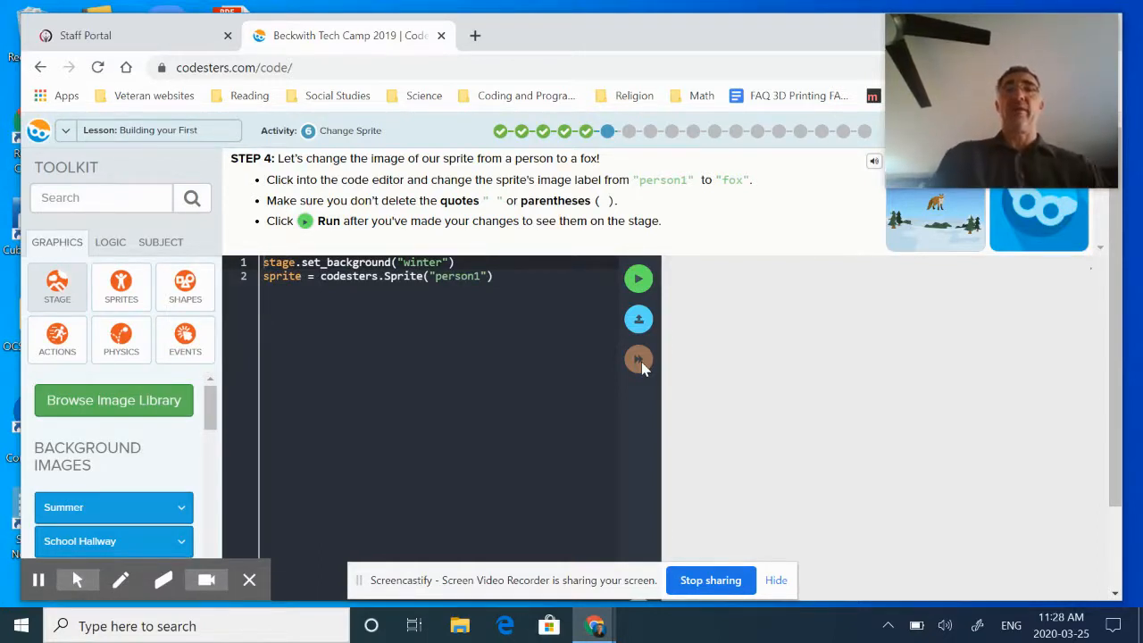
mouse_move(729, 382)
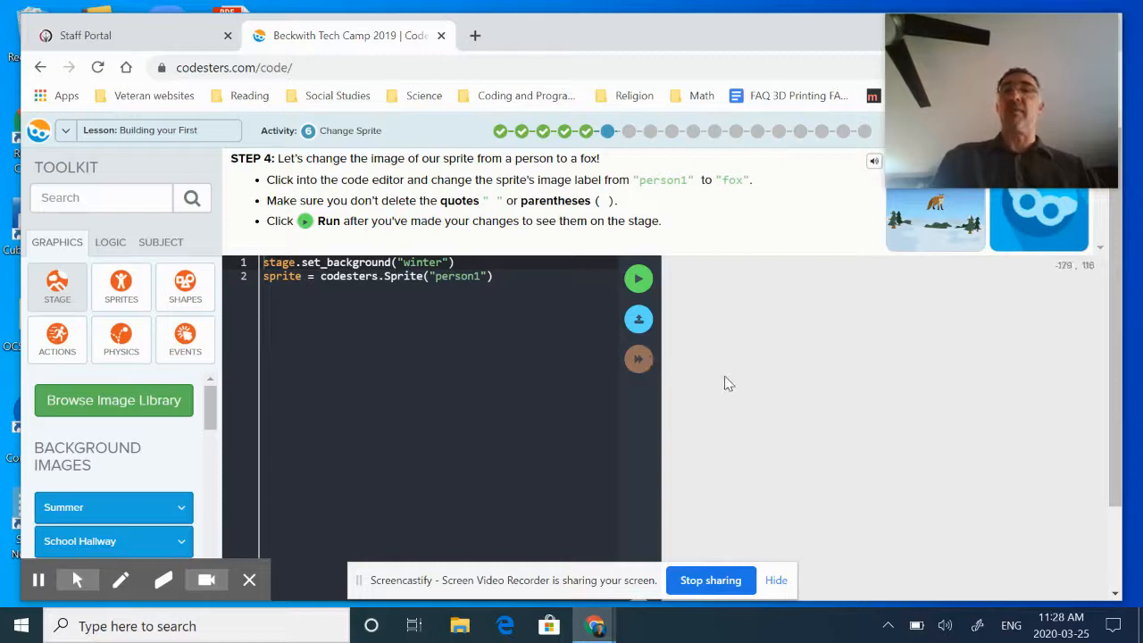
mouse_move(736, 385)
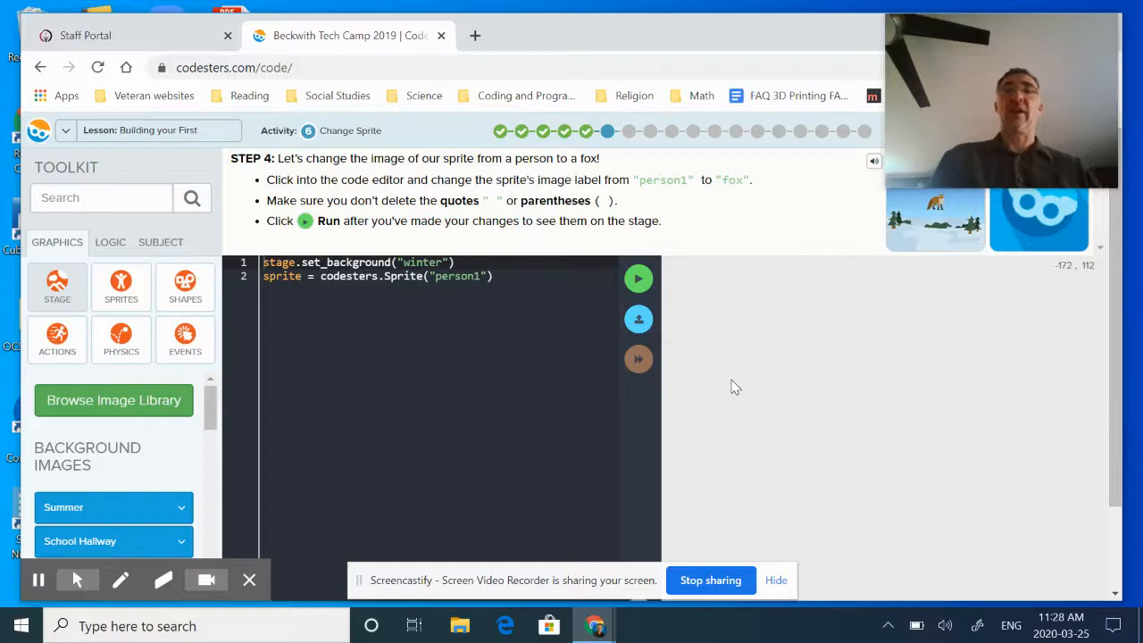
mouse_move(640, 318)
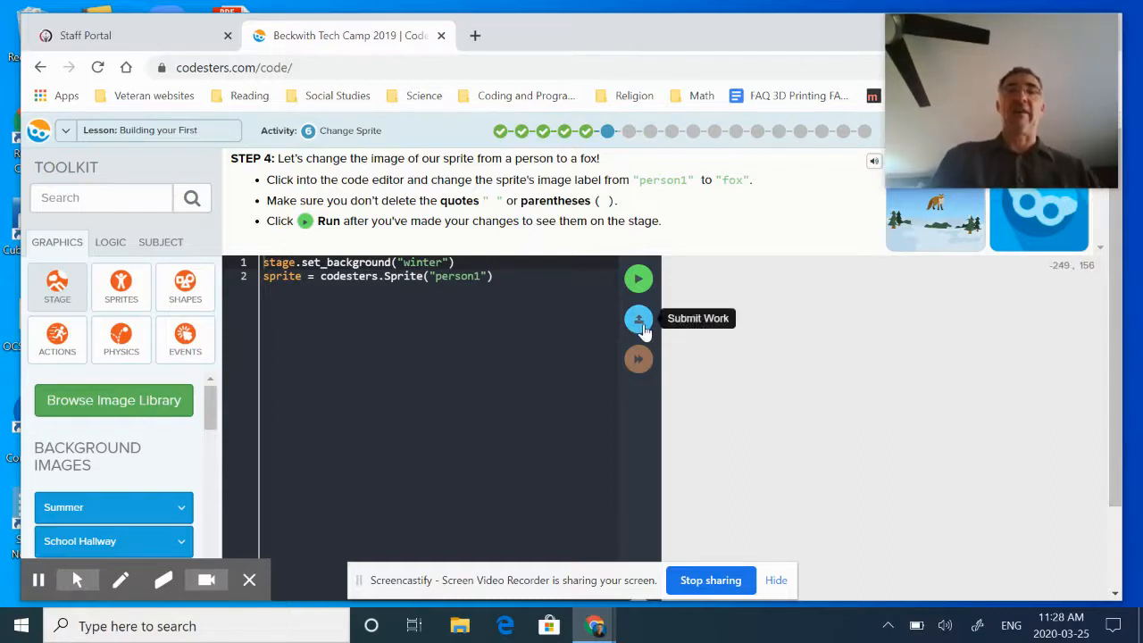
mouse_move(640, 361)
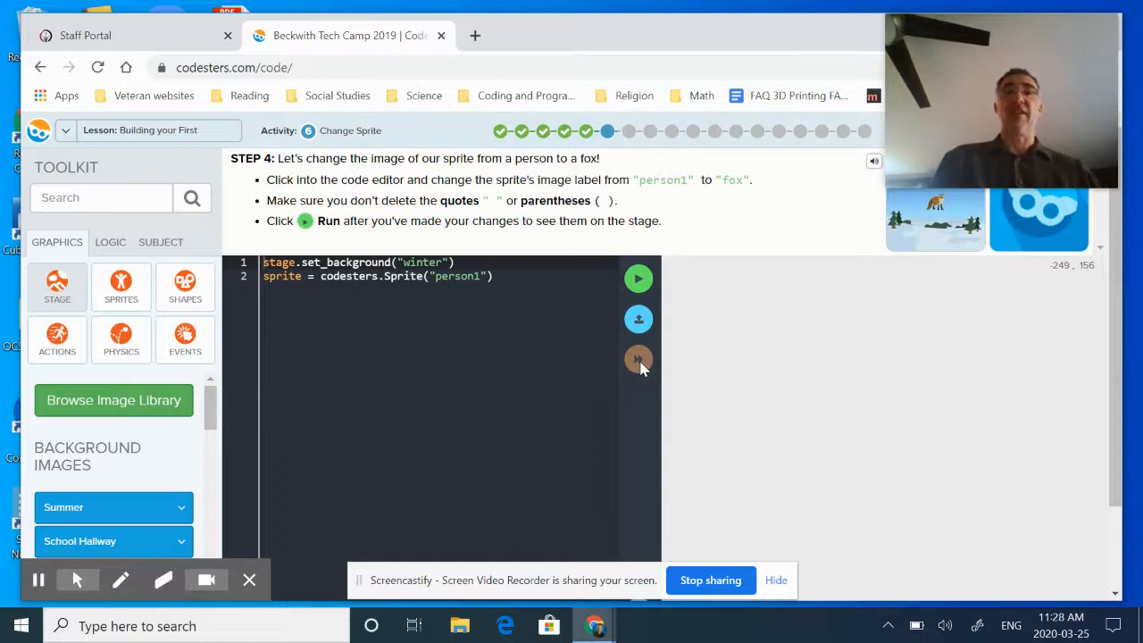
mouse_move(639, 318)
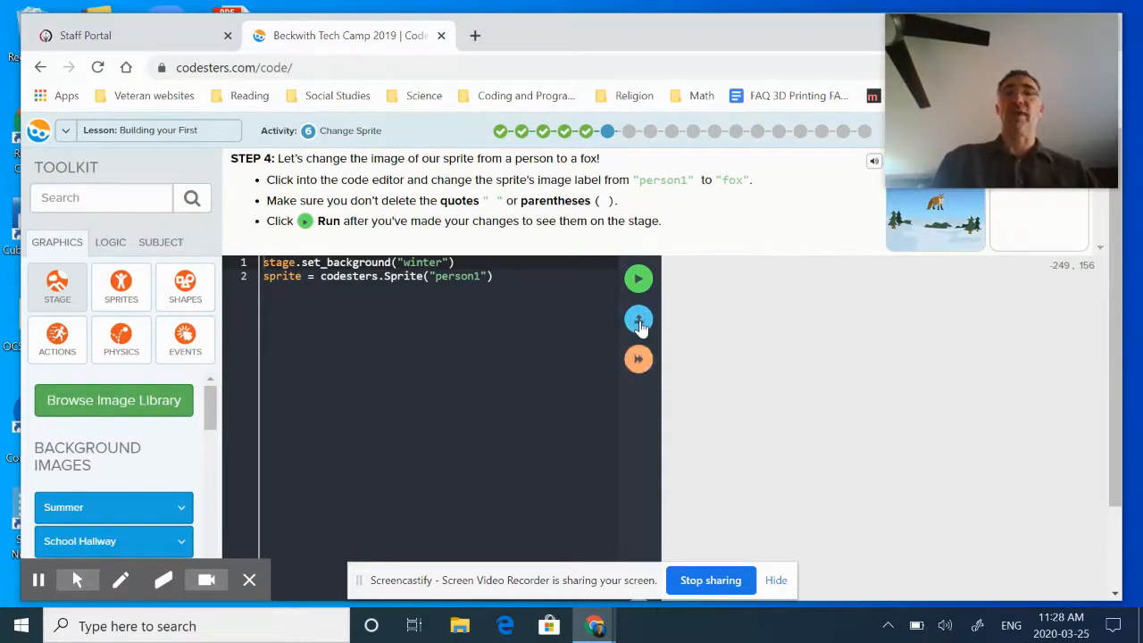
mouse_move(639, 278)
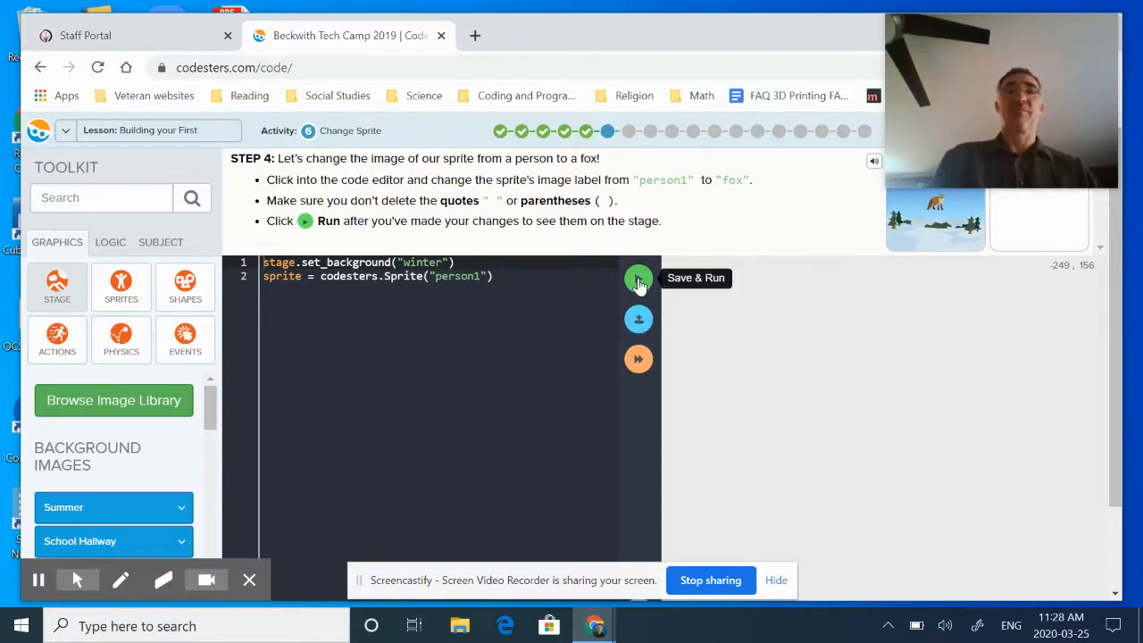
click(640, 279)
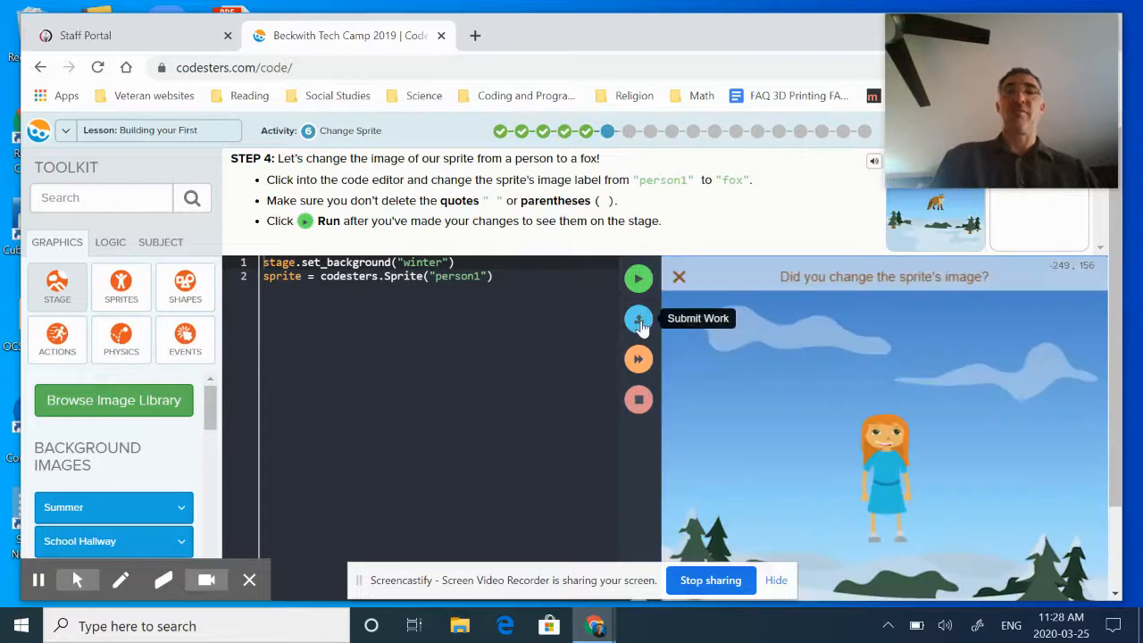
mouse_move(797, 293)
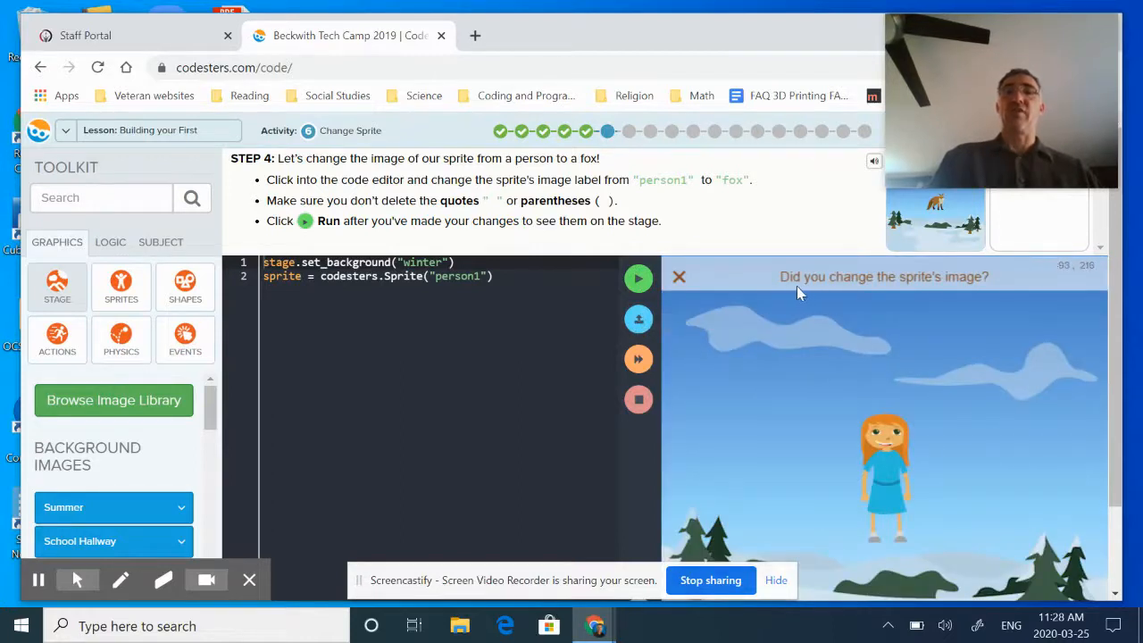
mouse_move(968, 296)
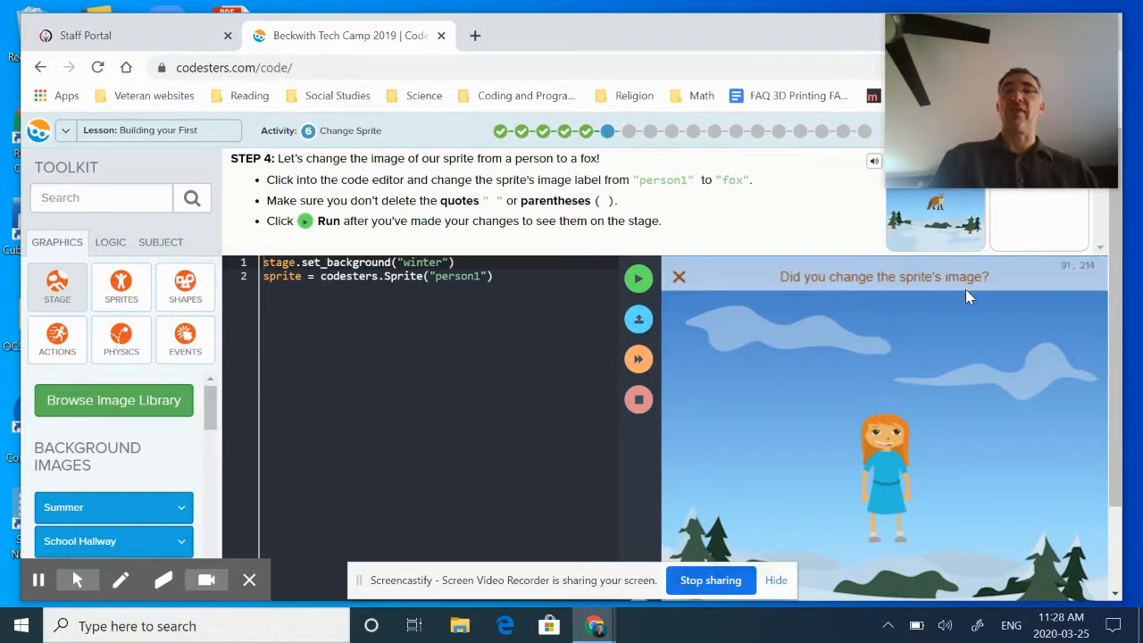
mouse_move(889, 307)
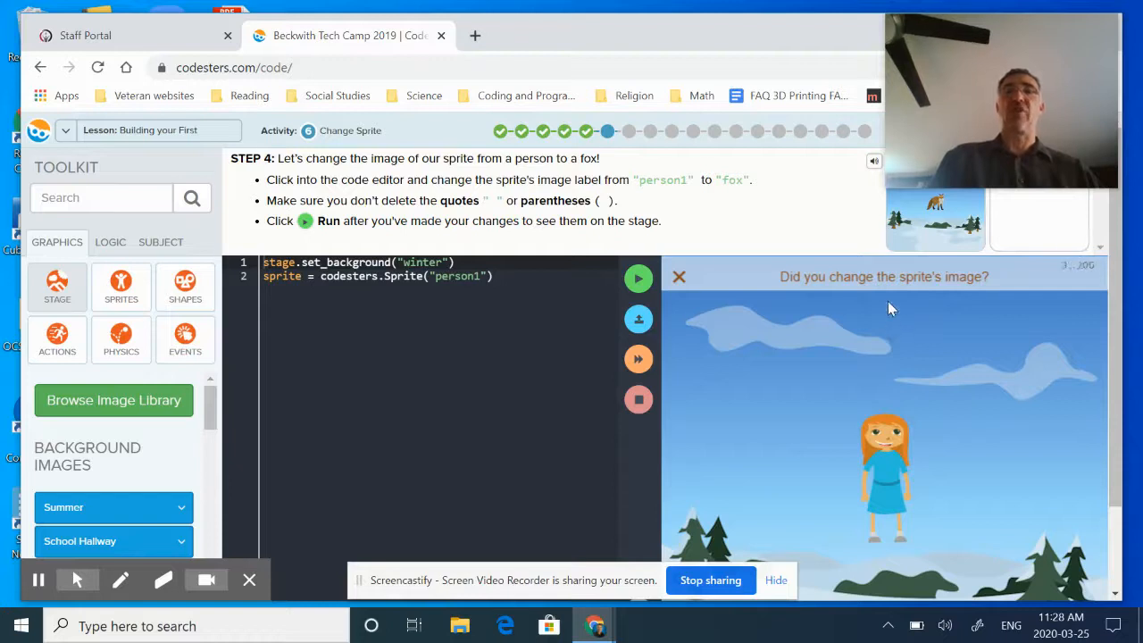
mouse_move(640, 318)
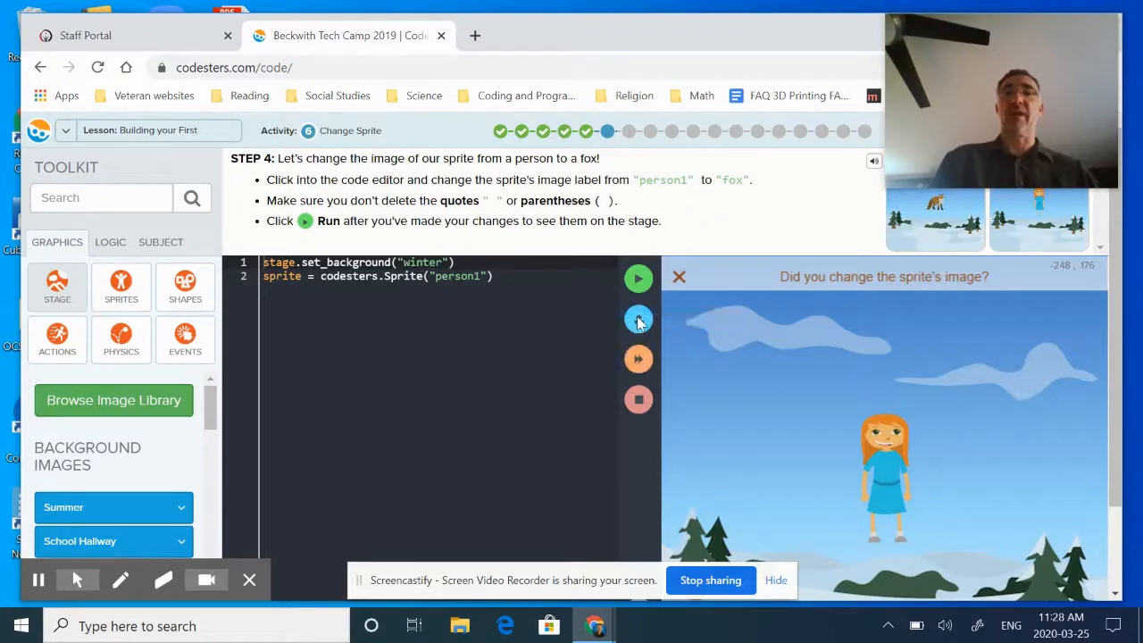
mouse_move(639, 358)
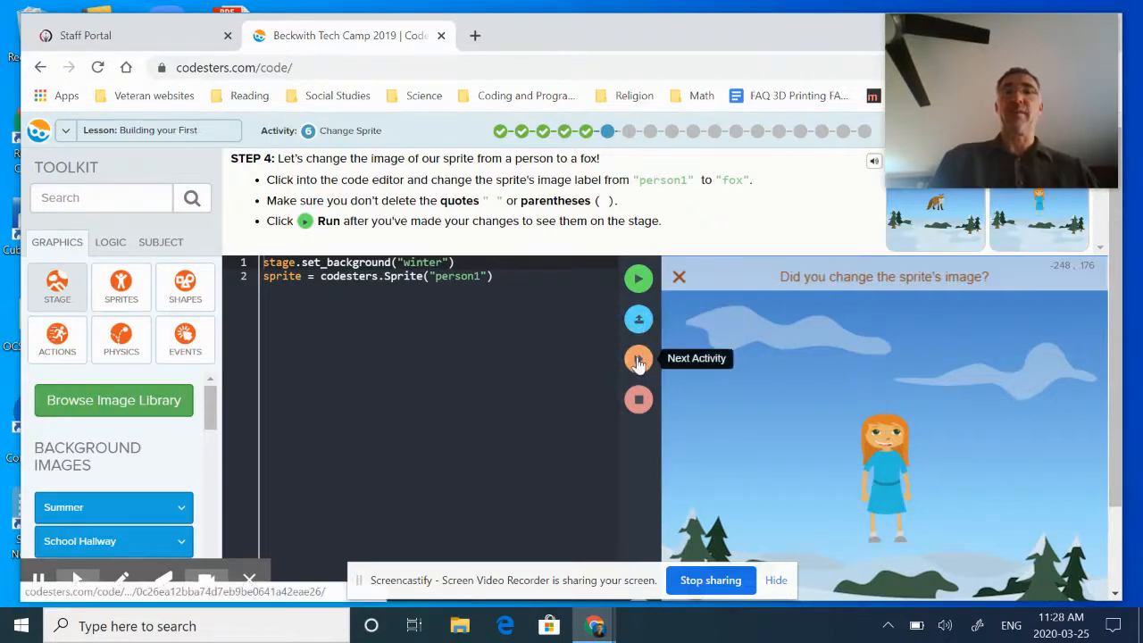
Step: Continue to the Debugging 2 activity despite incomplete points, reaching the capitalized "Pig" sprite code
click(640, 357)
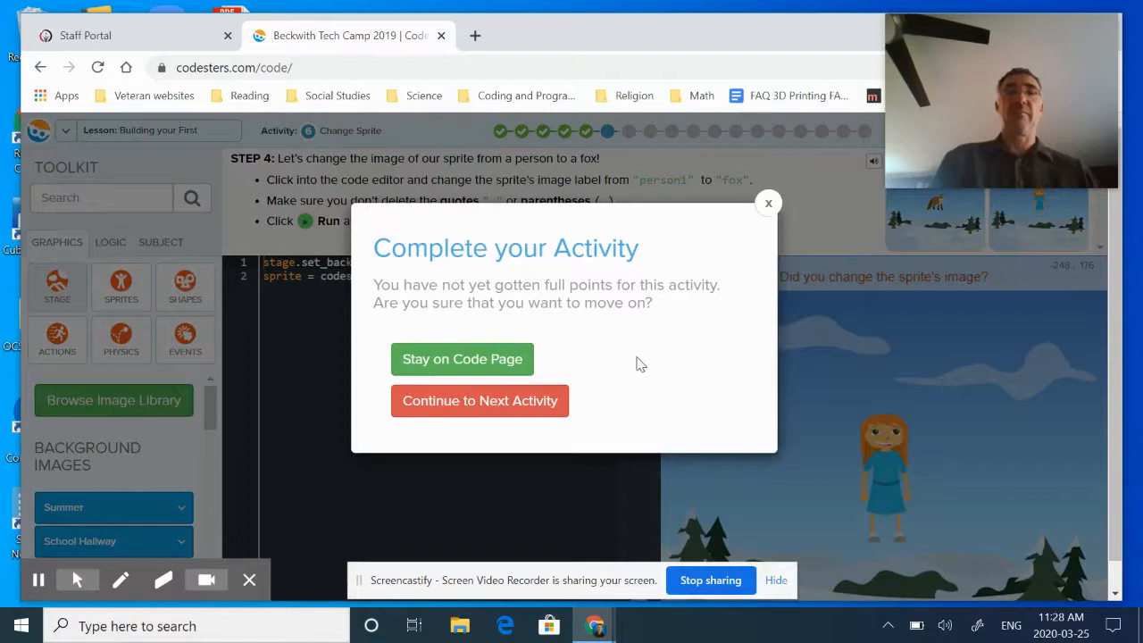
mouse_move(624, 367)
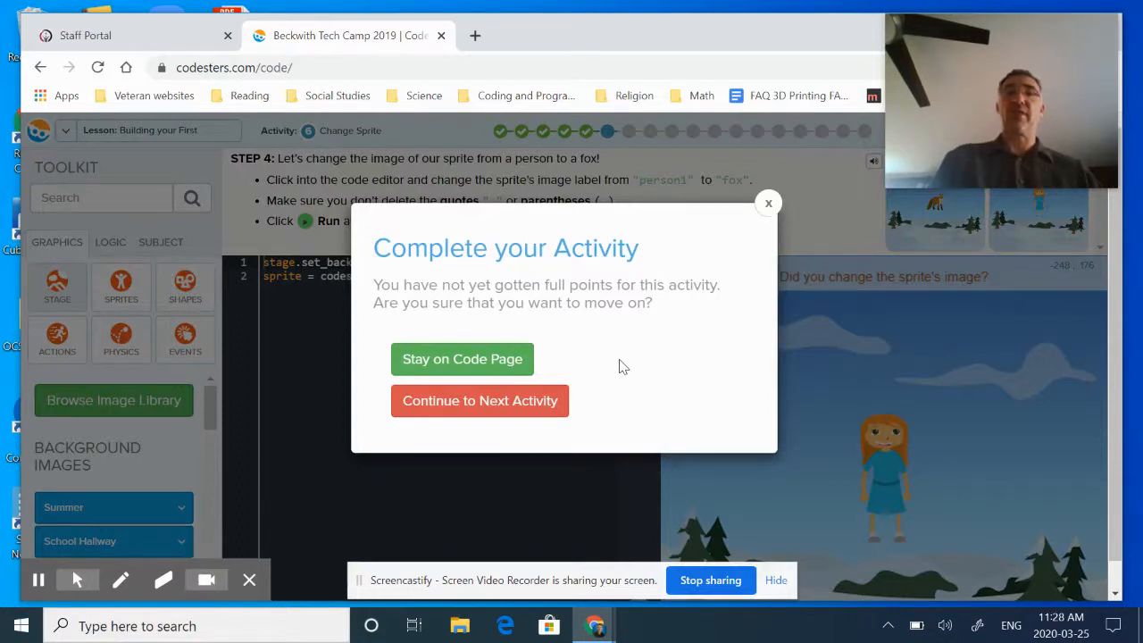
mouse_move(579, 391)
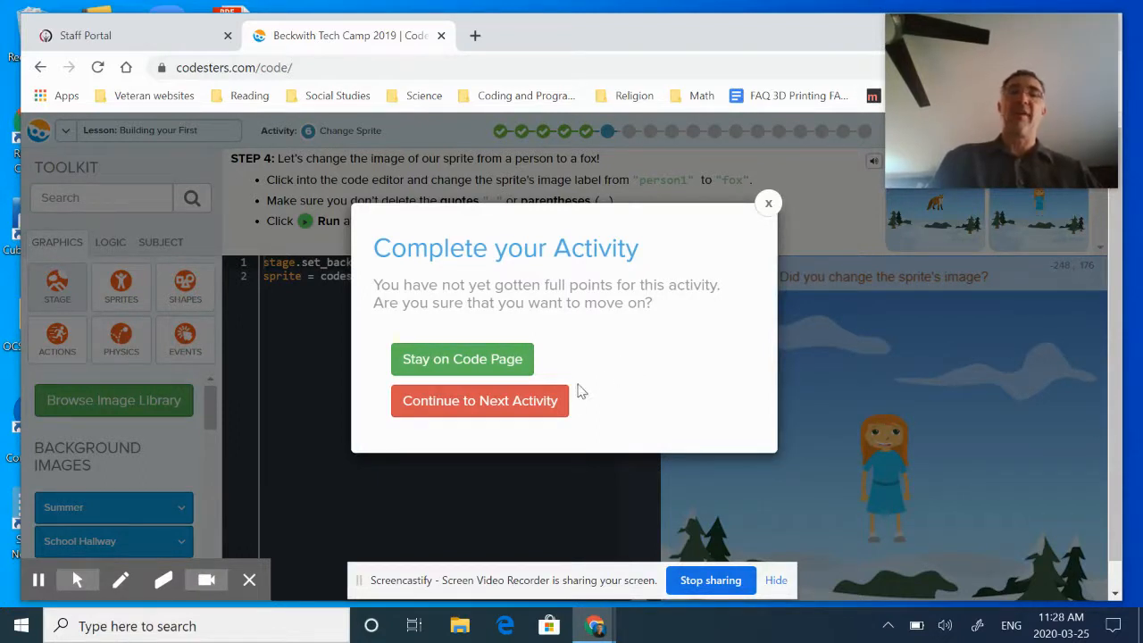
mouse_move(479, 400)
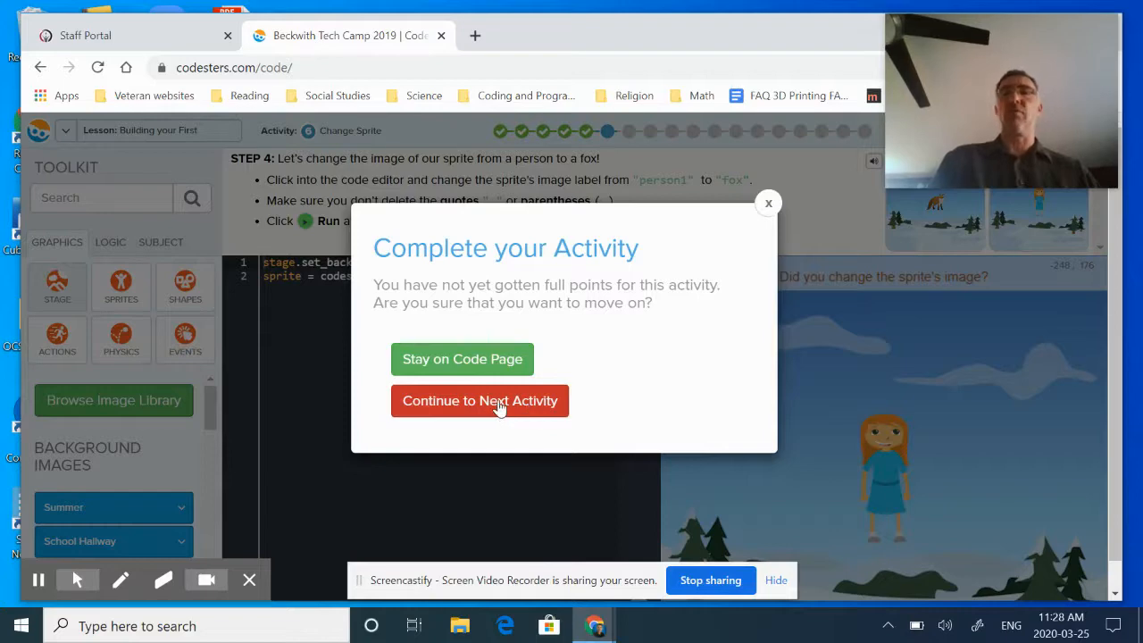
click(479, 400)
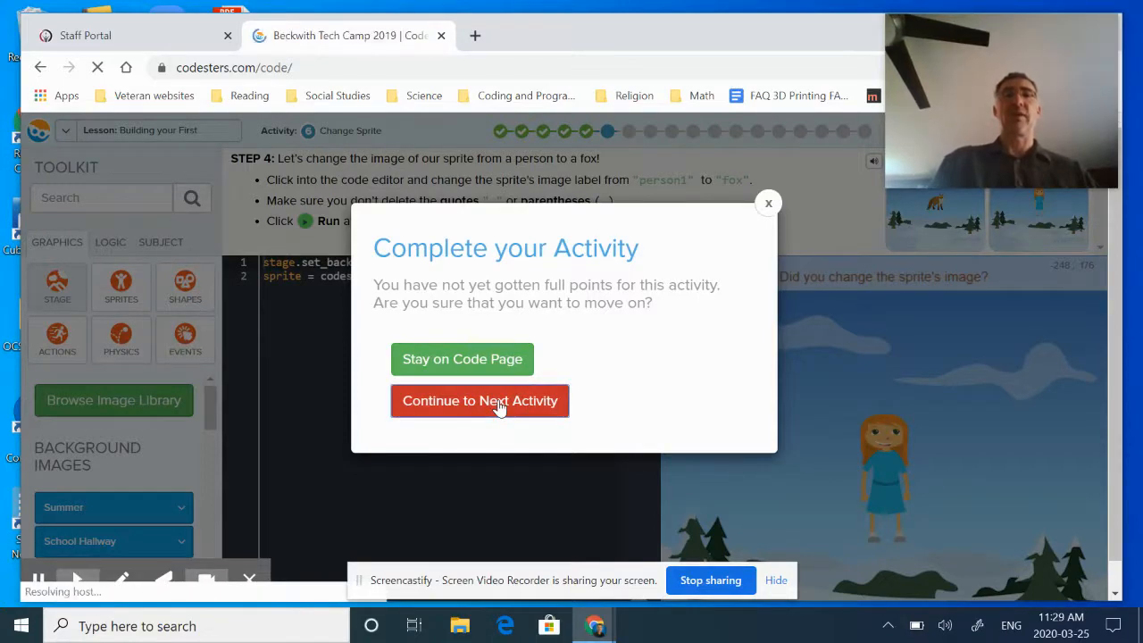
click(479, 400)
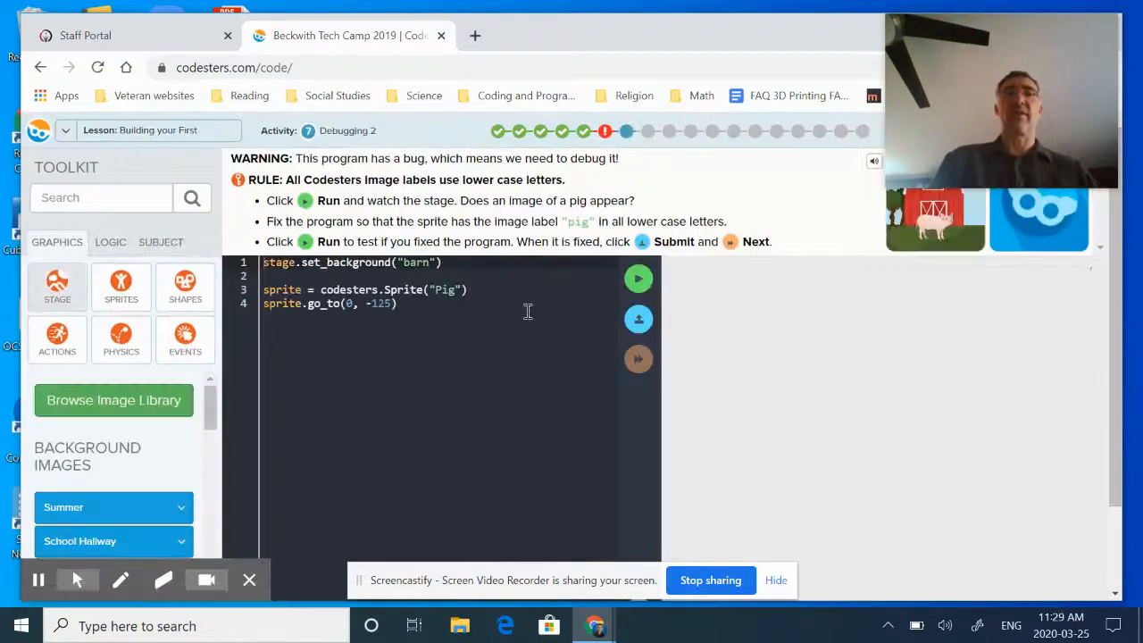
mouse_move(606, 132)
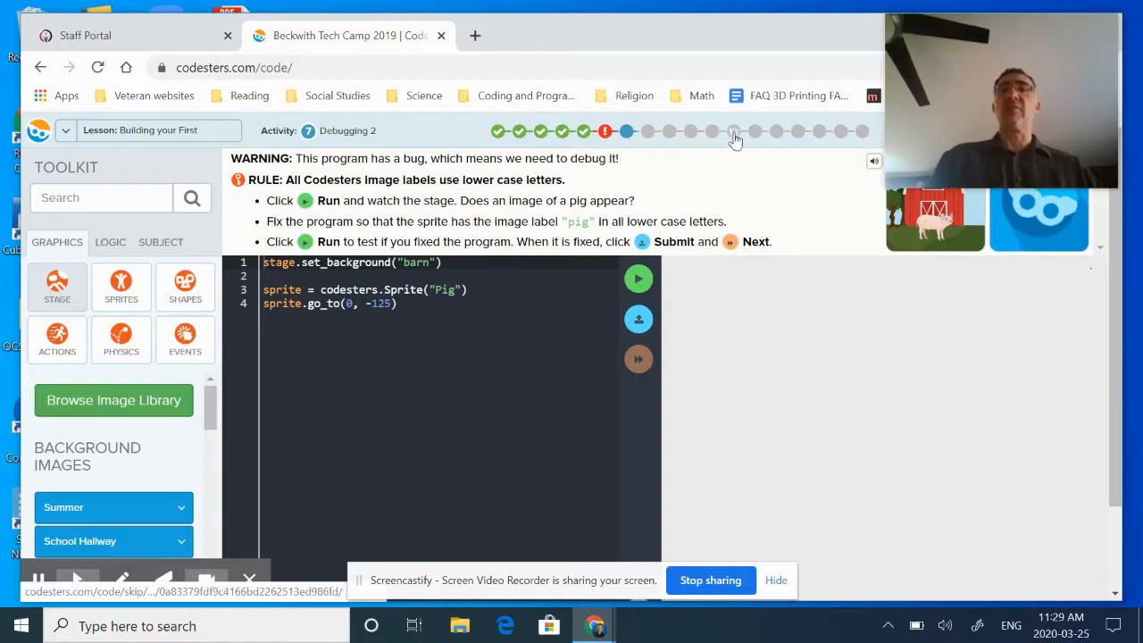
mouse_move(753, 152)
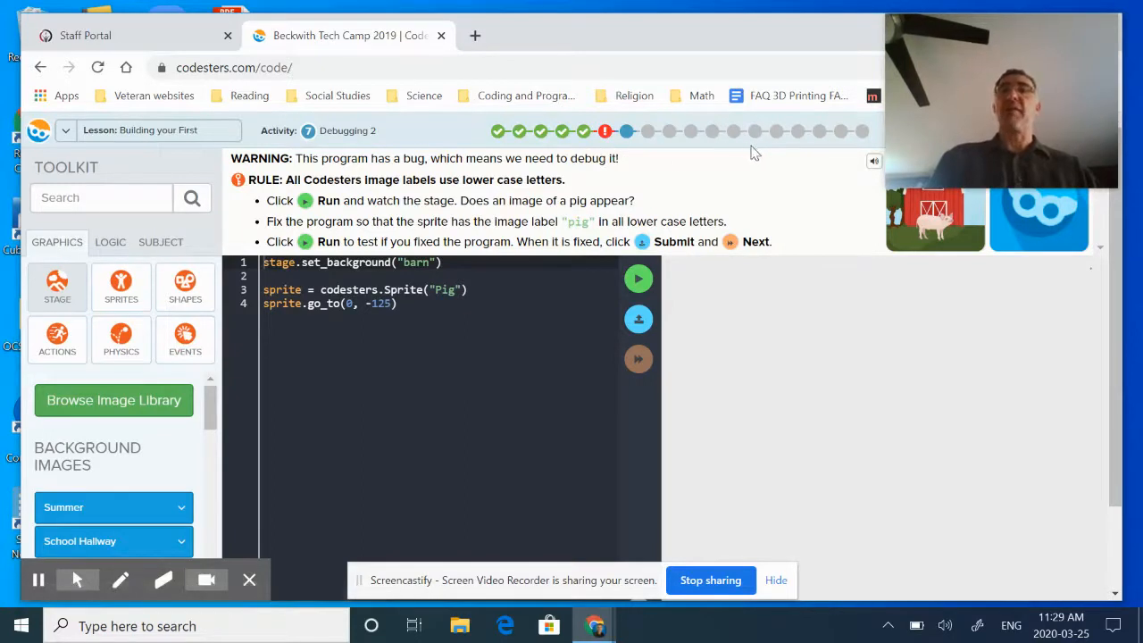
mouse_move(746, 151)
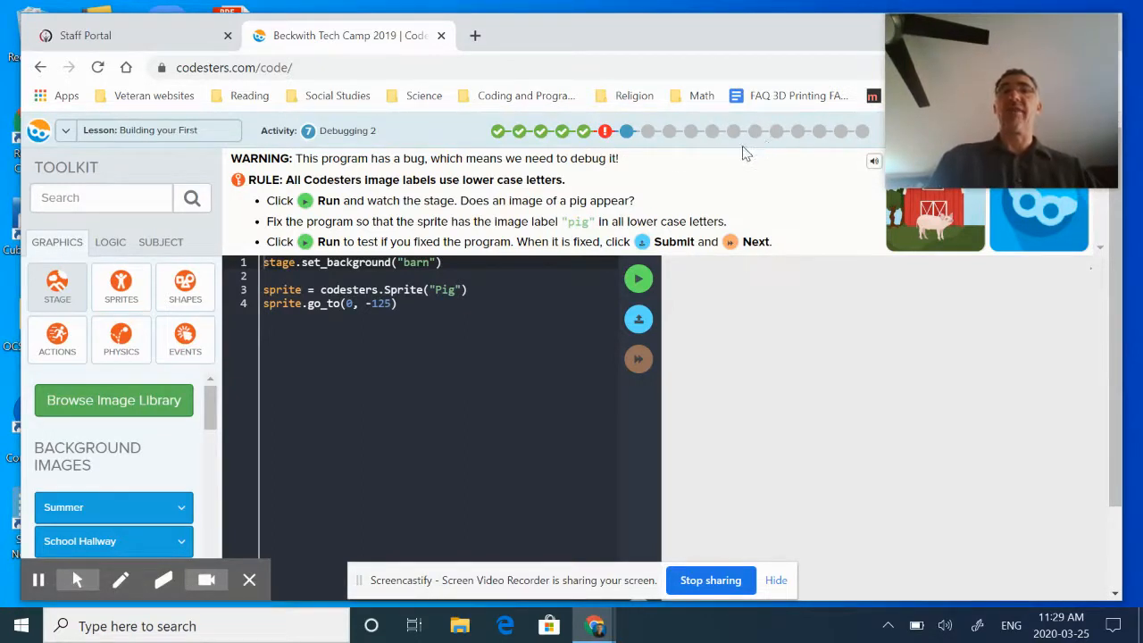
mouse_move(604, 133)
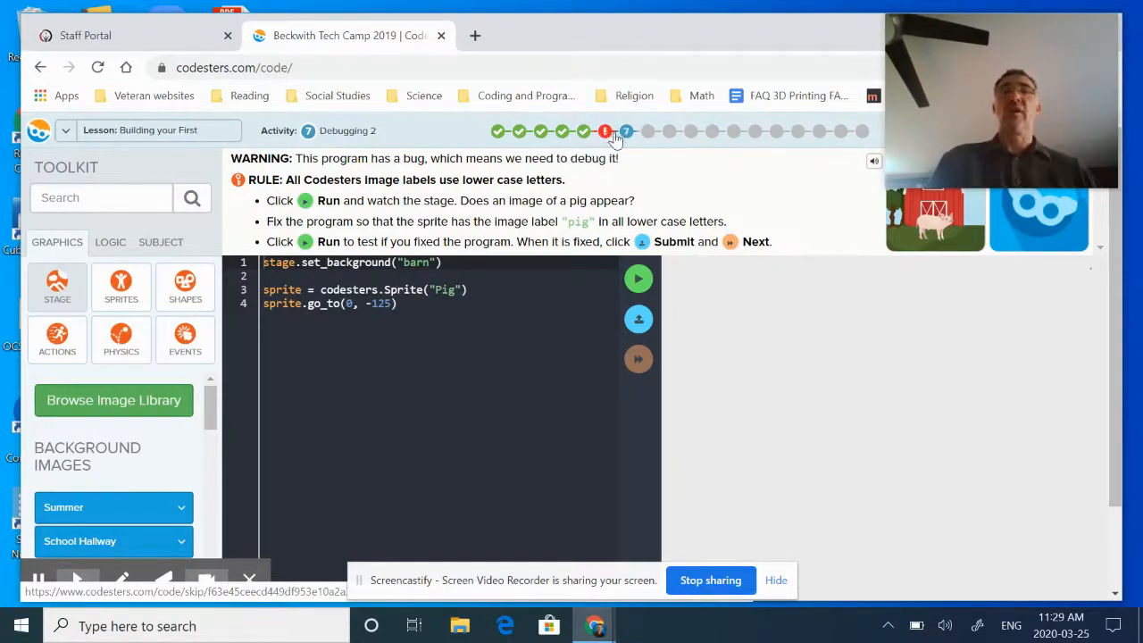
Step: Go back to Change Sprite step 4 from the progress bar without submitting Debugging 2
click(626, 132)
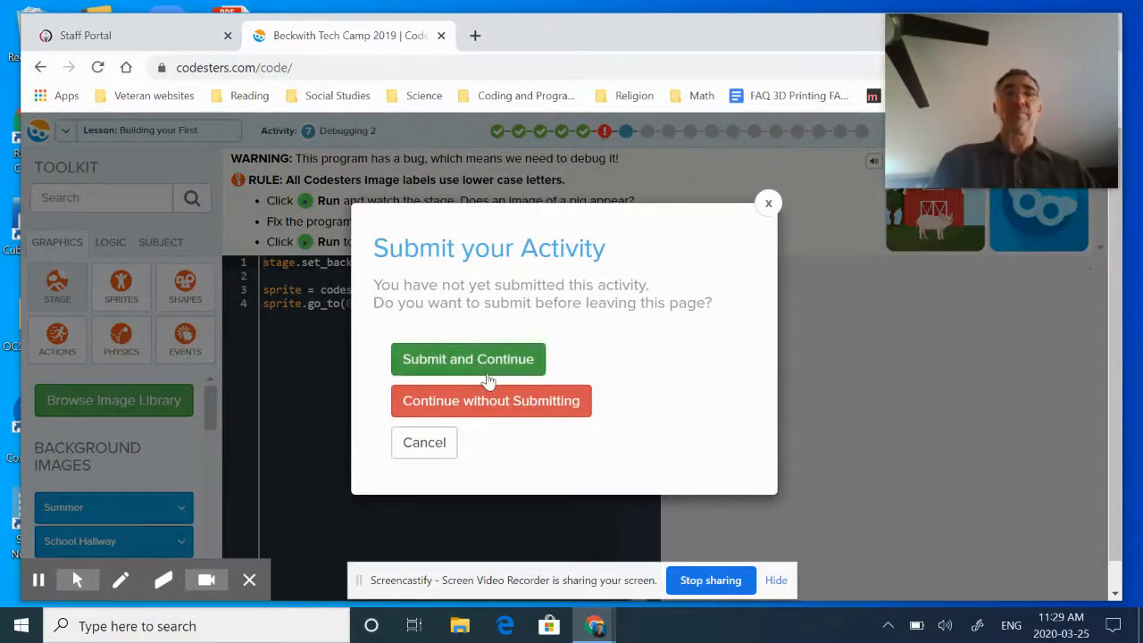
click(489, 400)
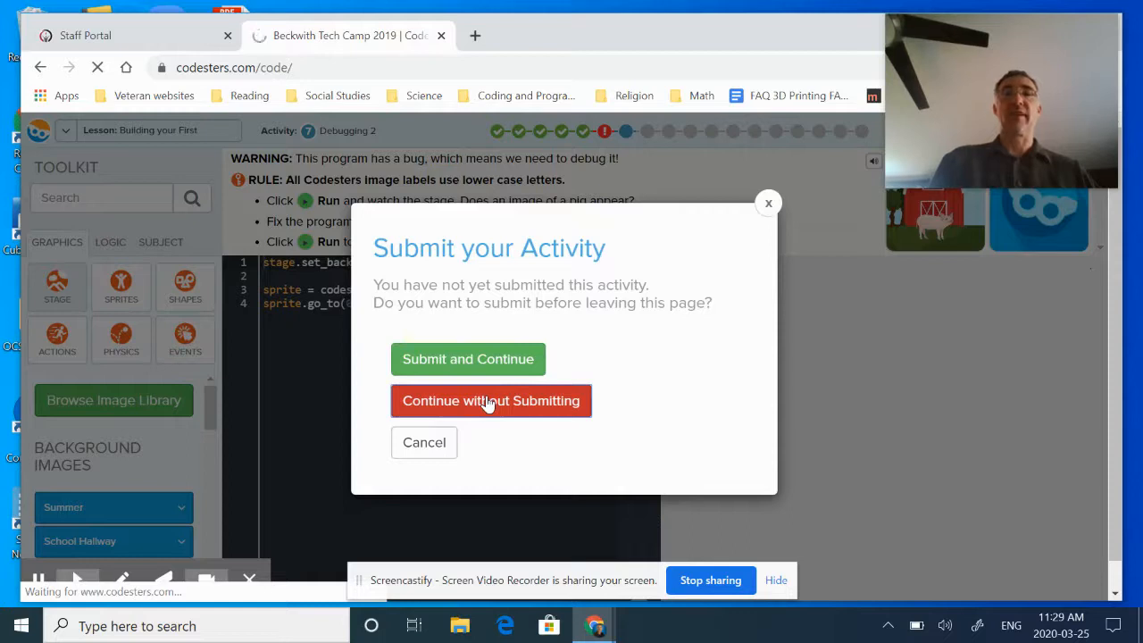
click(490, 400)
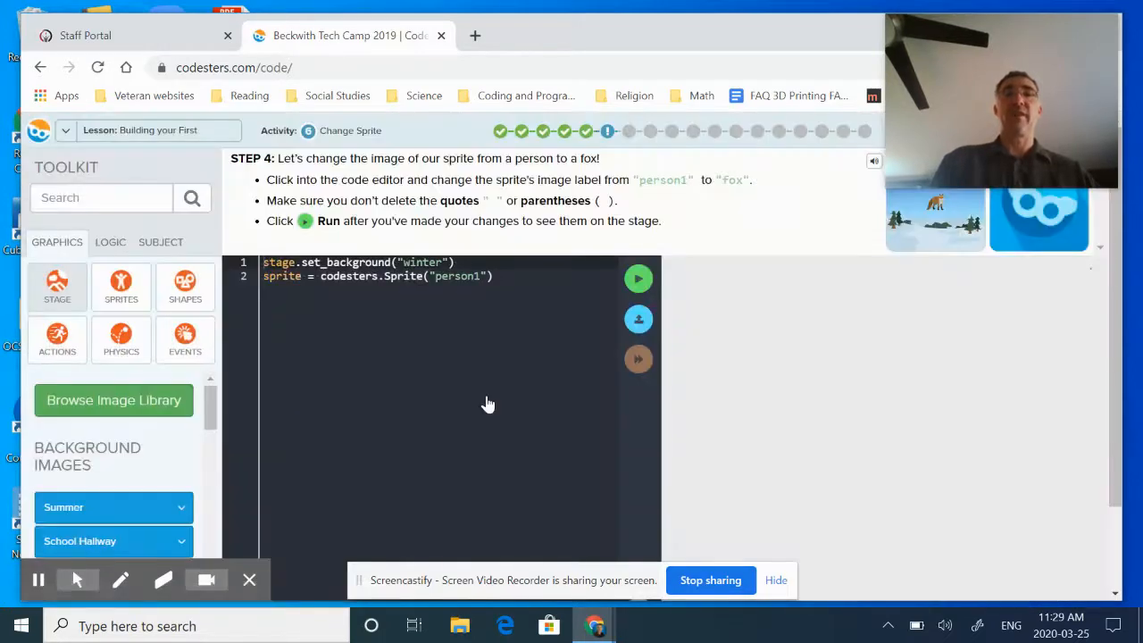
mouse_move(652, 115)
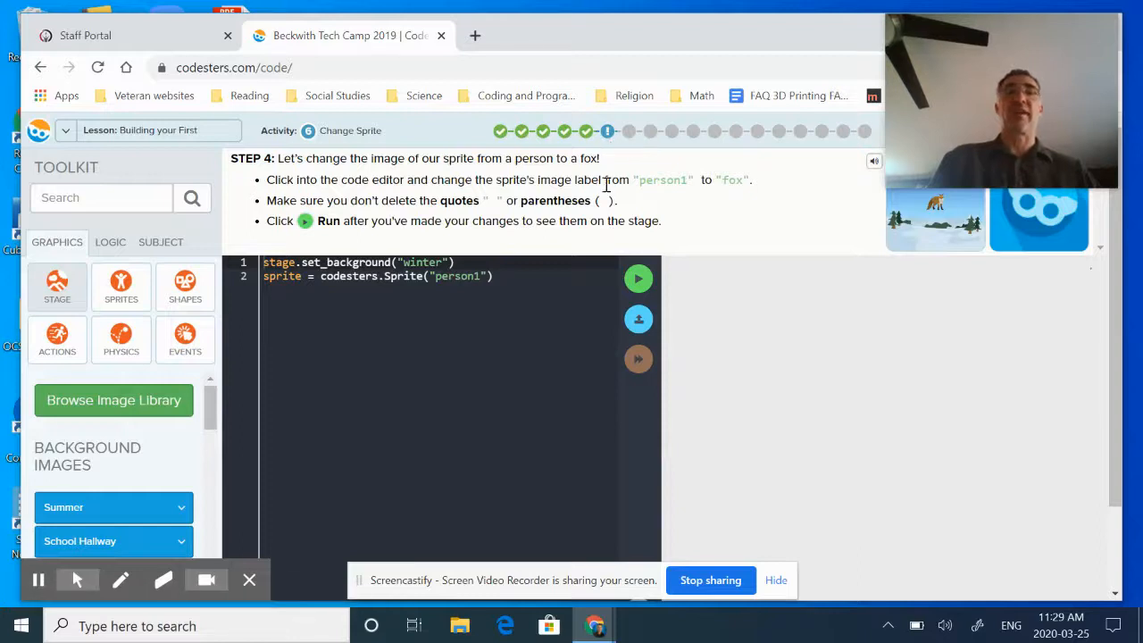
mouse_move(581, 254)
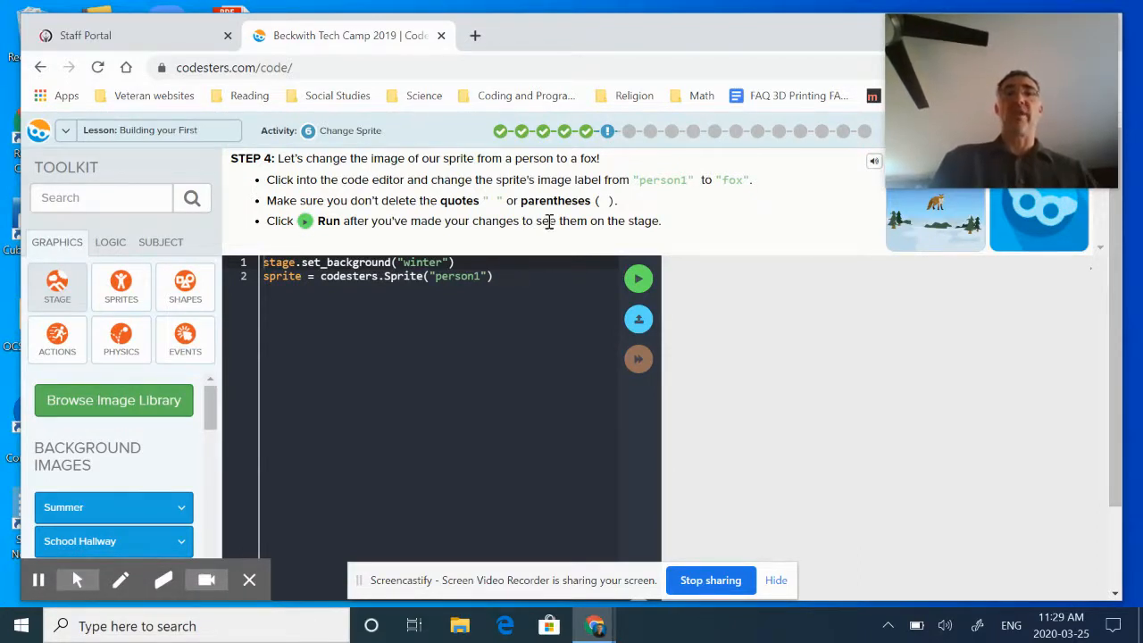
mouse_move(453, 242)
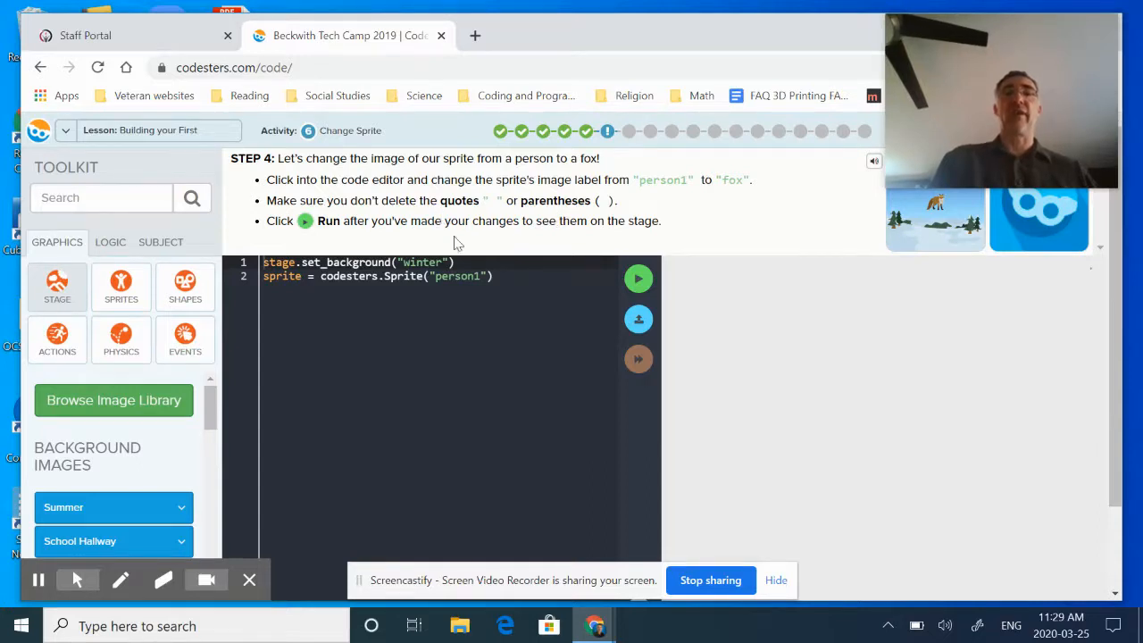
mouse_move(558, 250)
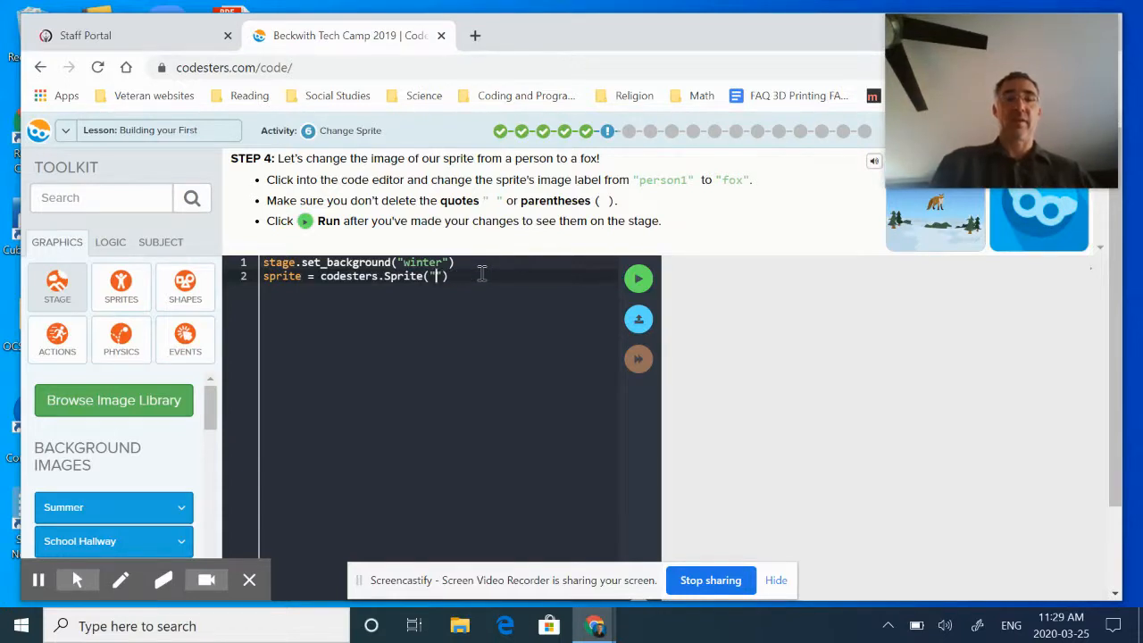
Step: Replace "person1" with "fox" in the Sprite line and run it to show the fox on stage
text(fox)
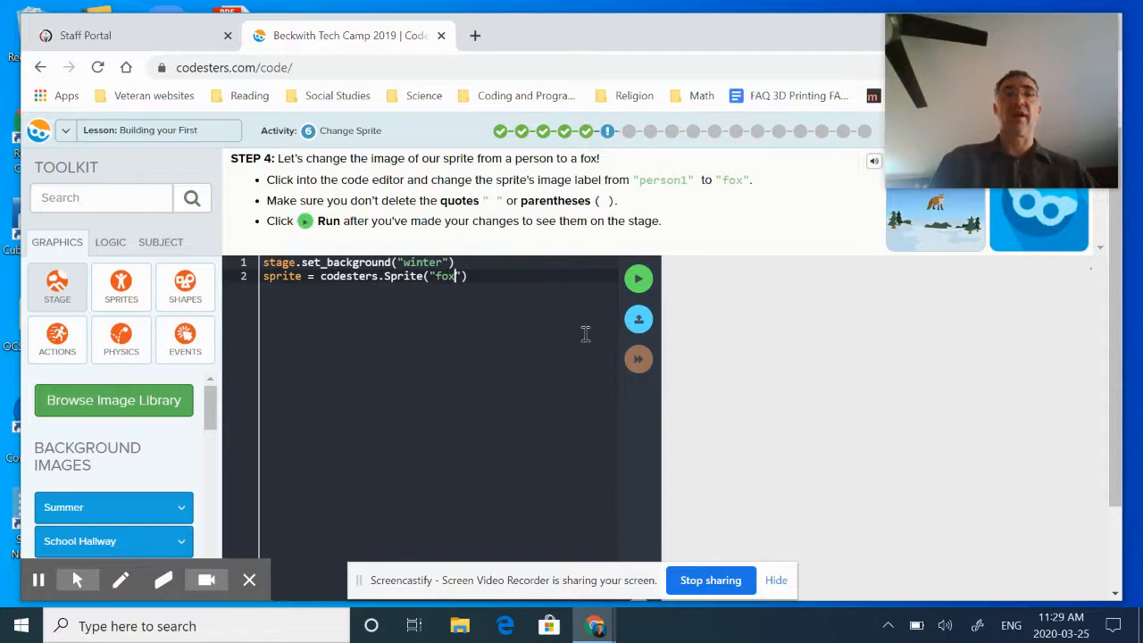
click(640, 278)
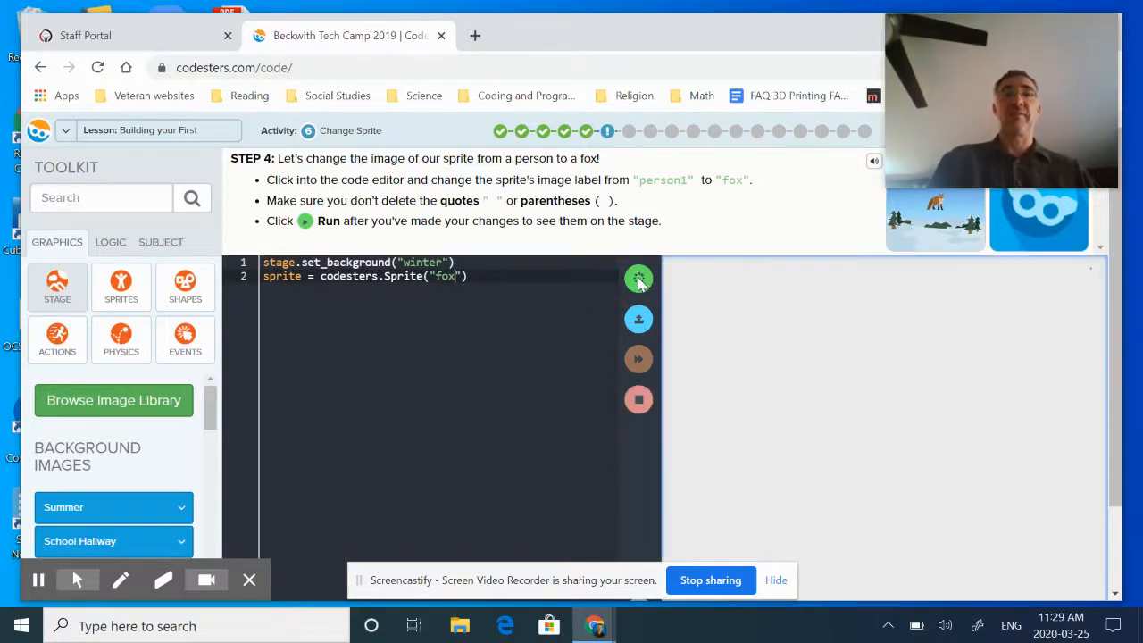
click(639, 278)
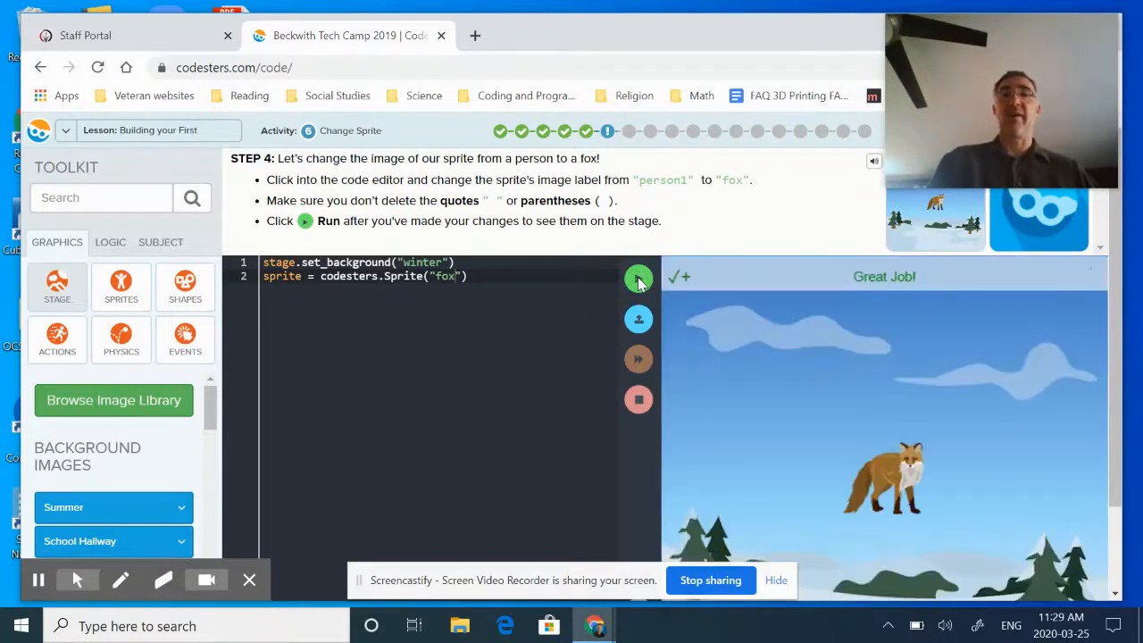
mouse_move(640, 318)
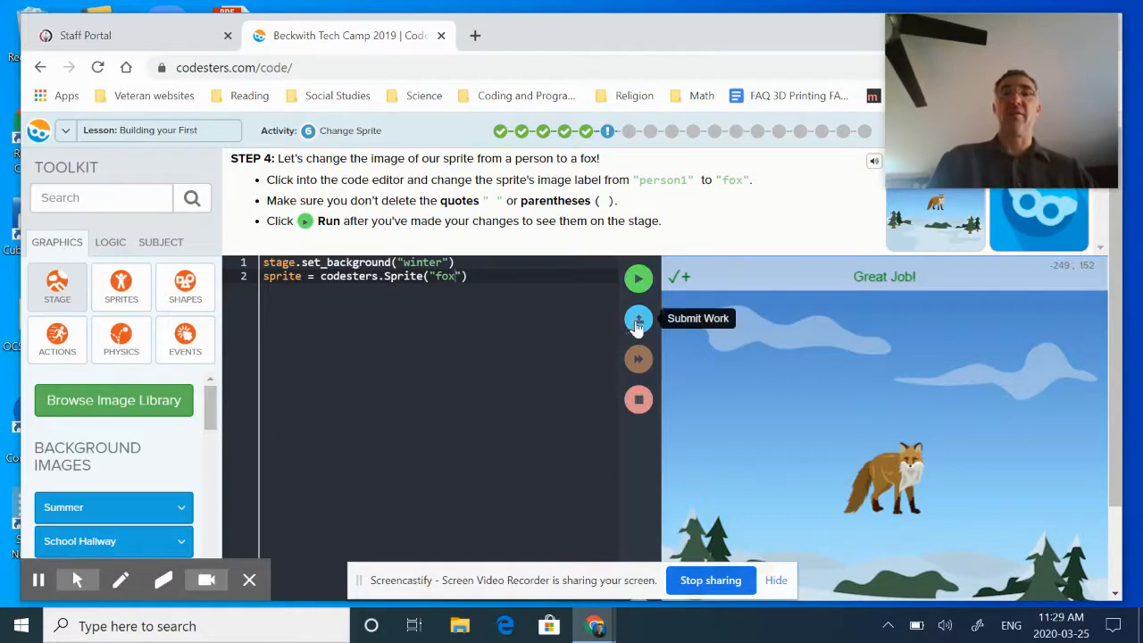
mouse_move(639, 358)
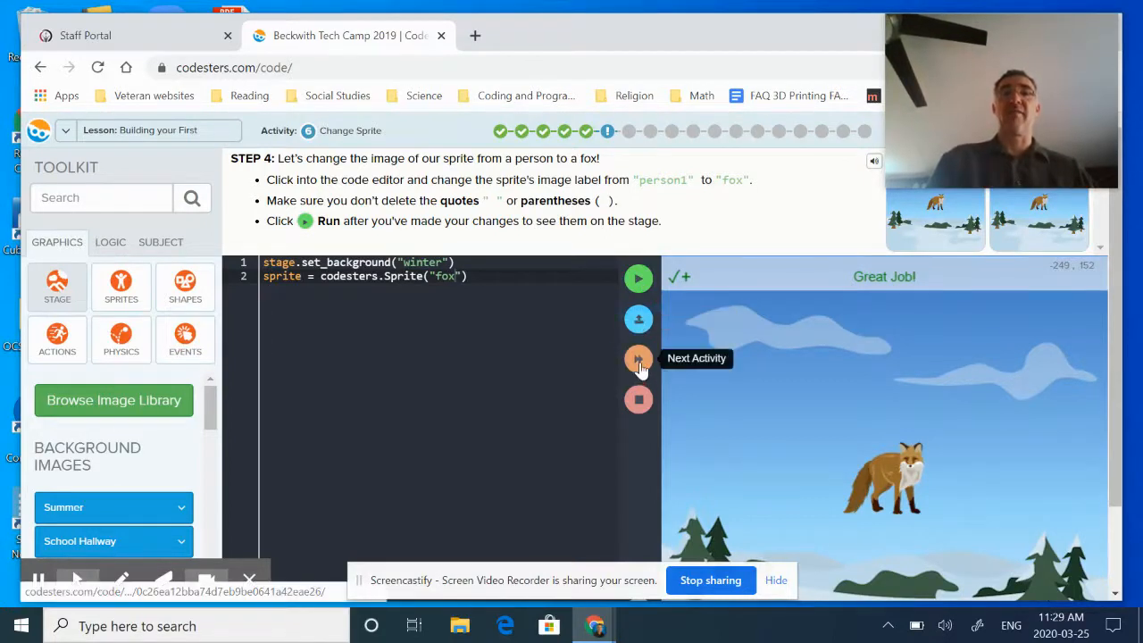
Step: Advance with Next Activity to the Debugging 2 barn program with the "Pig" sprite
click(640, 357)
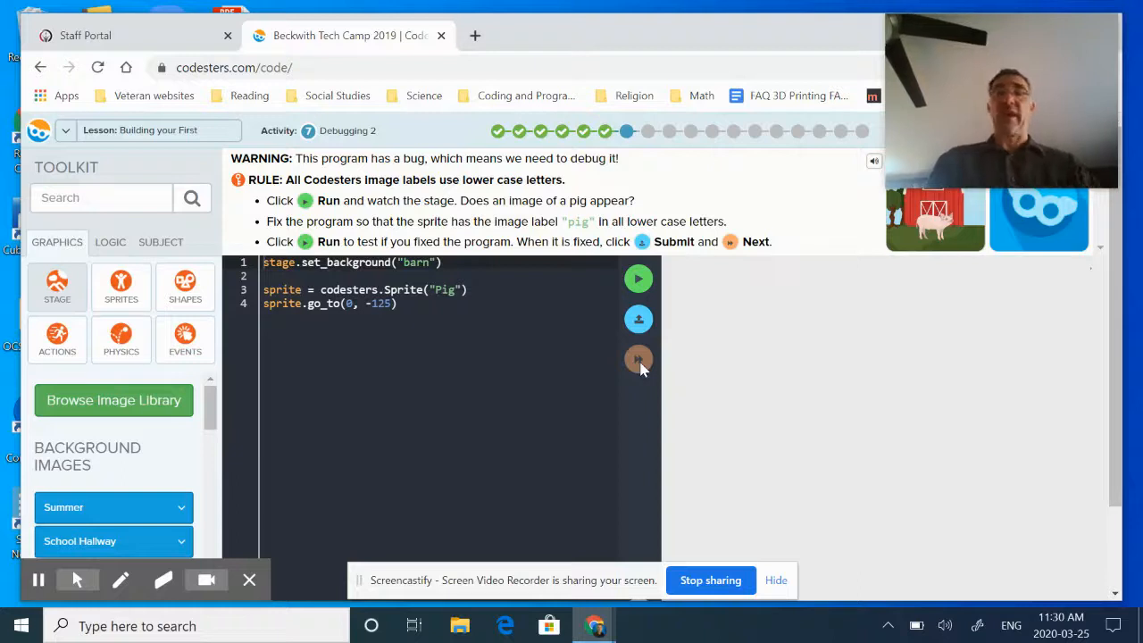
mouse_move(647, 370)
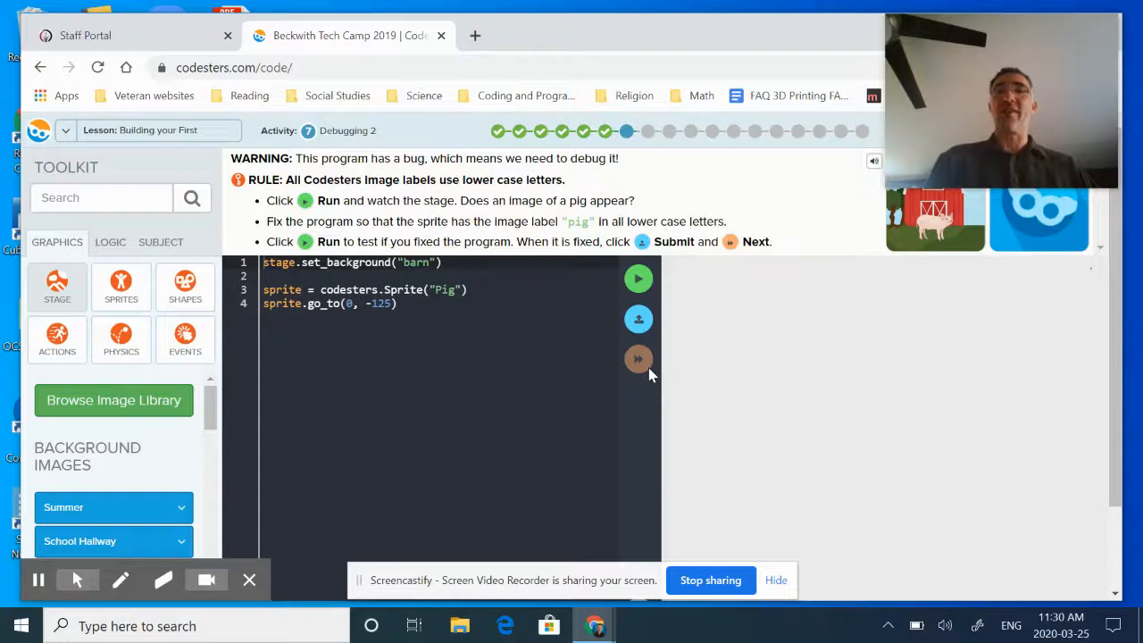
mouse_move(675, 479)
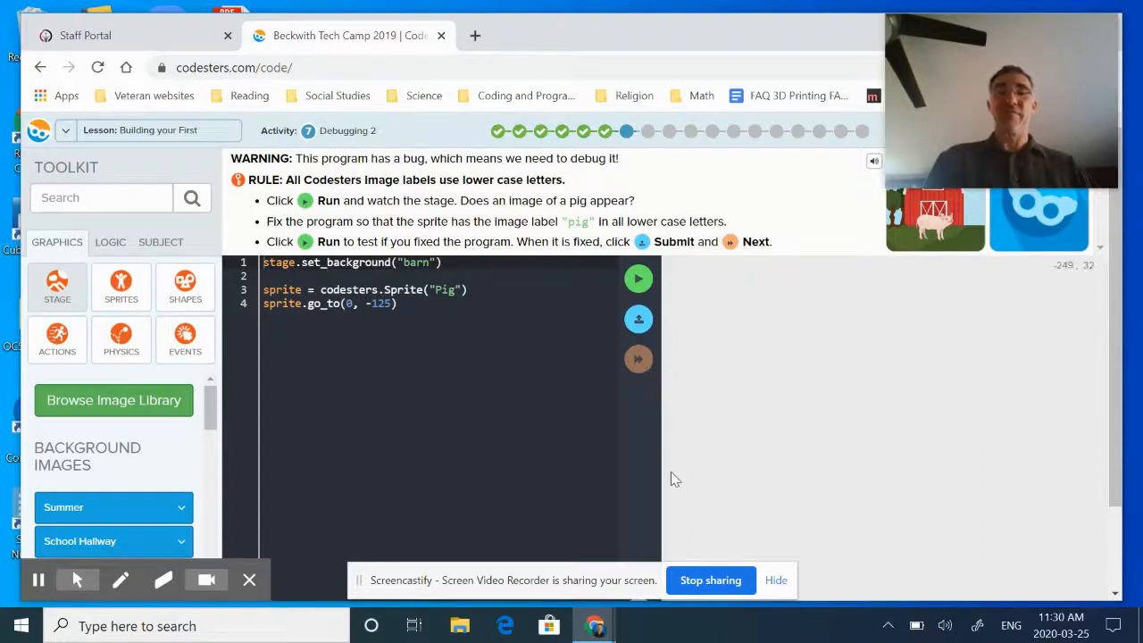